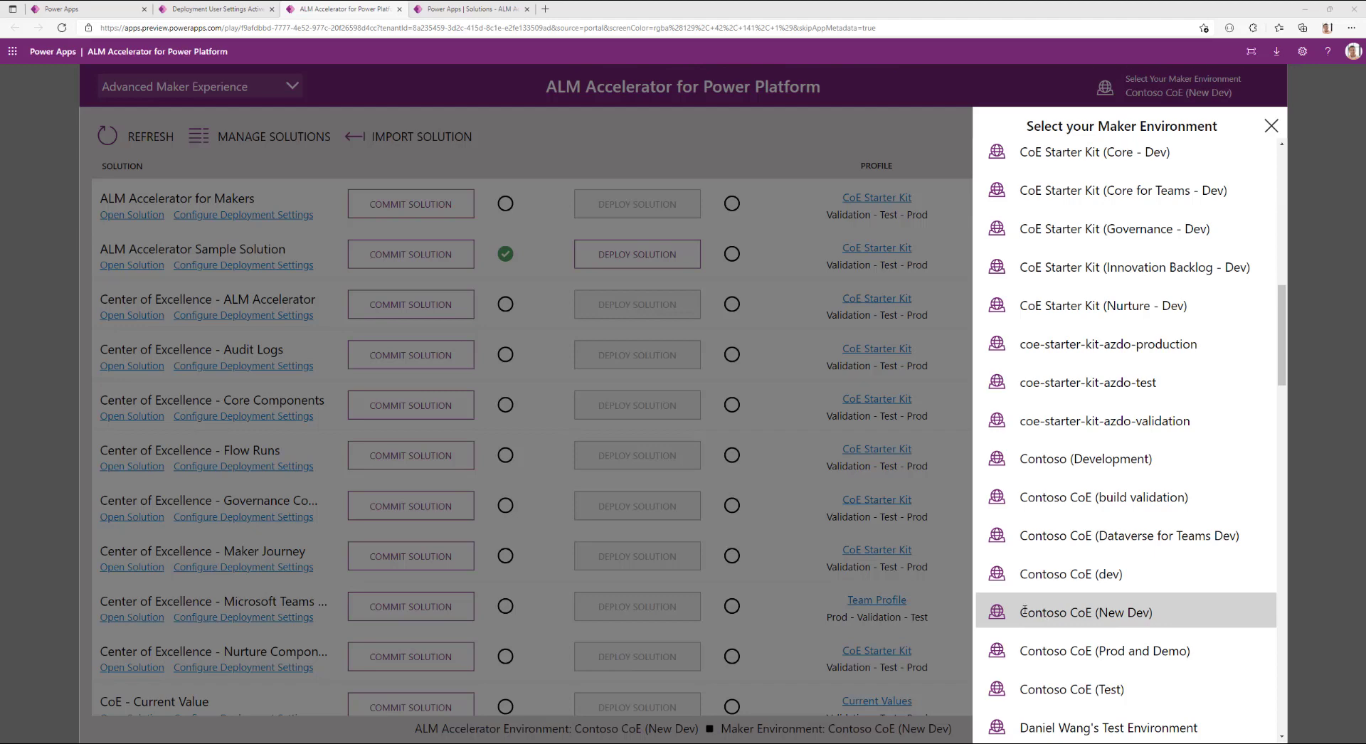
mouse_move(1133, 613)
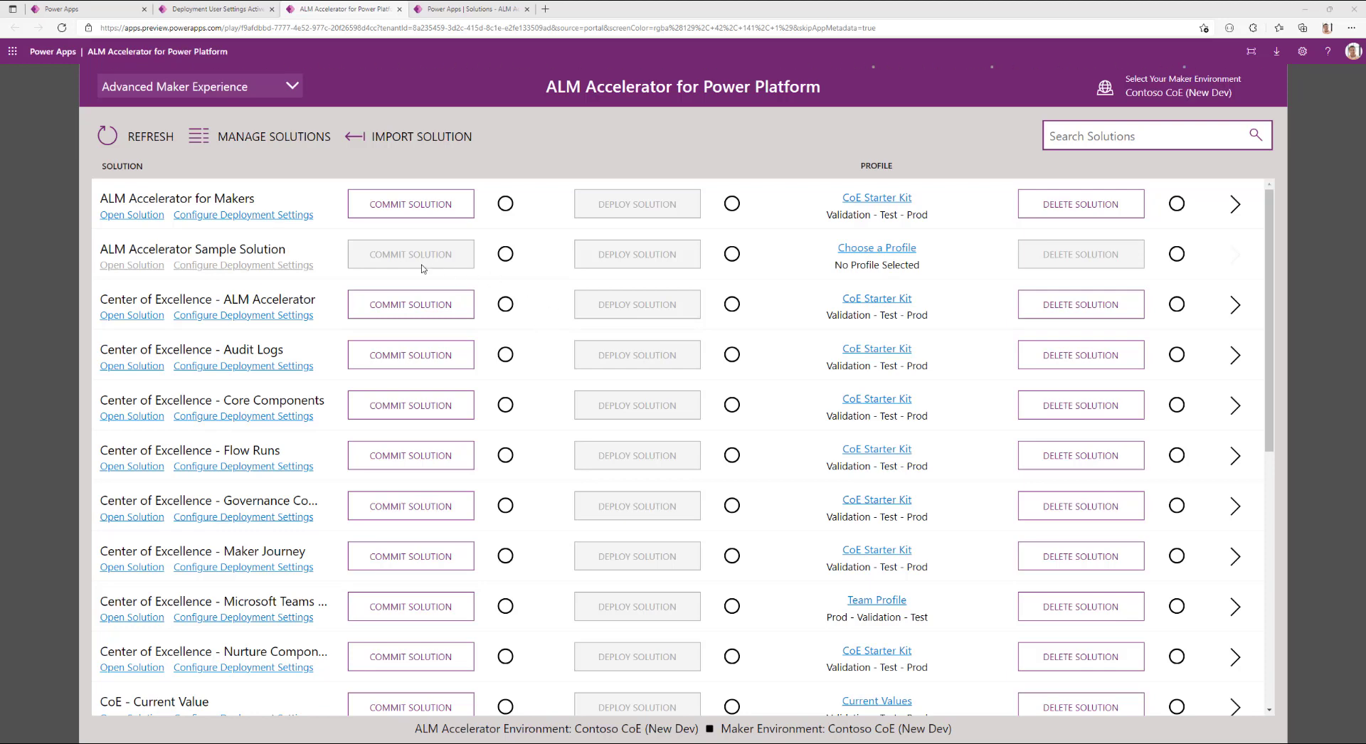
mouse_move(813, 276)
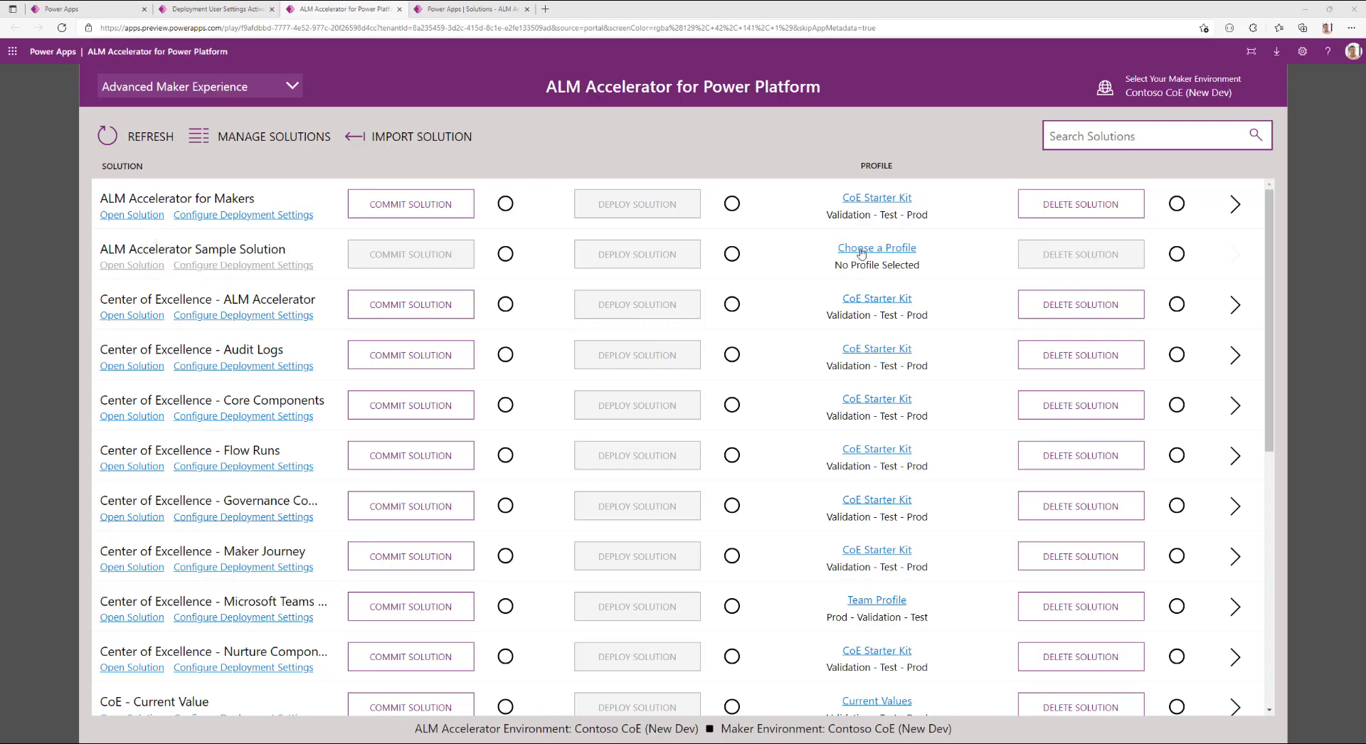
mouse_move(877, 248)
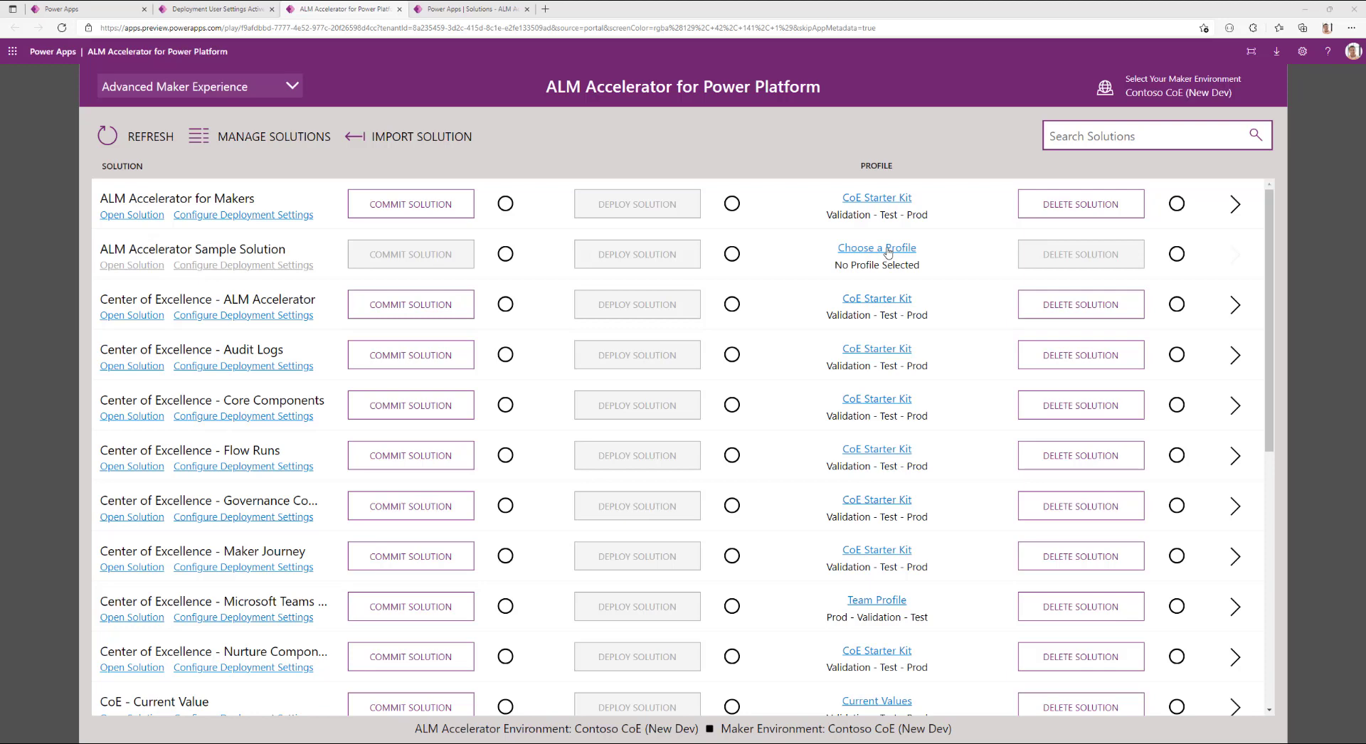
- Choose the CoE Starter Kit profile for the ALM Accelerator Sample Solution
click(875, 248)
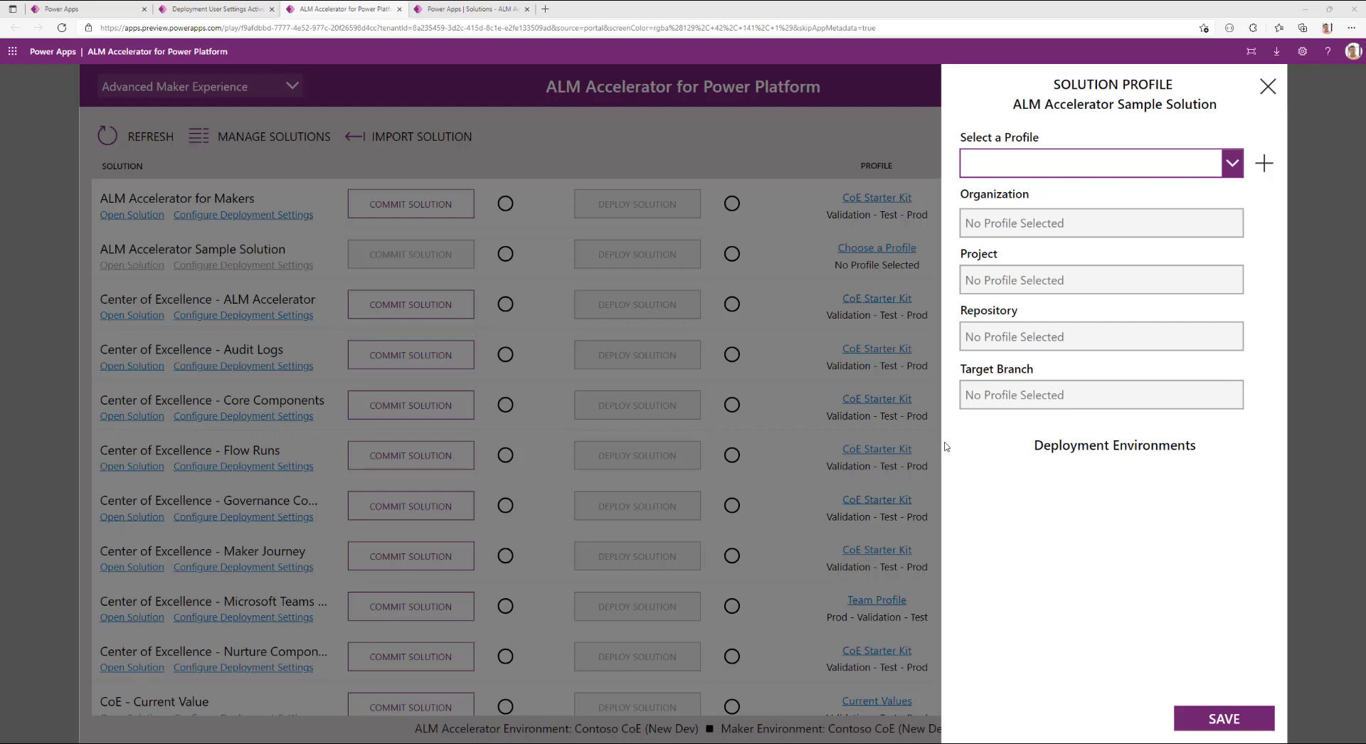
mouse_move(1010, 226)
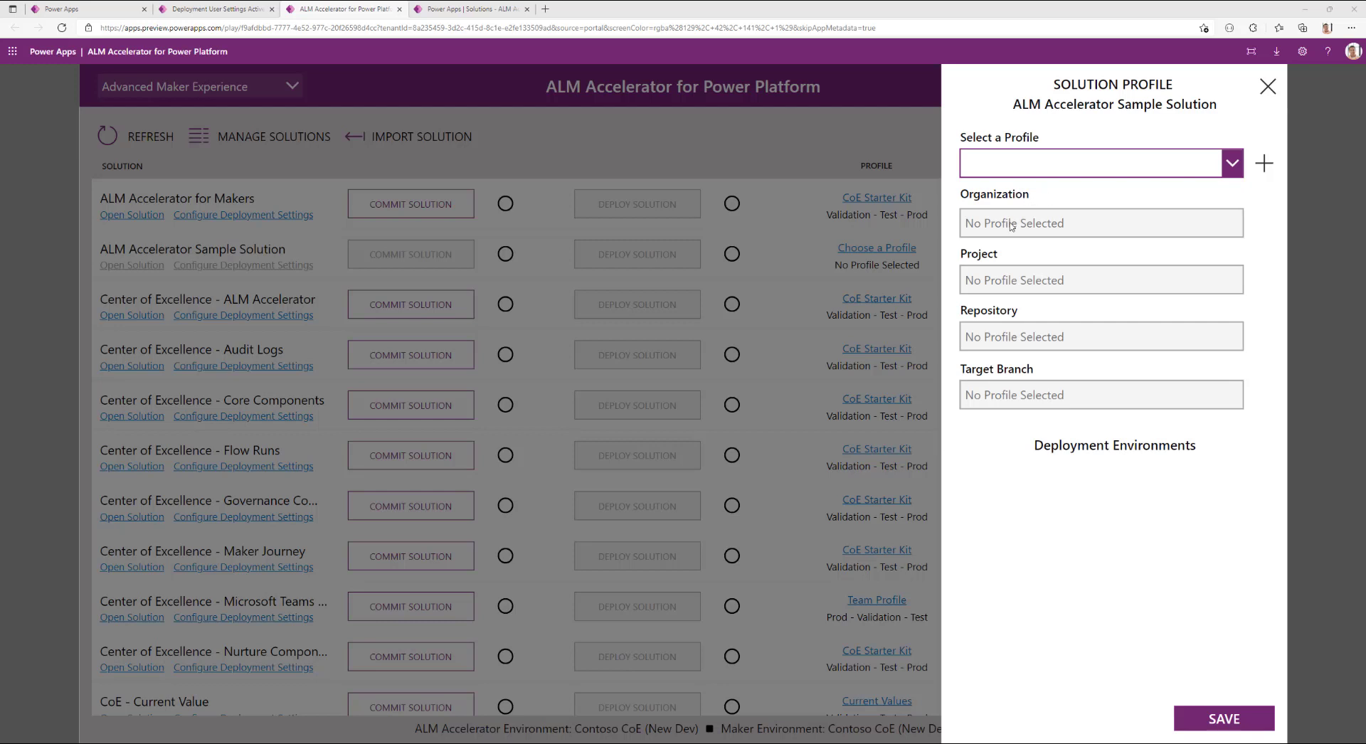
mouse_move(1080, 309)
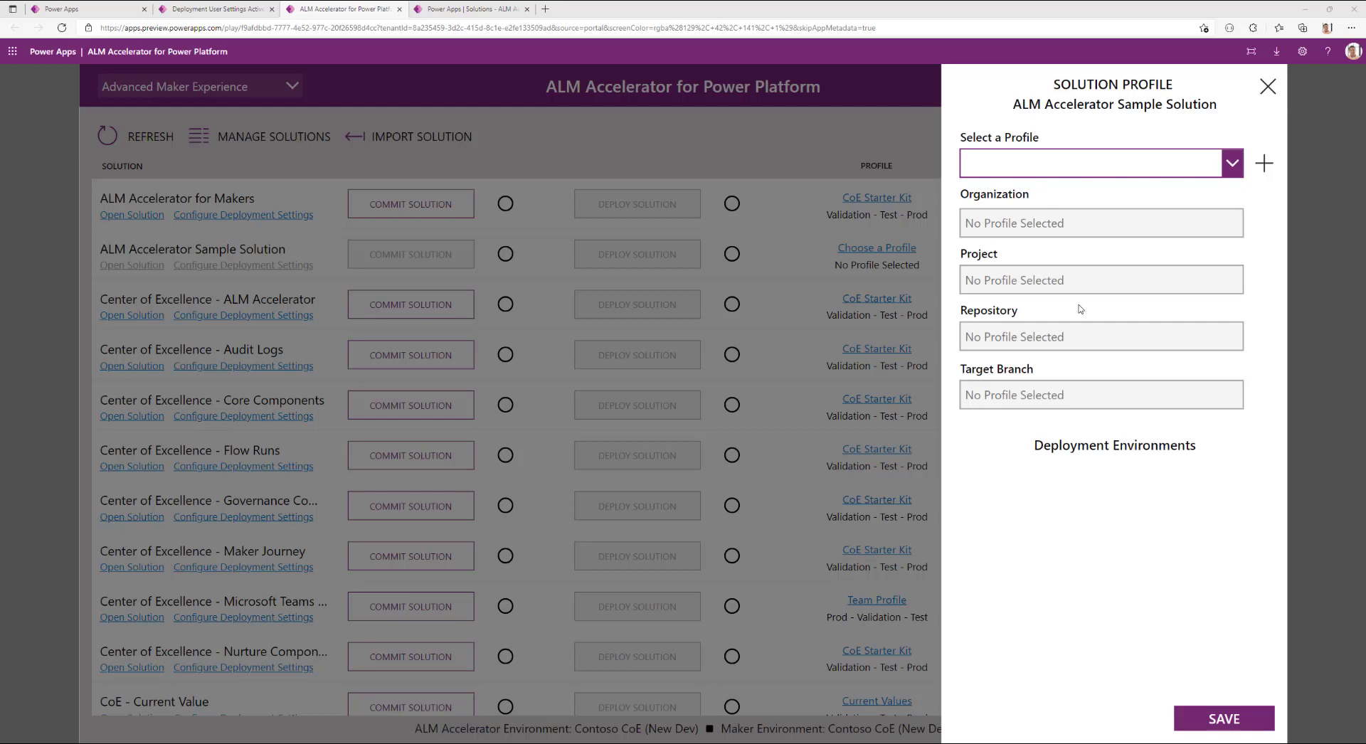
mouse_move(1042, 323)
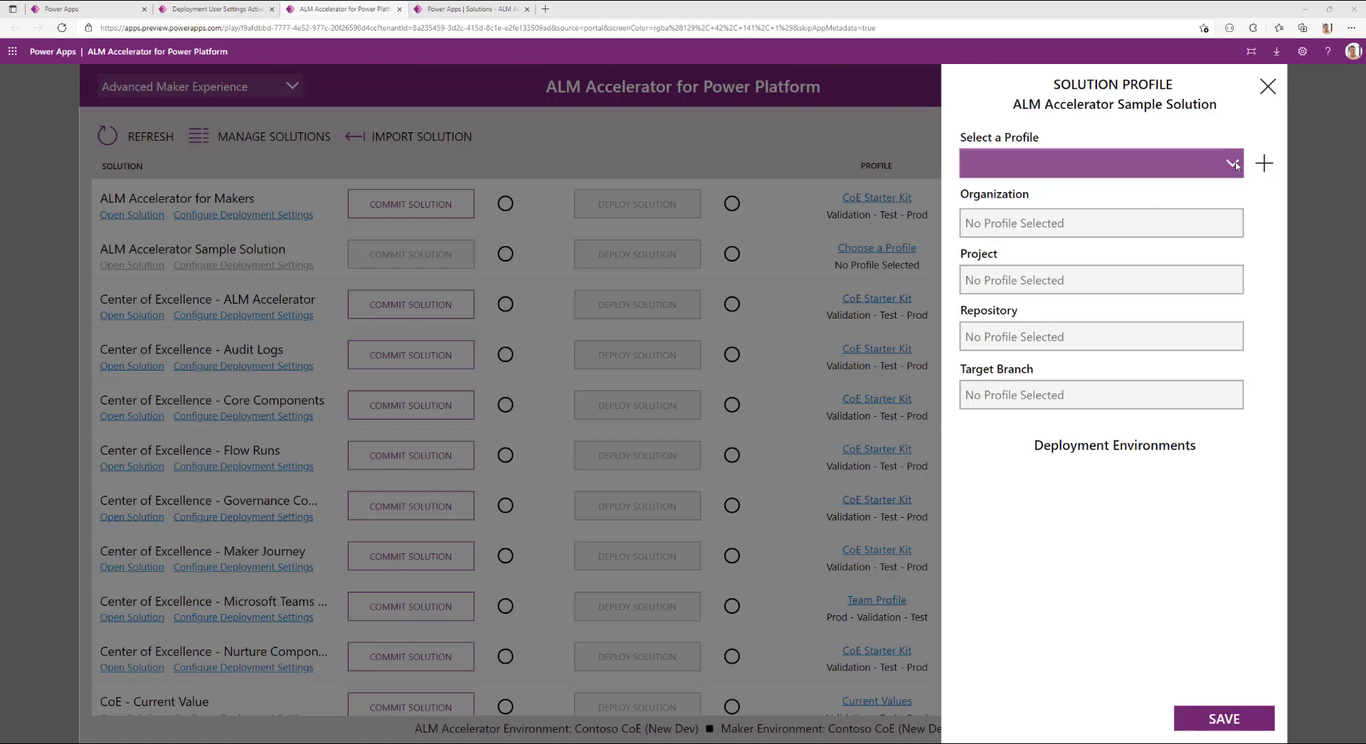
click(1229, 163)
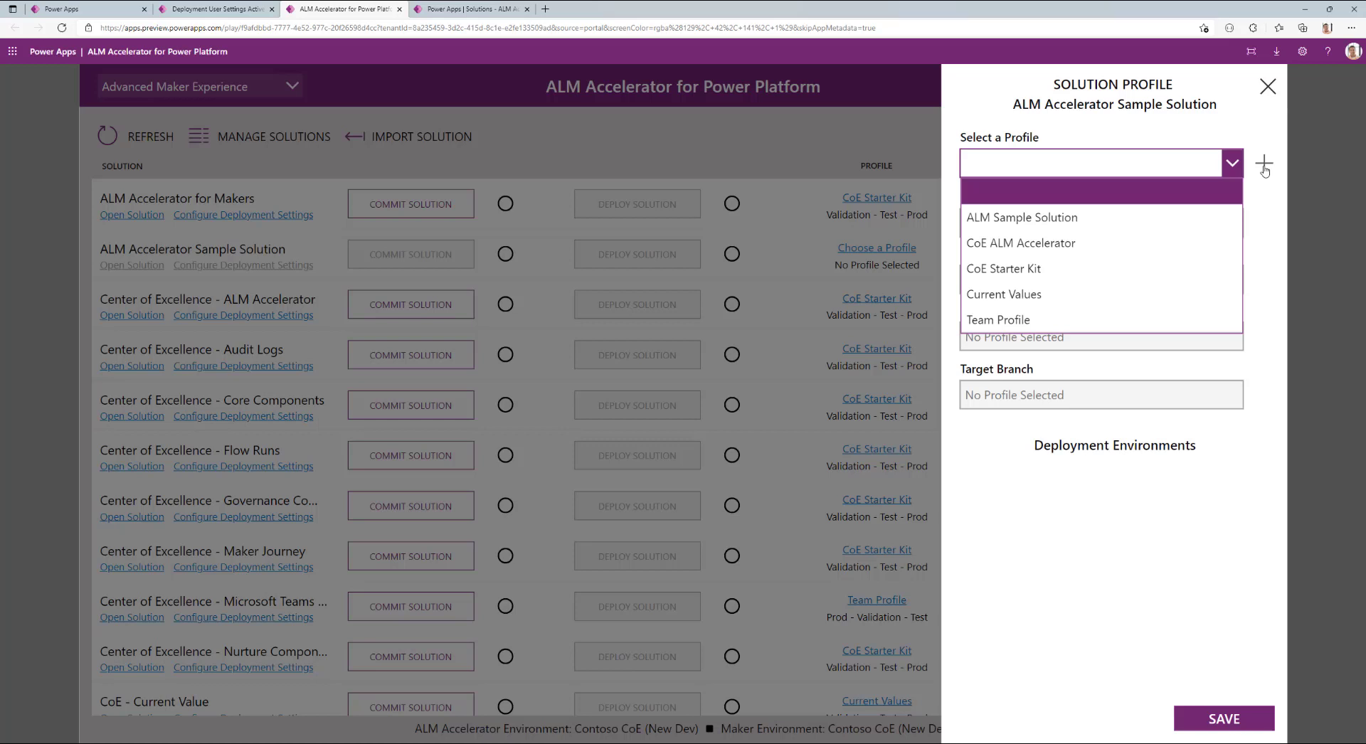
mouse_move(1062, 243)
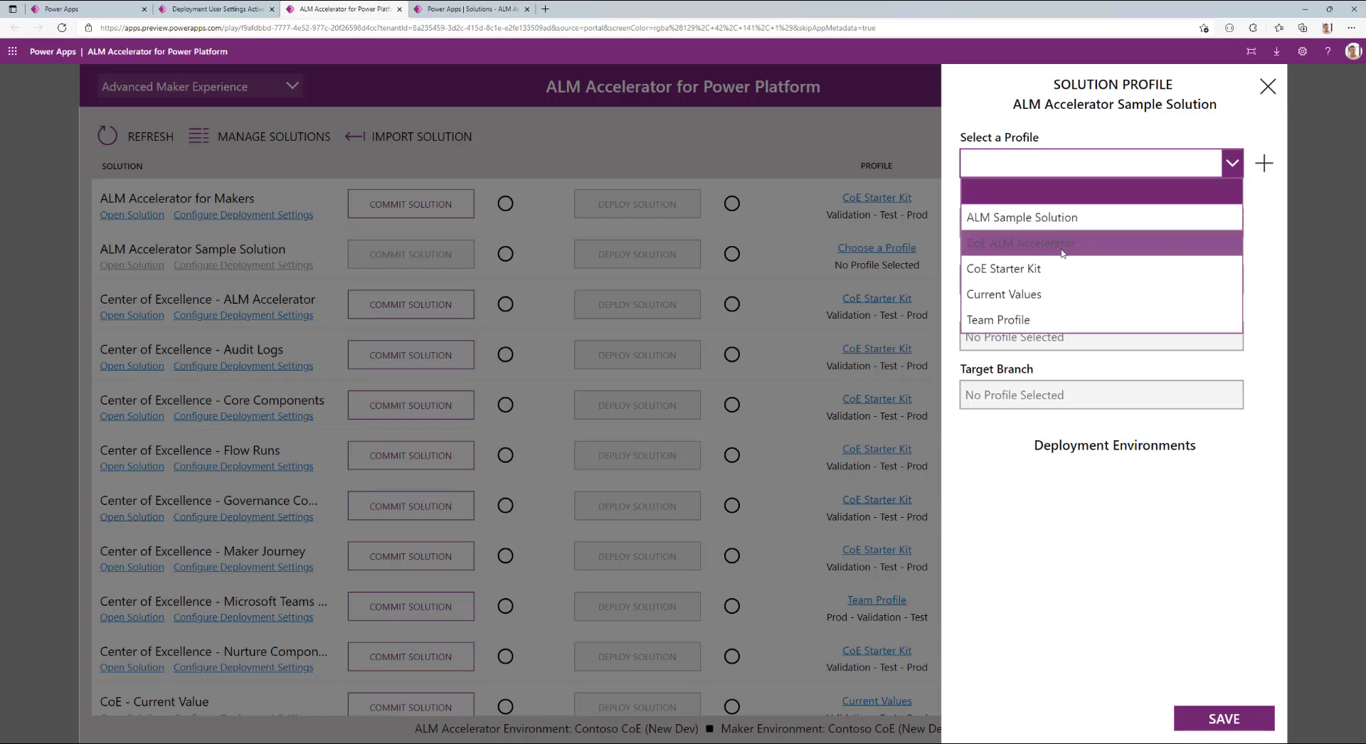
mouse_move(1051, 269)
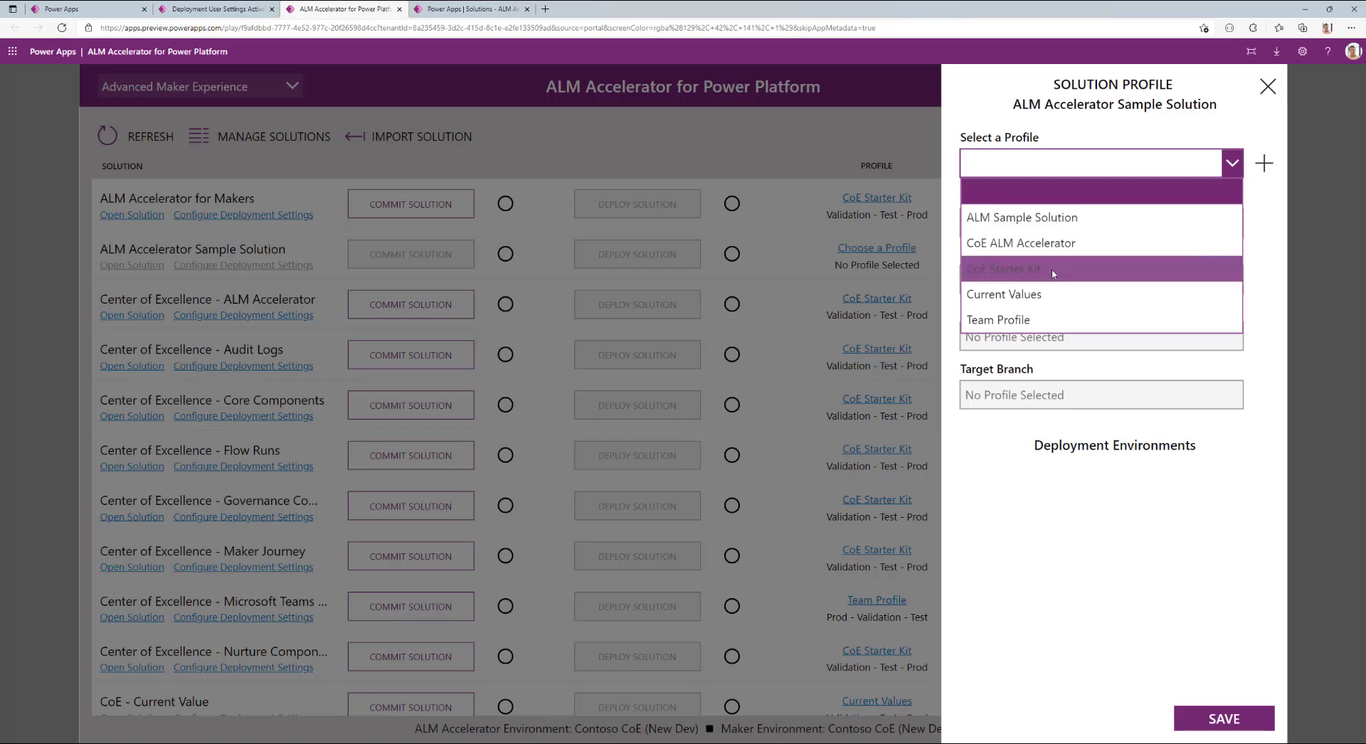
click(1003, 269)
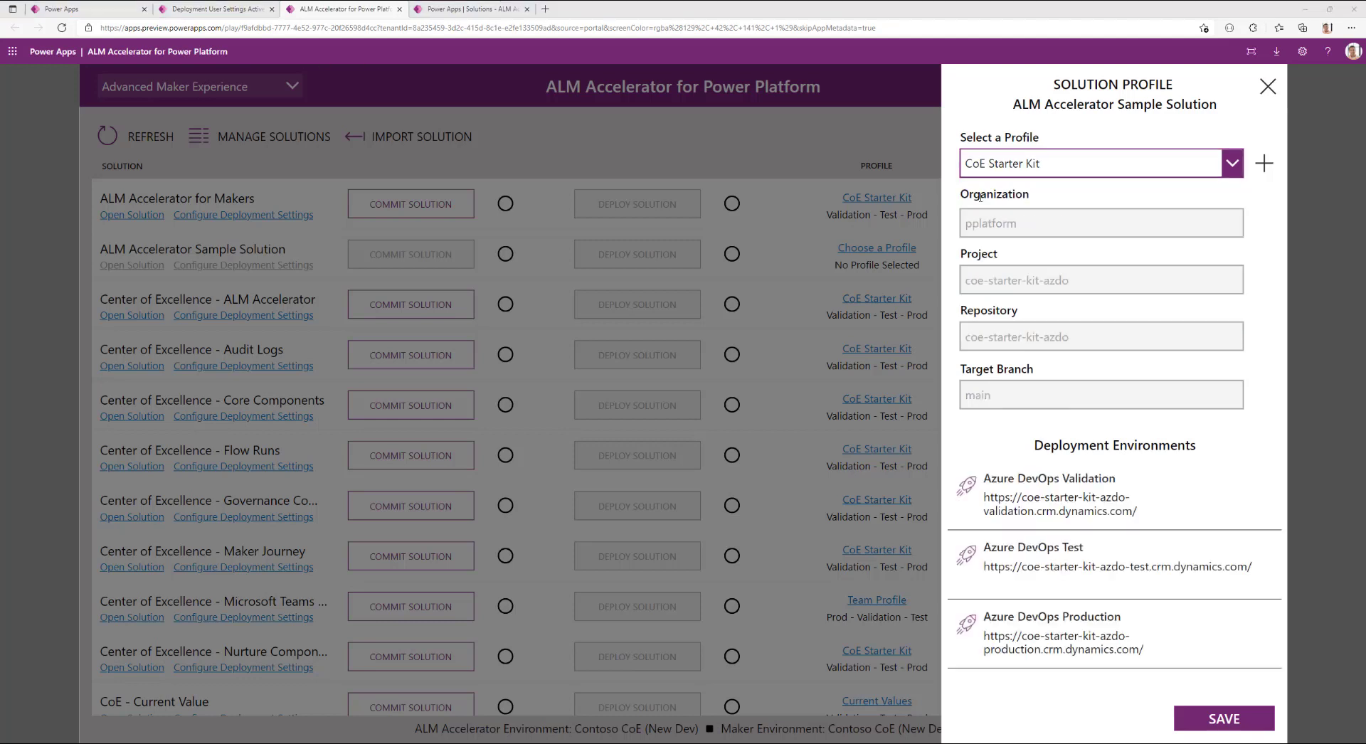
mouse_move(995, 324)
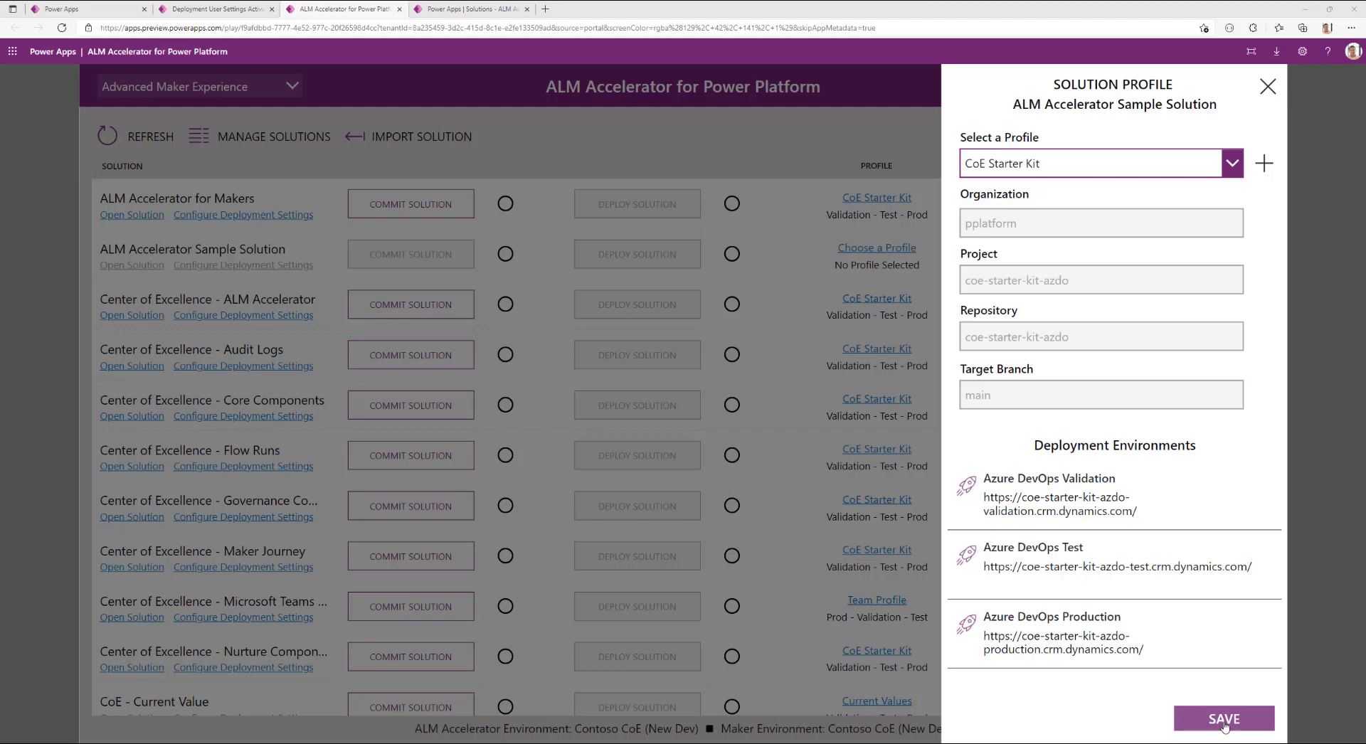
- Save the CoE Starter Kit profile so the Sample Solution can be committed
click(1224, 718)
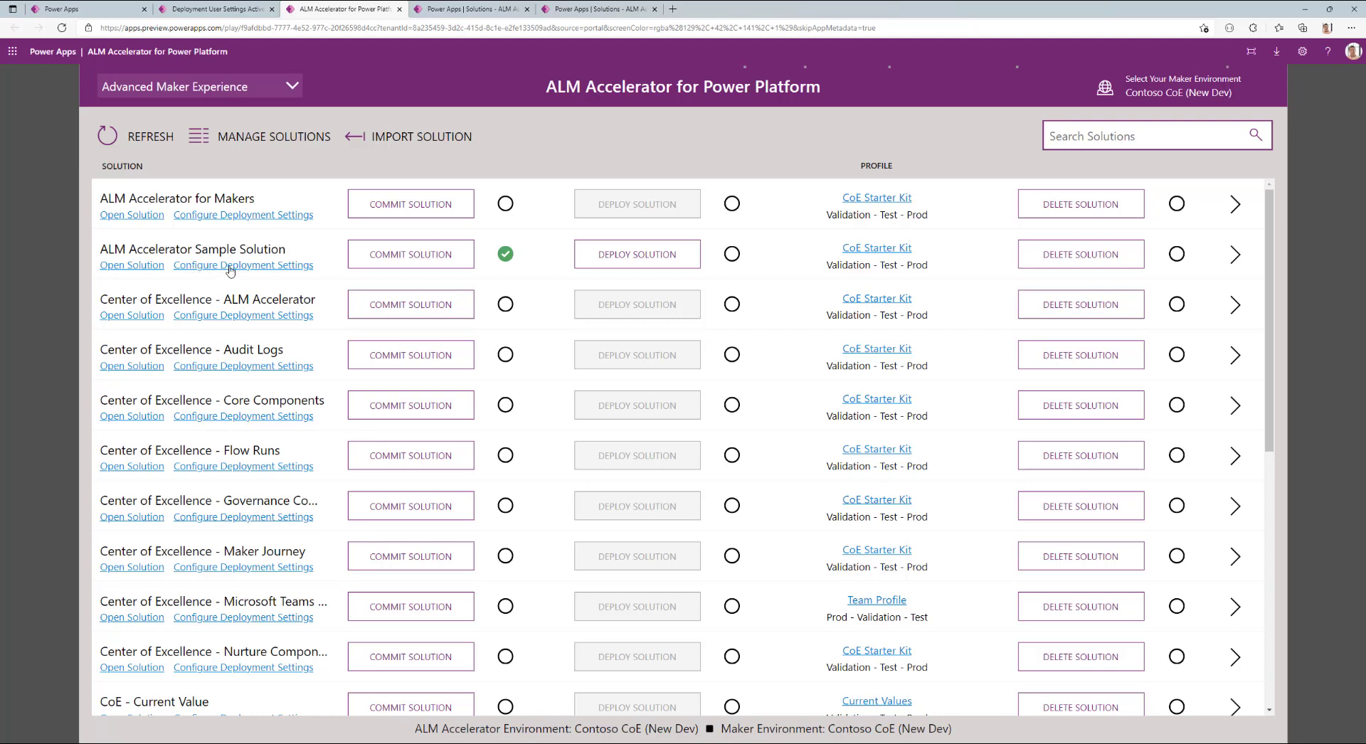
mouse_move(131, 265)
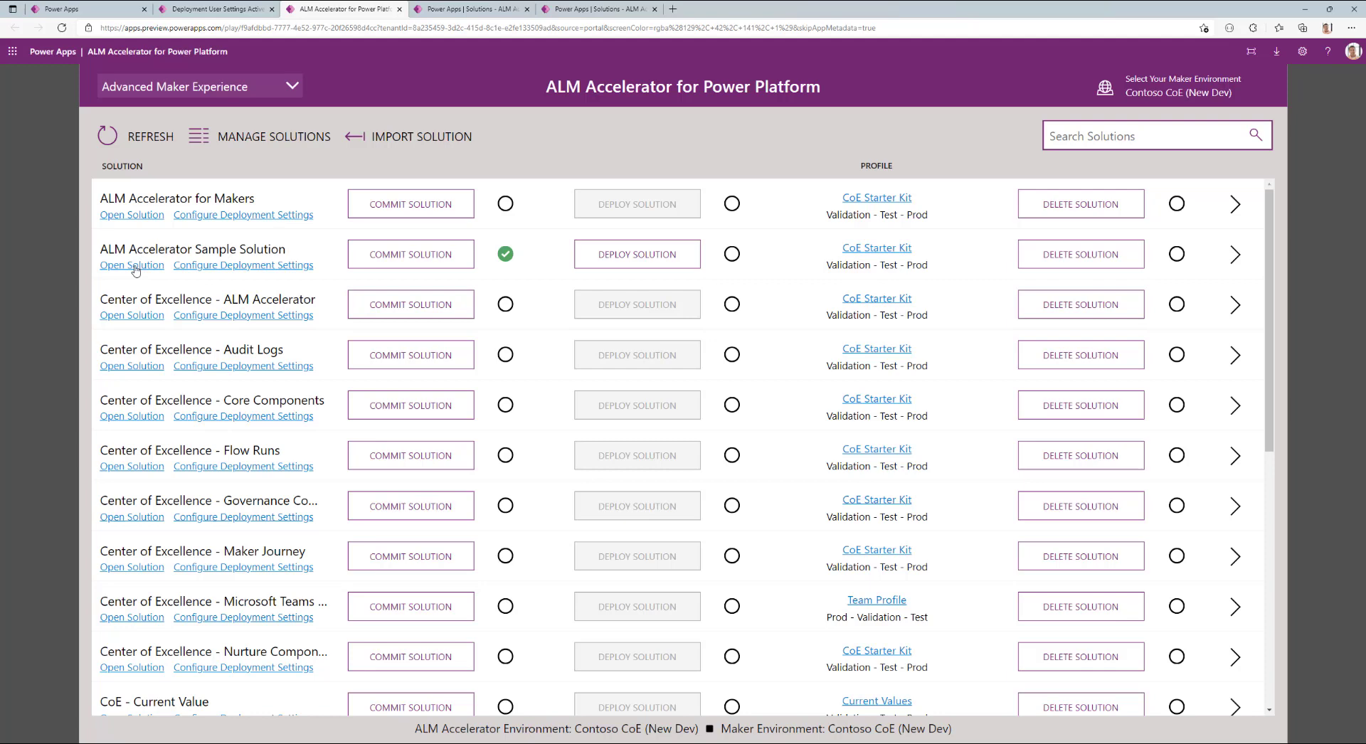
mouse_move(137, 270)
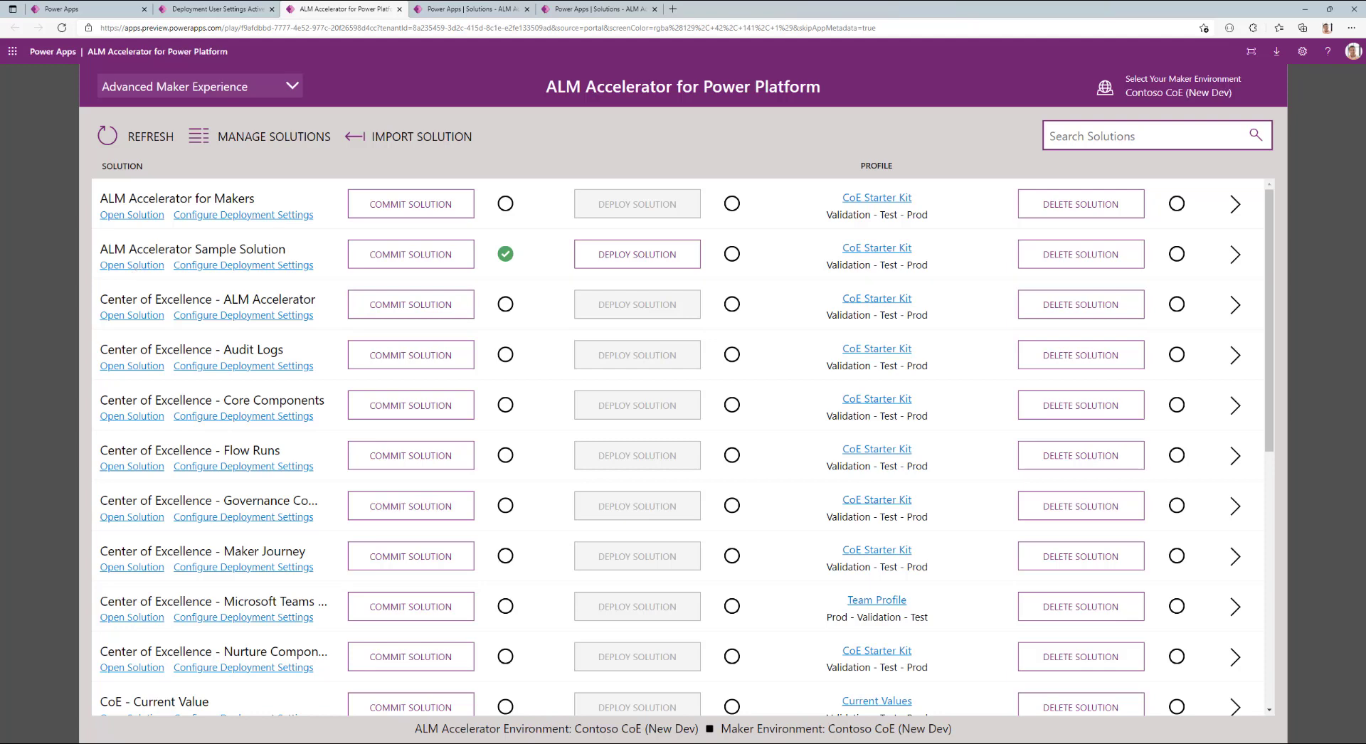
mouse_move(410, 253)
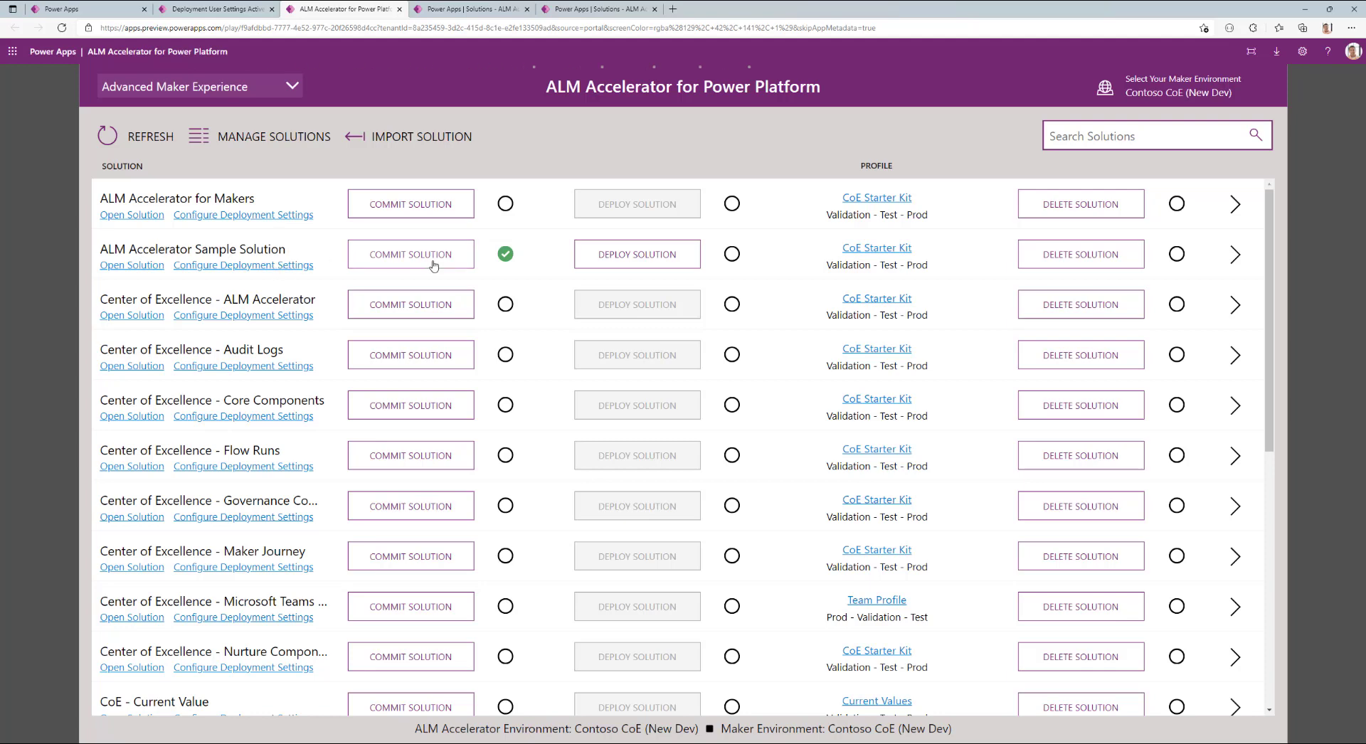
mouse_move(500, 263)
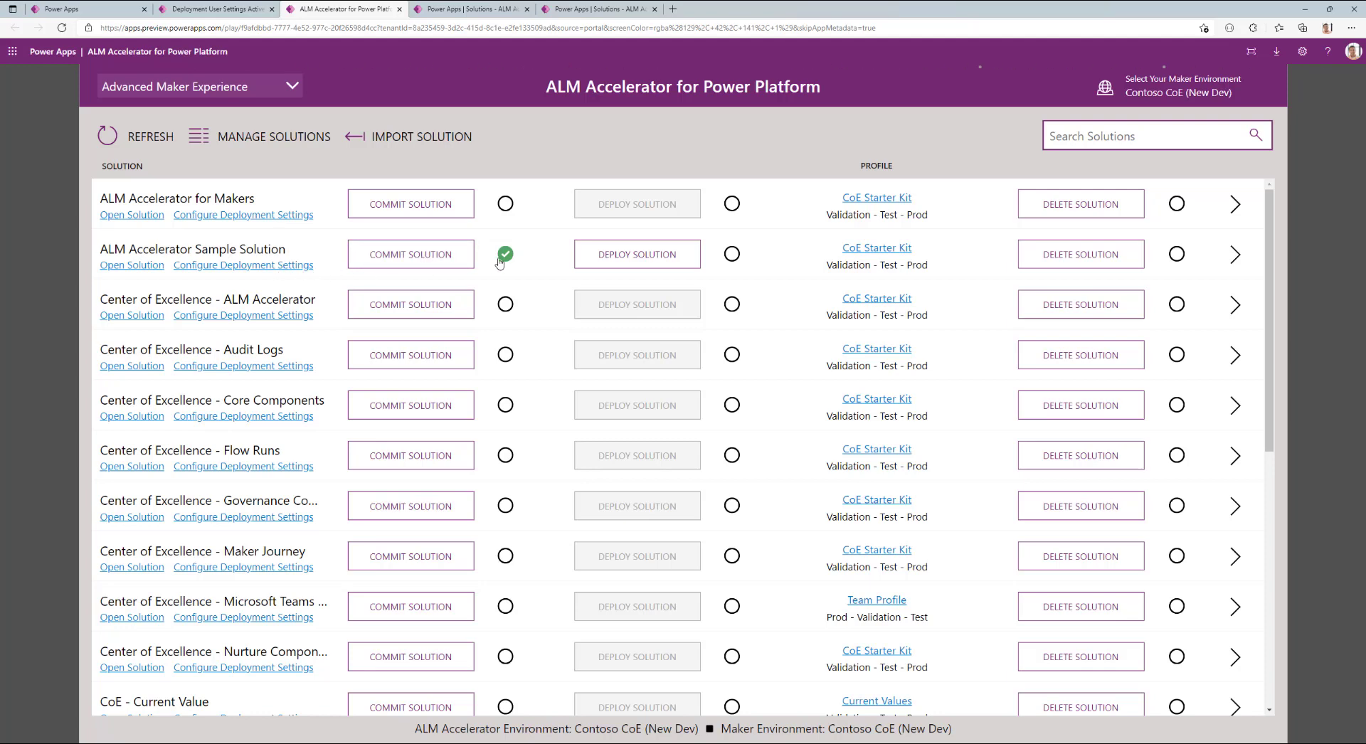
- Start a commit of the Sample Solution on its existing sample-solution branch, not a new one
click(410, 253)
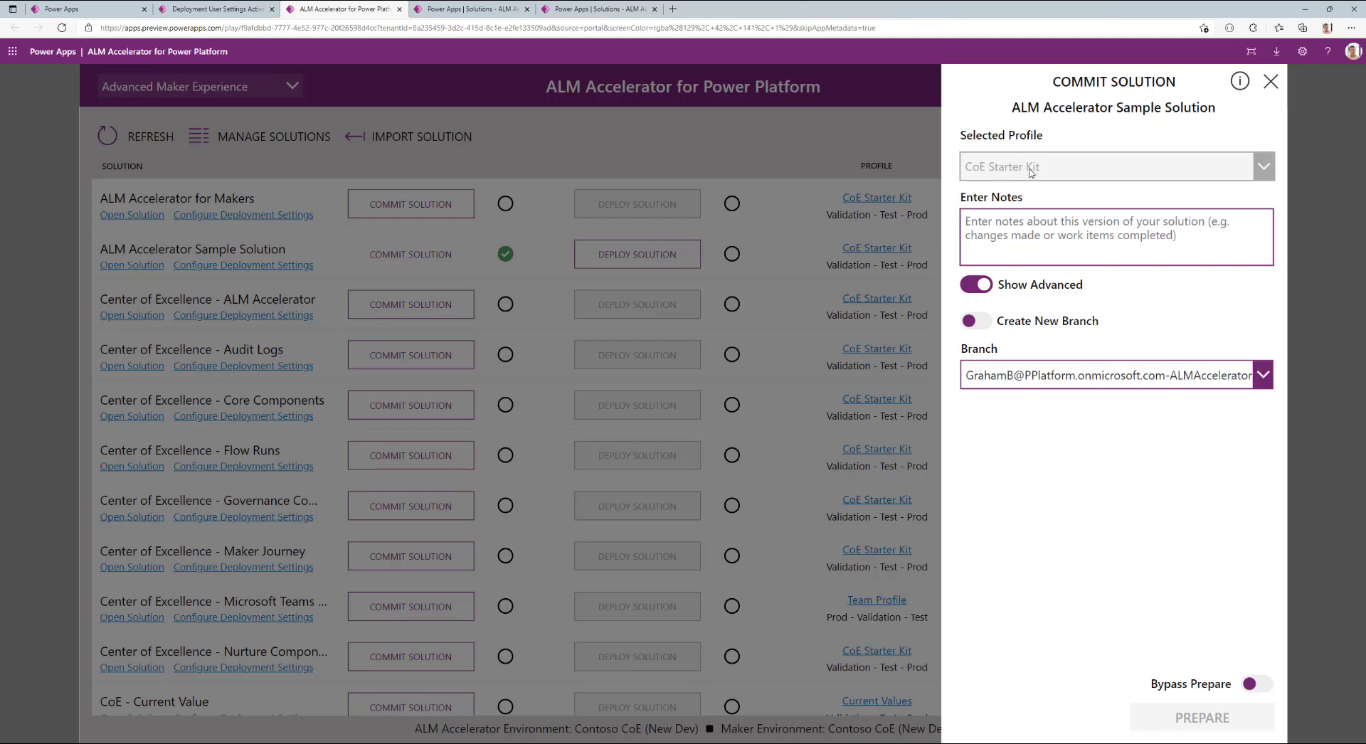
click(1115, 238)
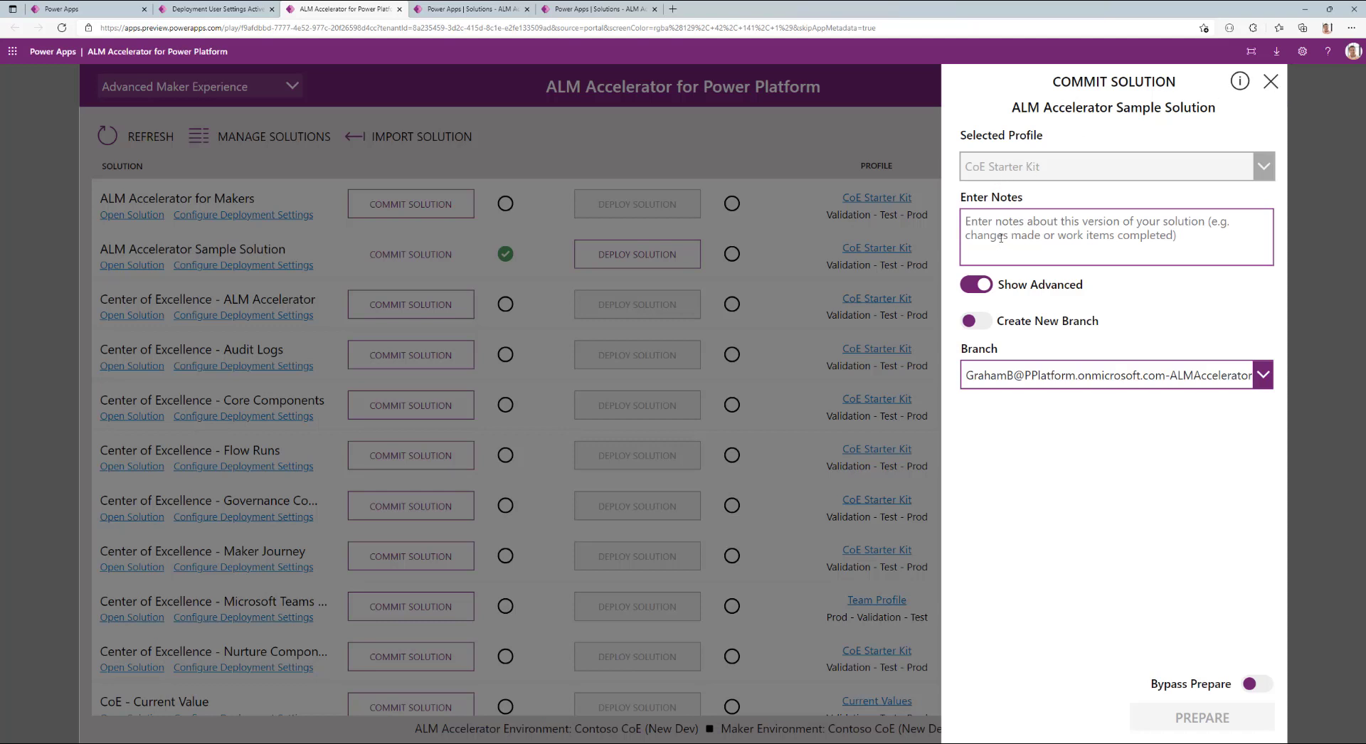
click(1116, 238)
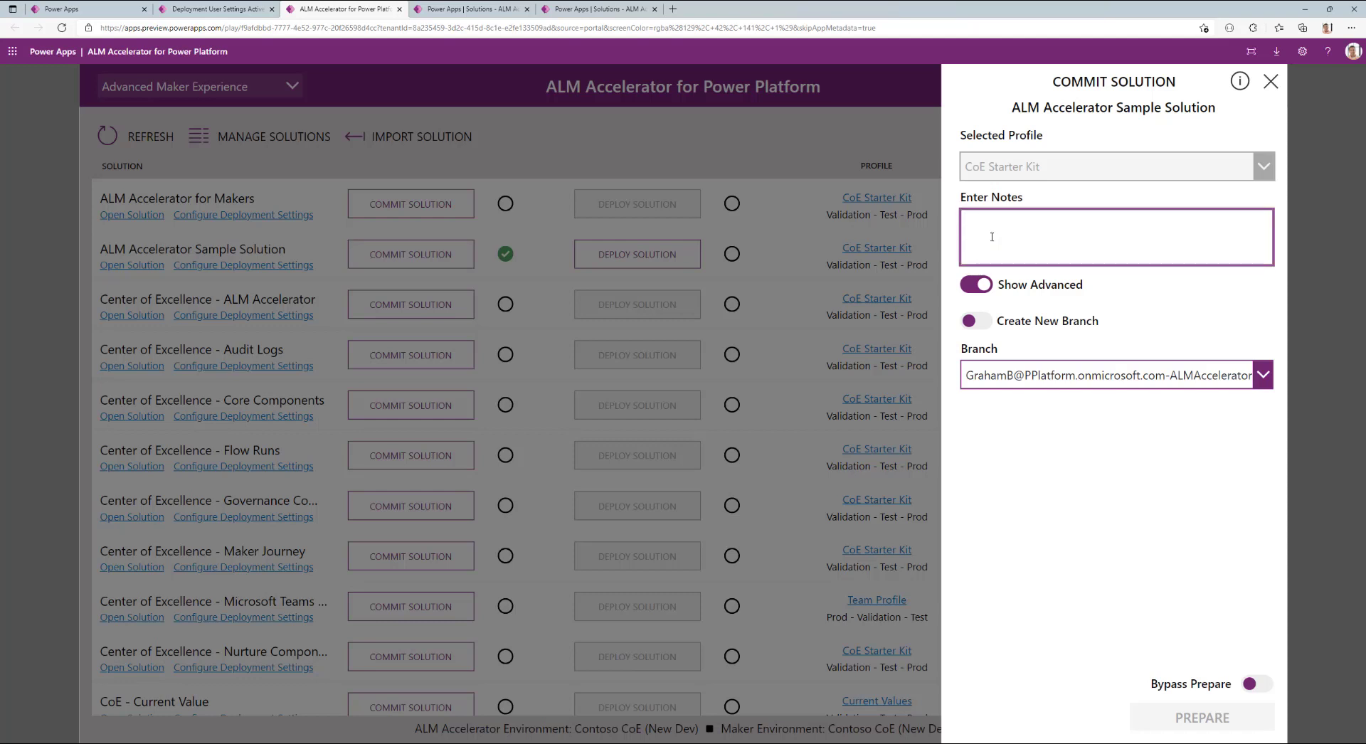
click(1116, 236)
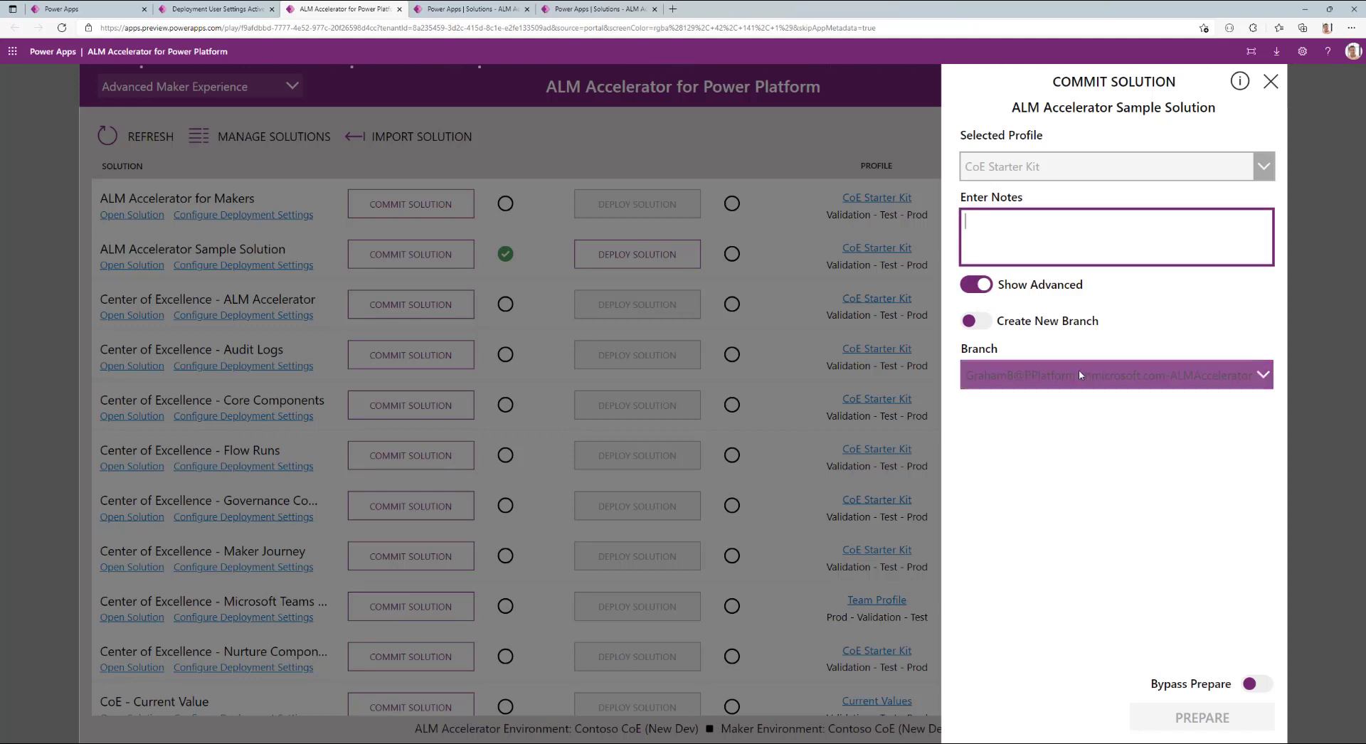
click(975, 320)
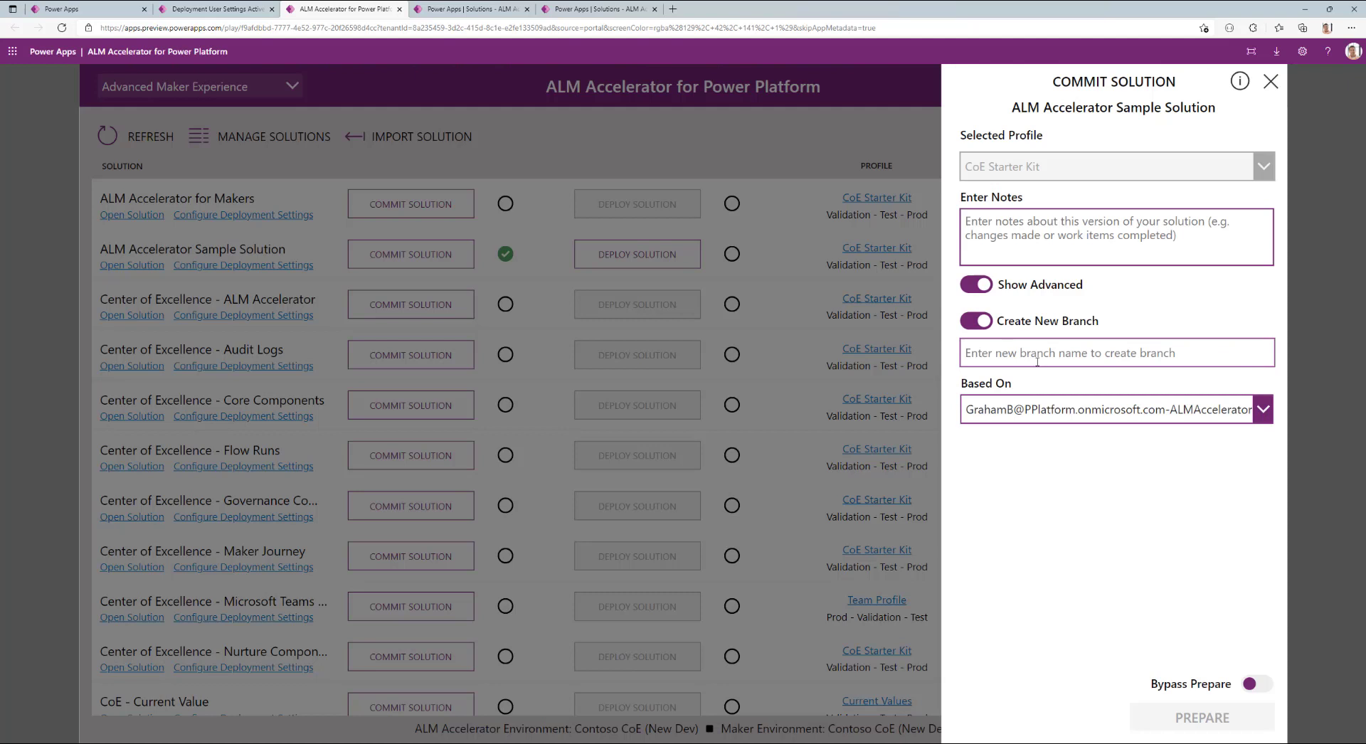
click(1116, 351)
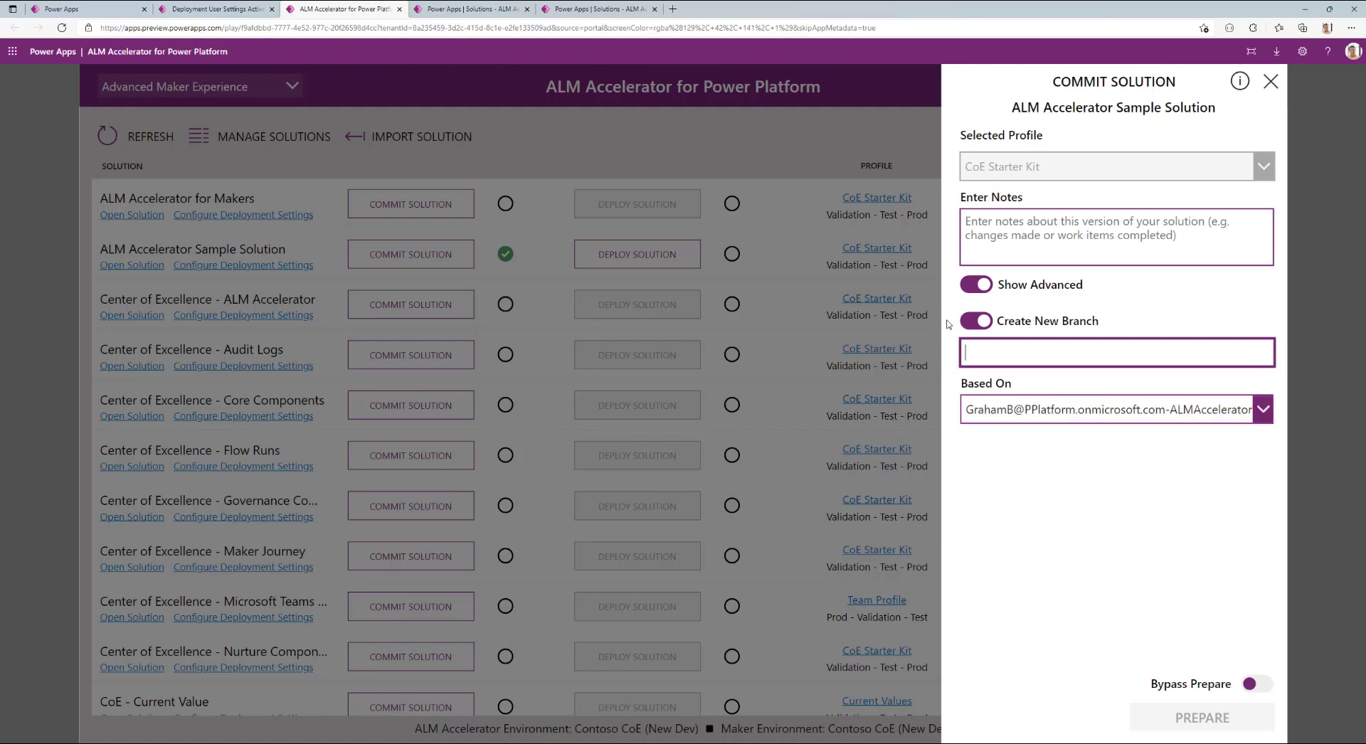
click(974, 320)
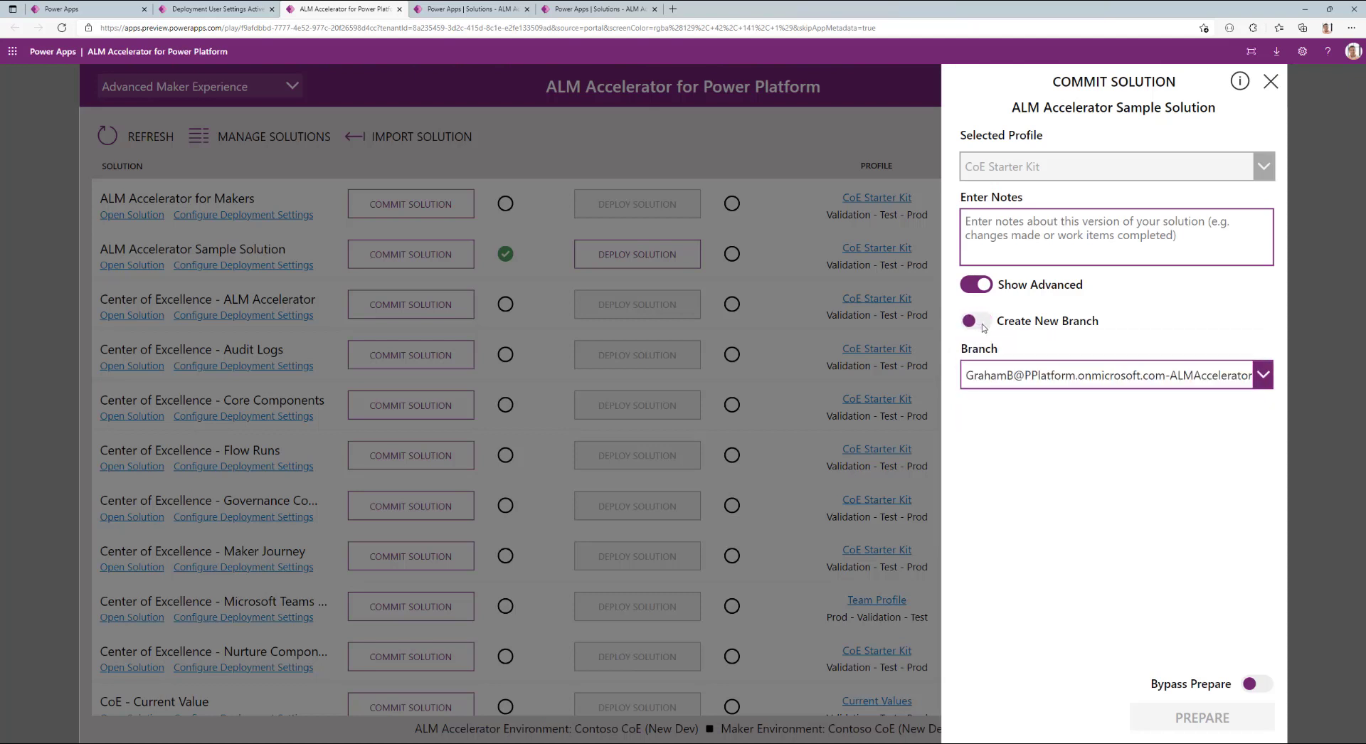
click(1262, 374)
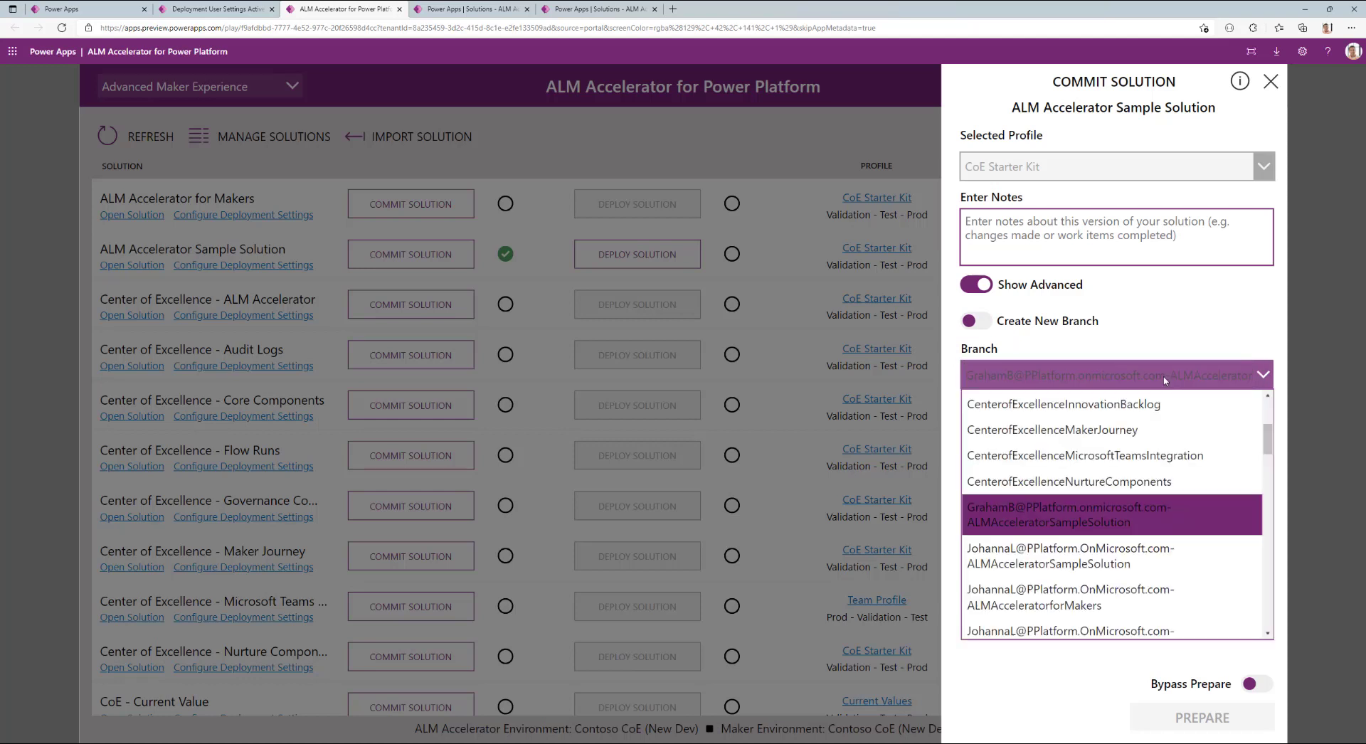
click(1111, 513)
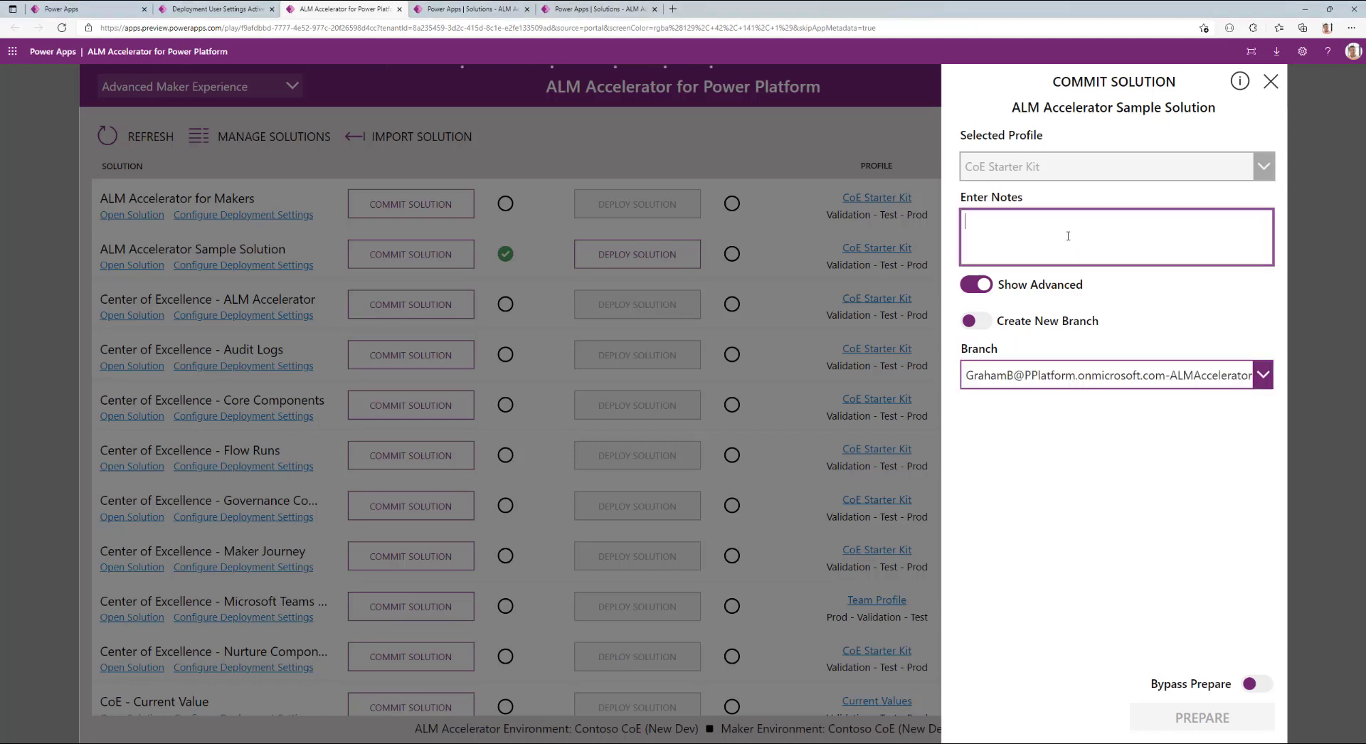
- Add the commit note 'Test message' and start preparing the solution
text(Test Messag)
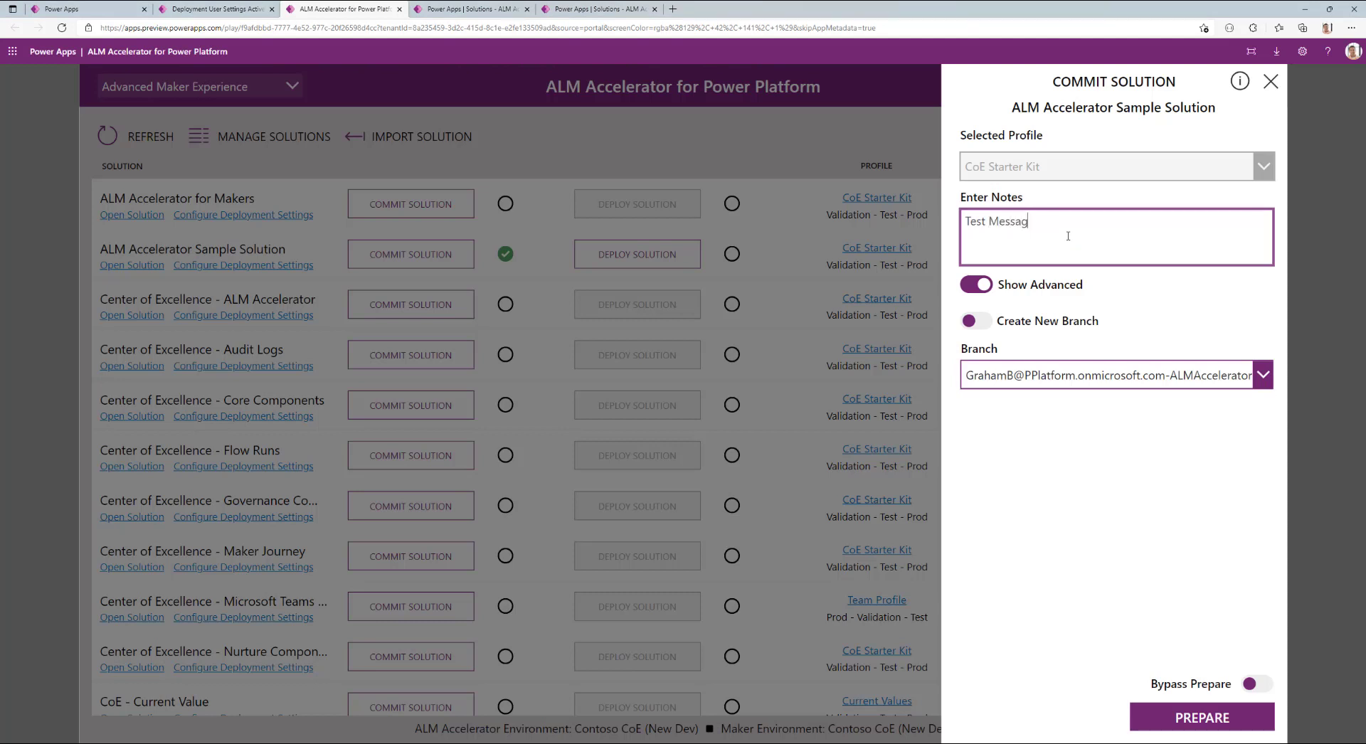
text(e)
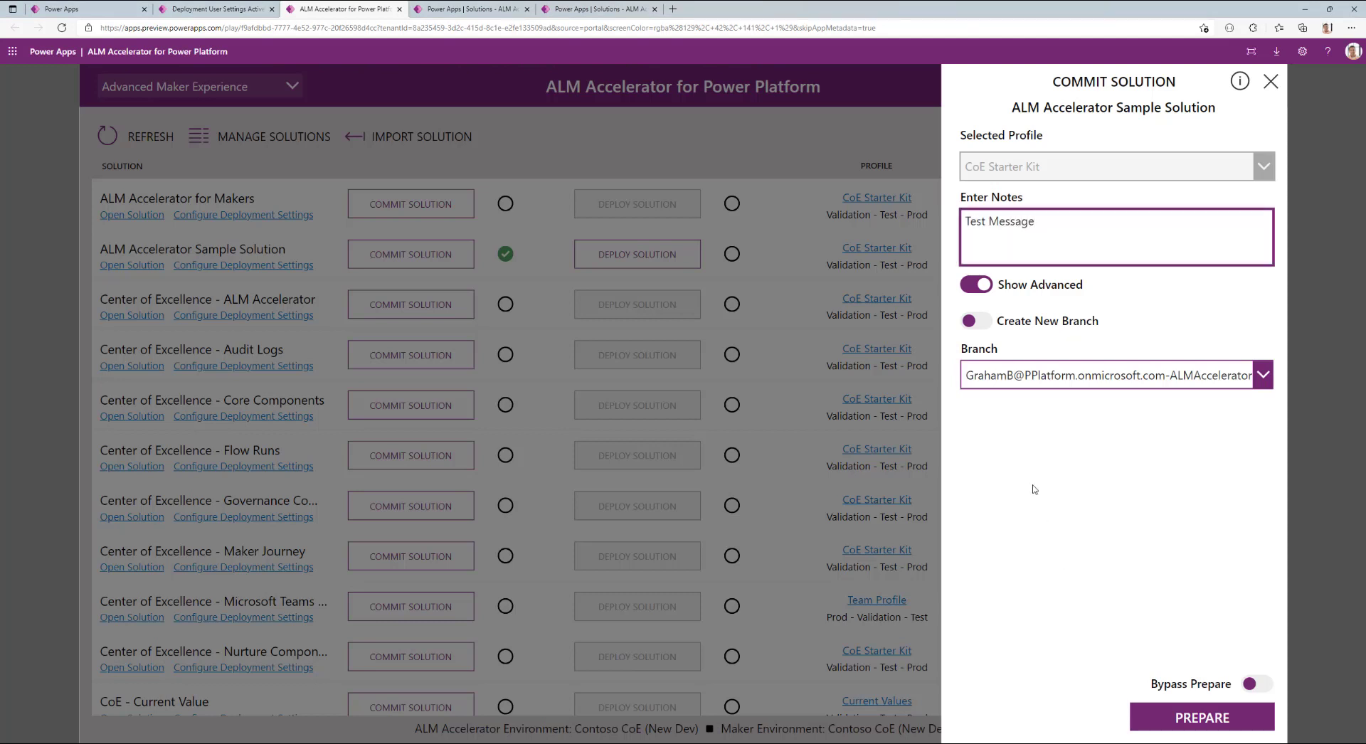
mouse_move(1113, 509)
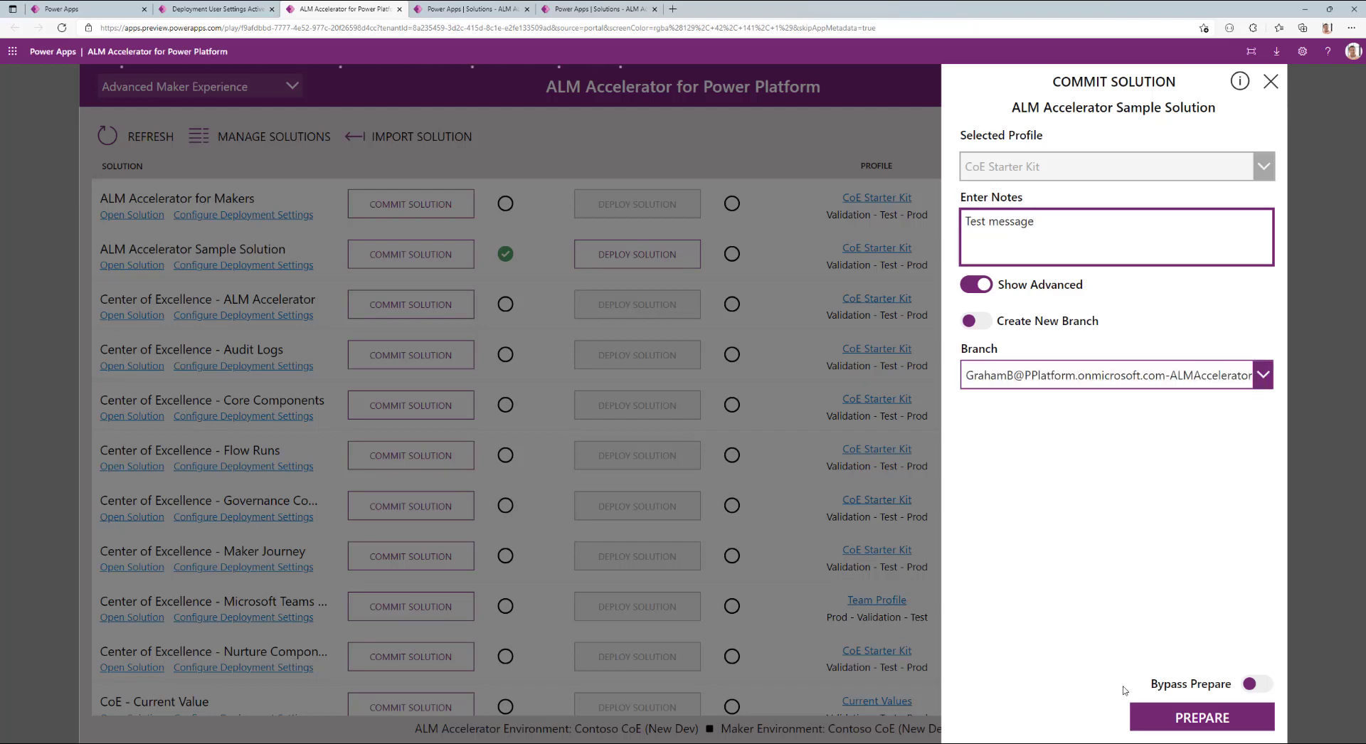
click(1201, 717)
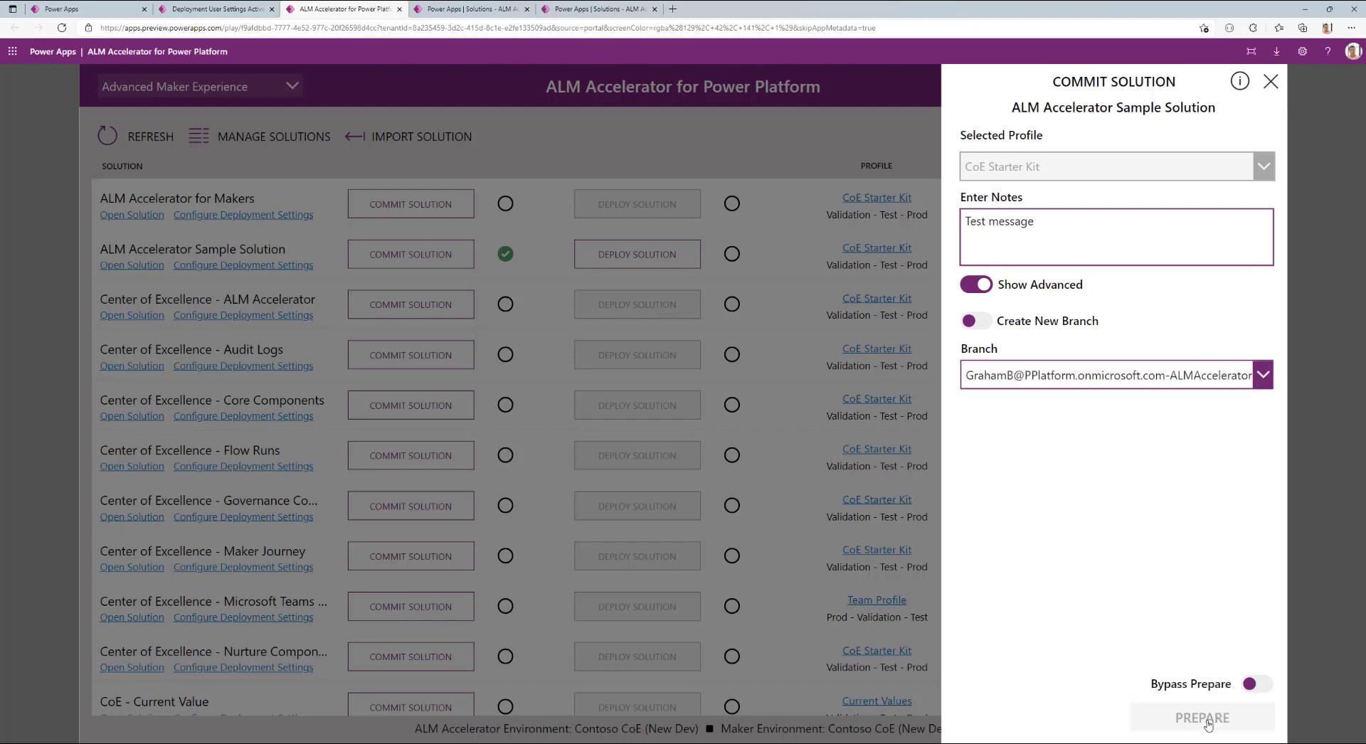
- Show the Sample Solution's deployment settings for the Test environment, including environment variables
click(1201, 718)
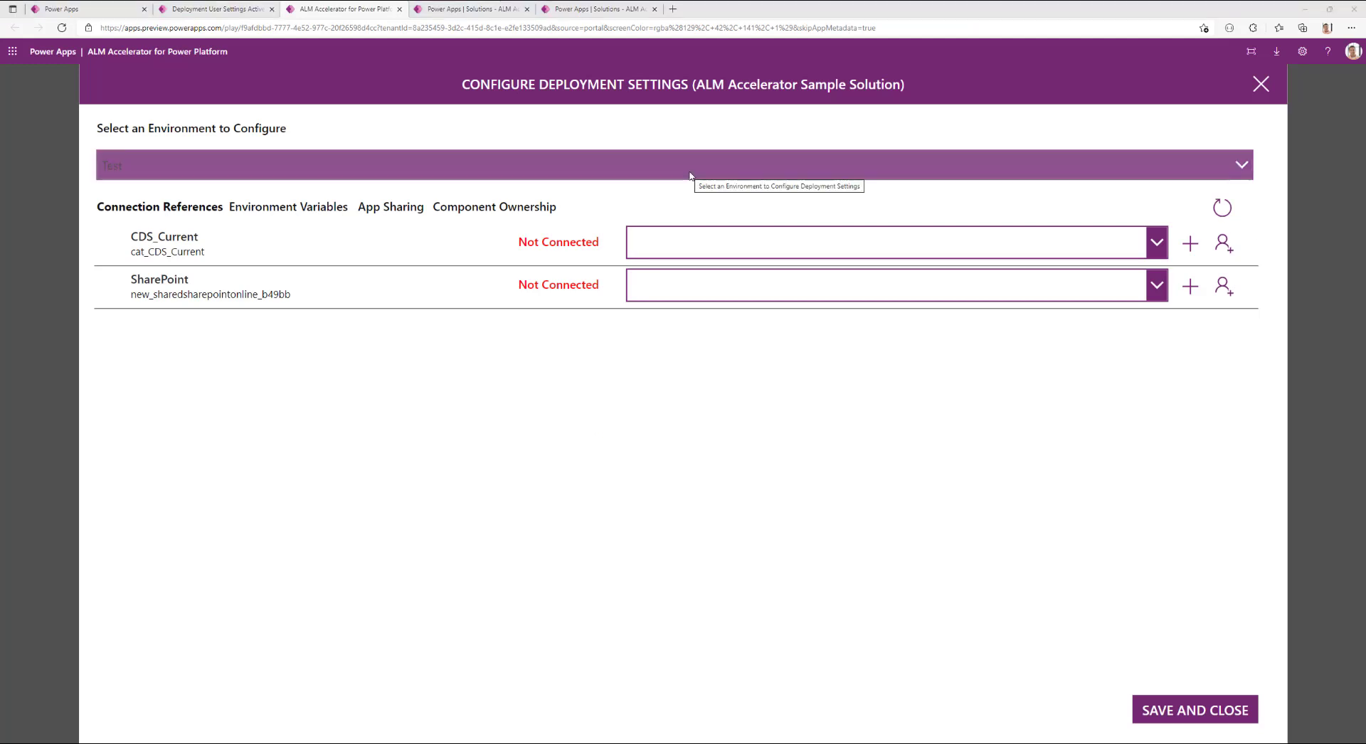
click(1241, 165)
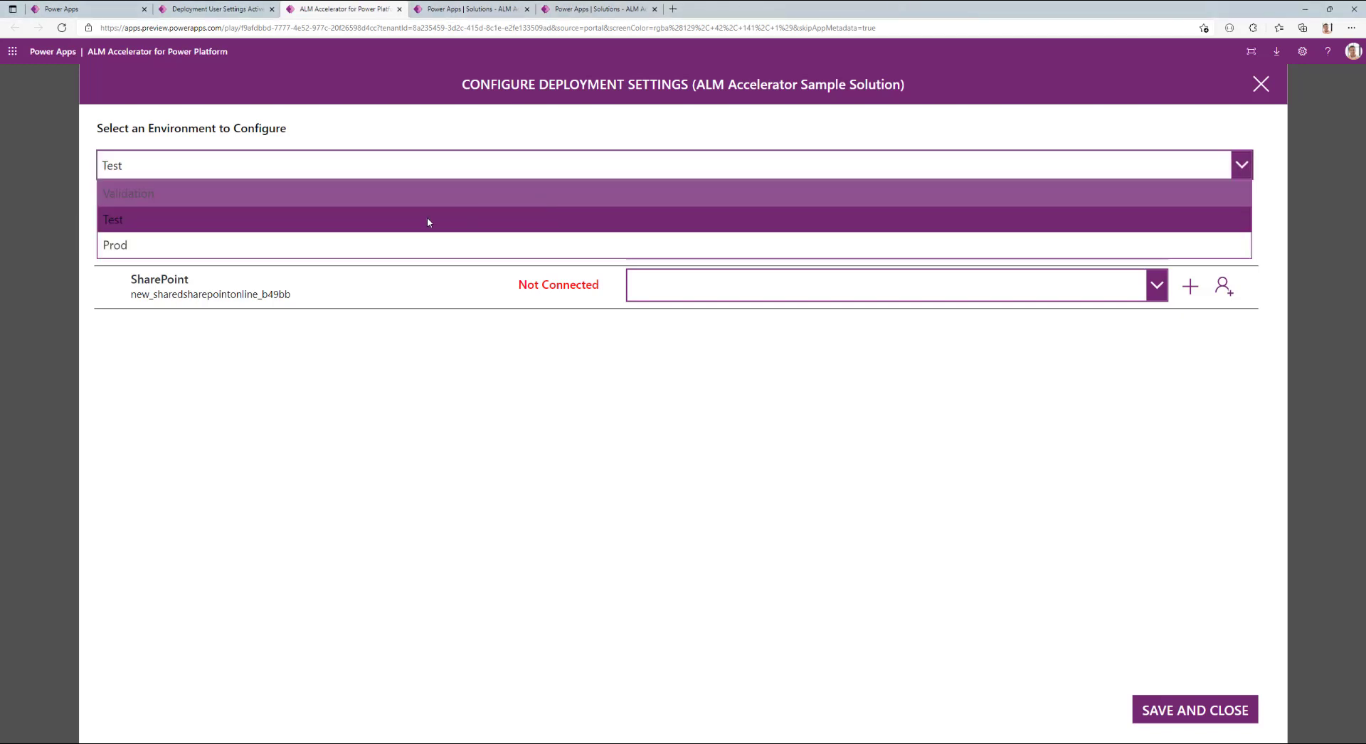
mouse_move(406, 206)
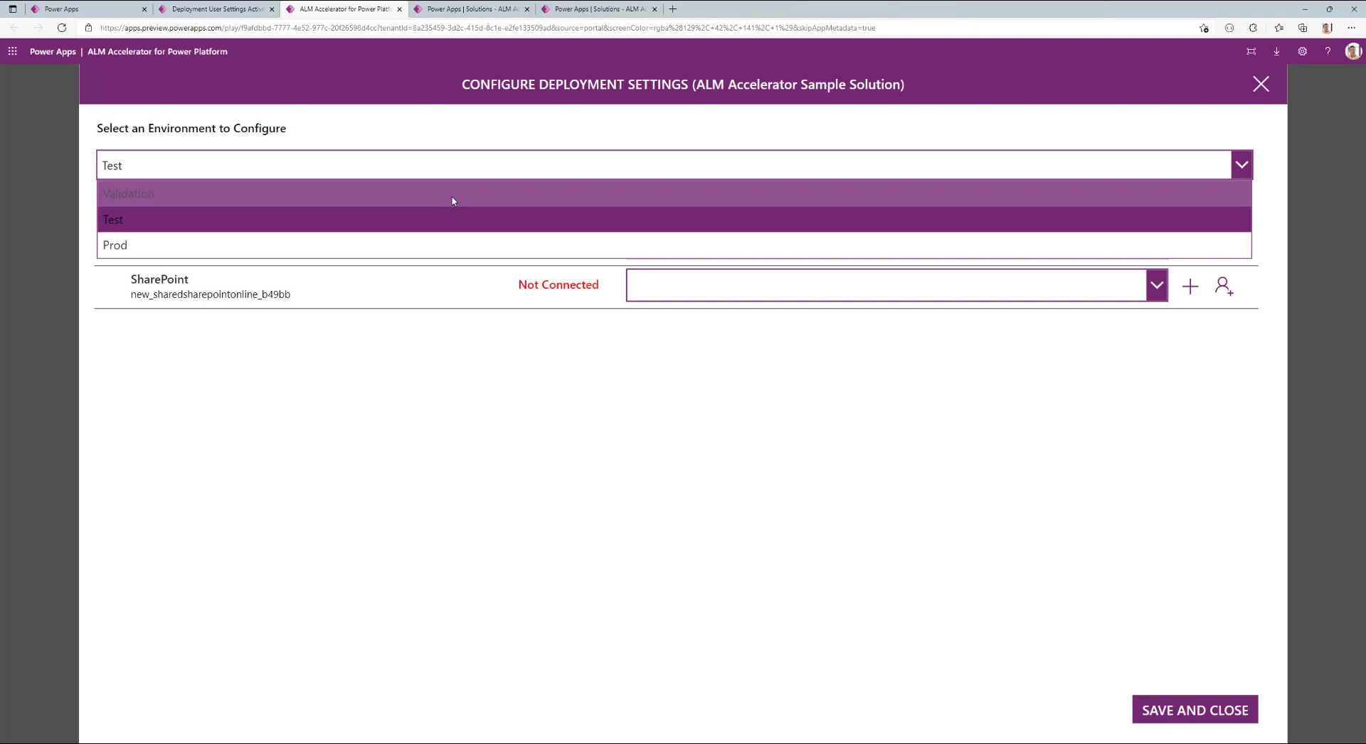
click(112, 219)
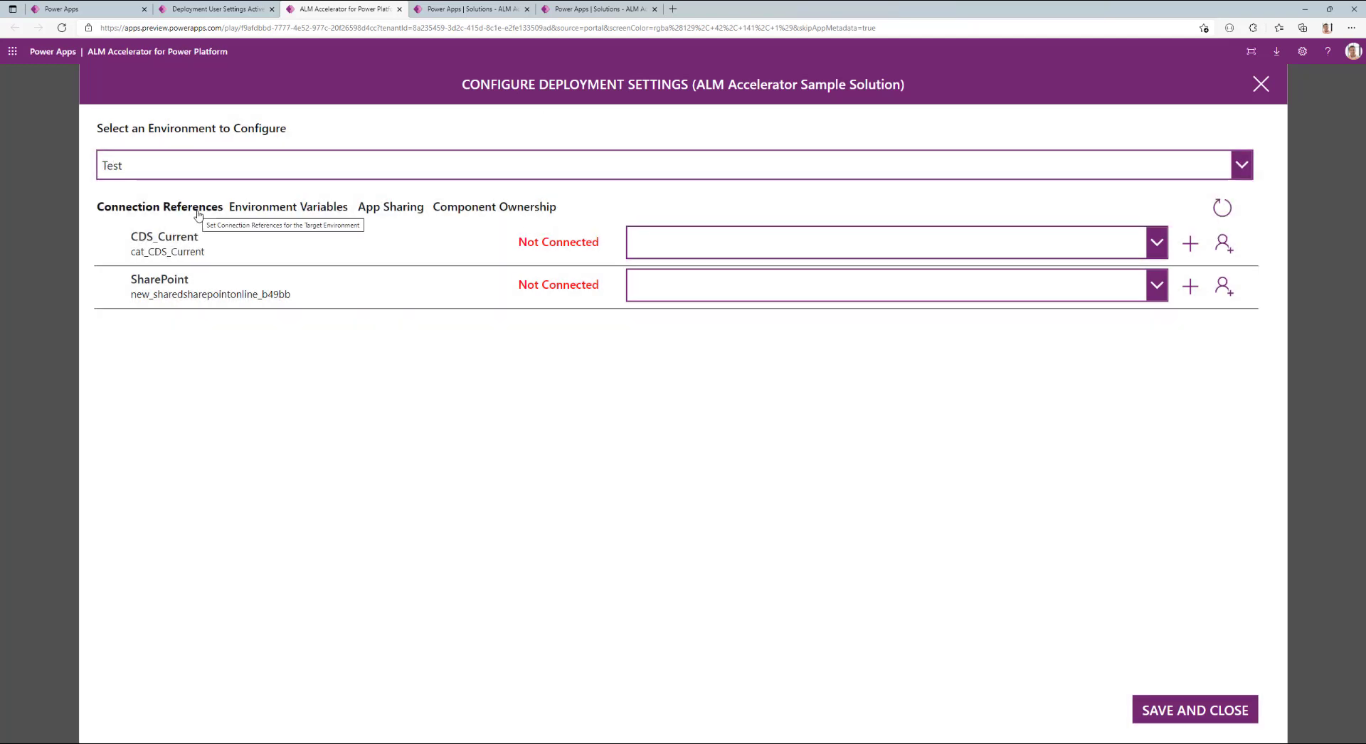
mouse_move(390, 206)
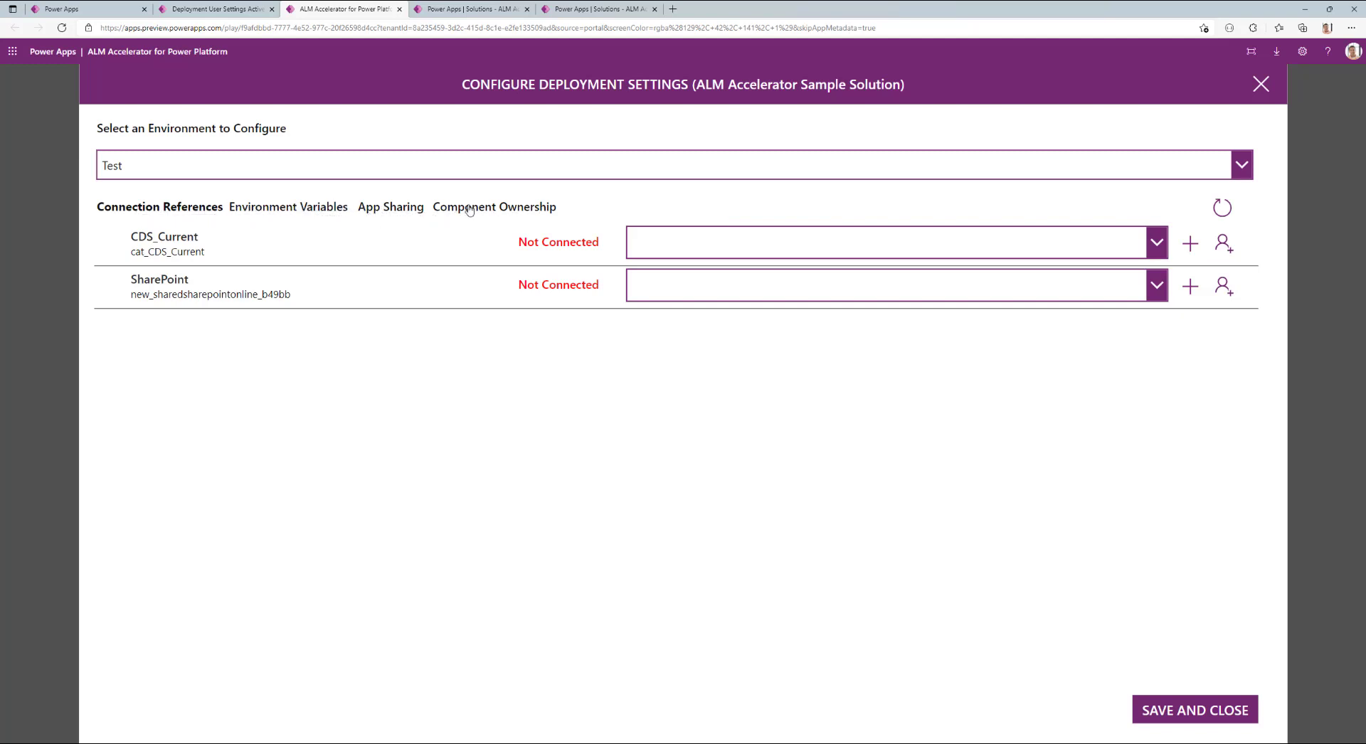
mouse_move(518, 231)
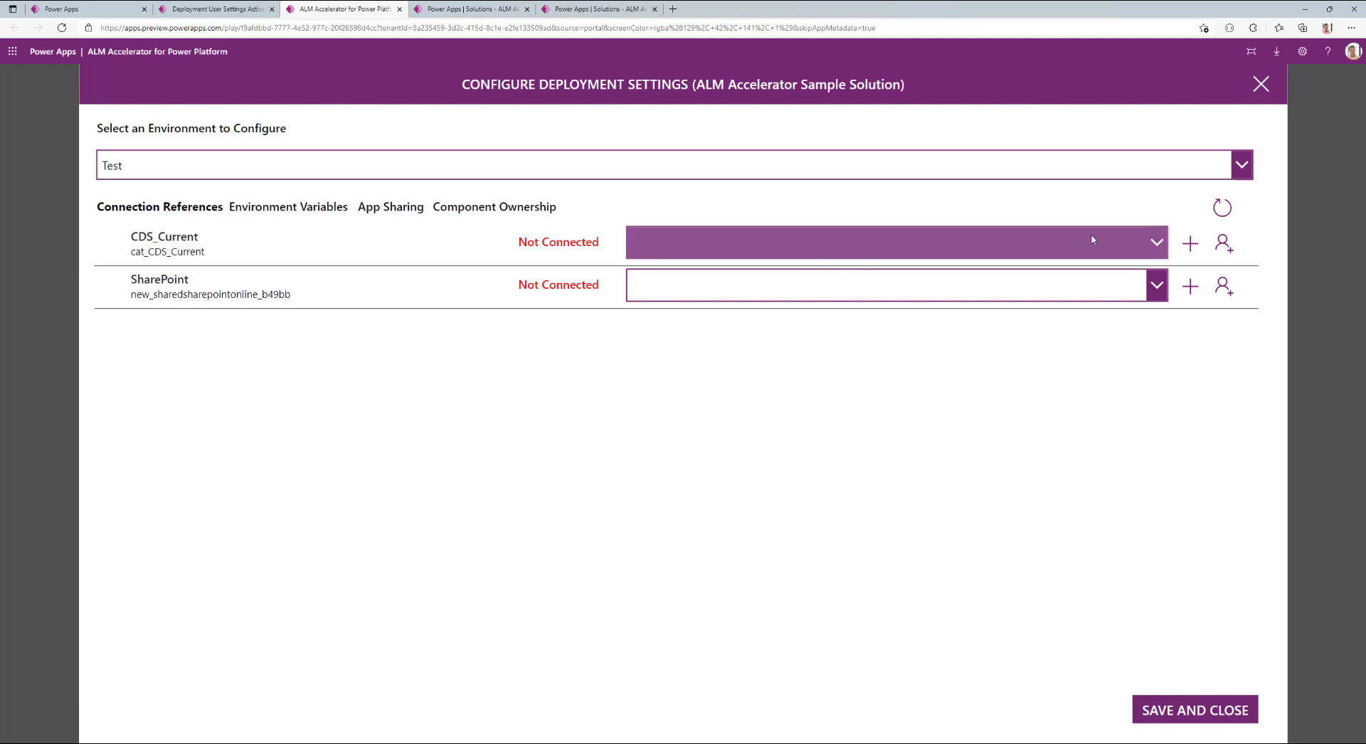
mouse_move(1157, 250)
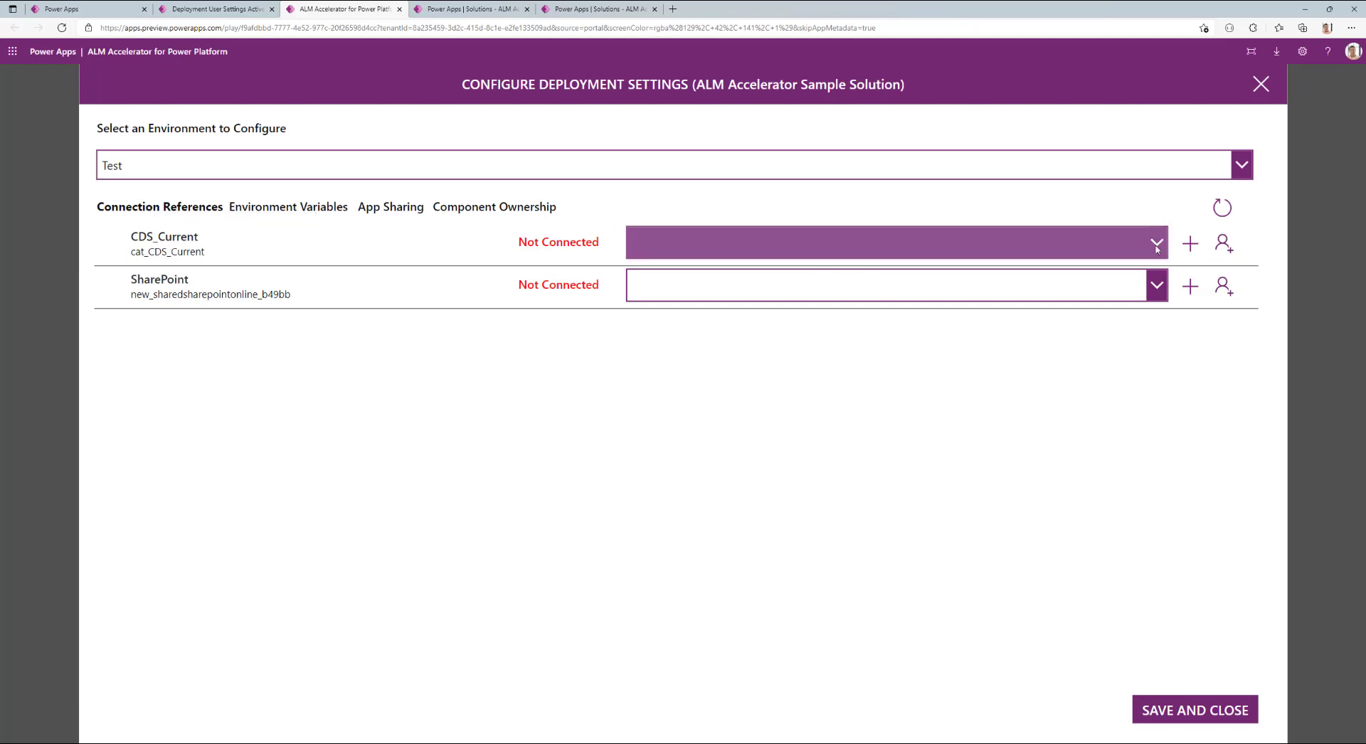
mouse_move(1161, 255)
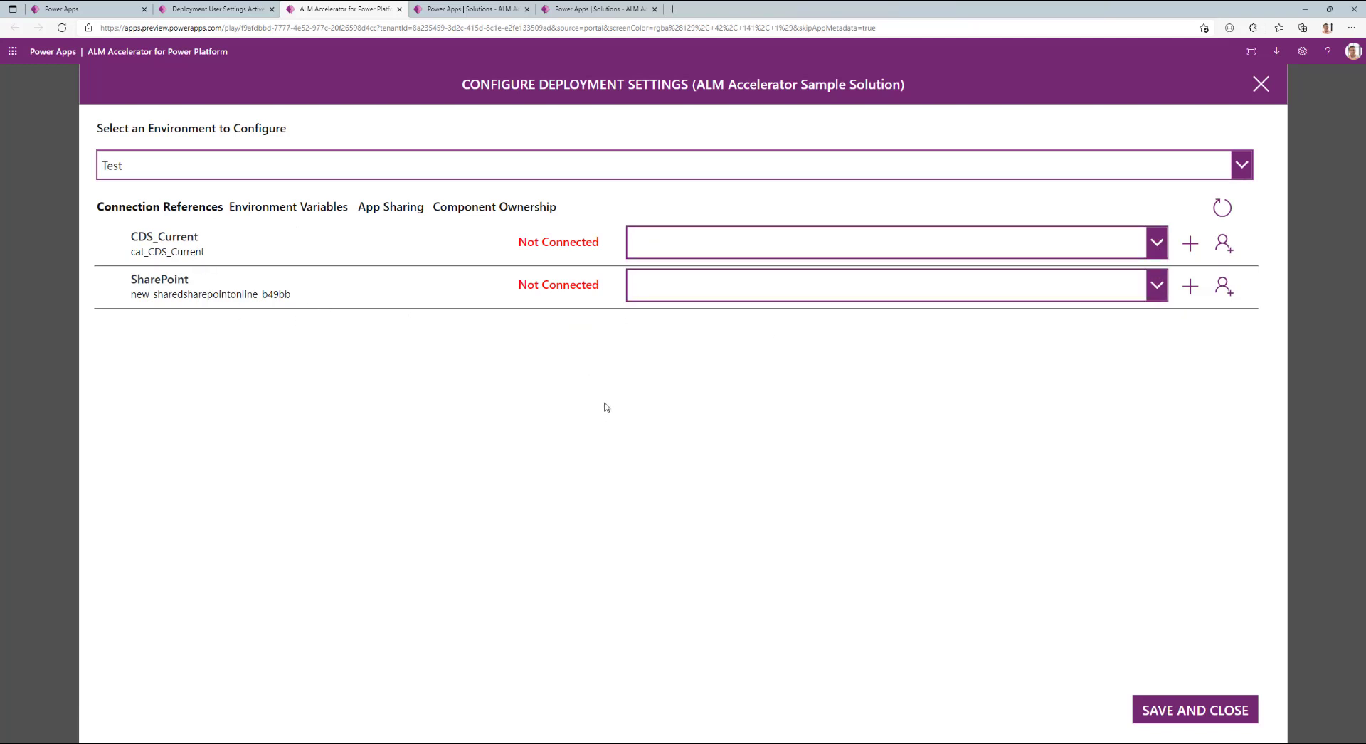
mouse_move(1190, 244)
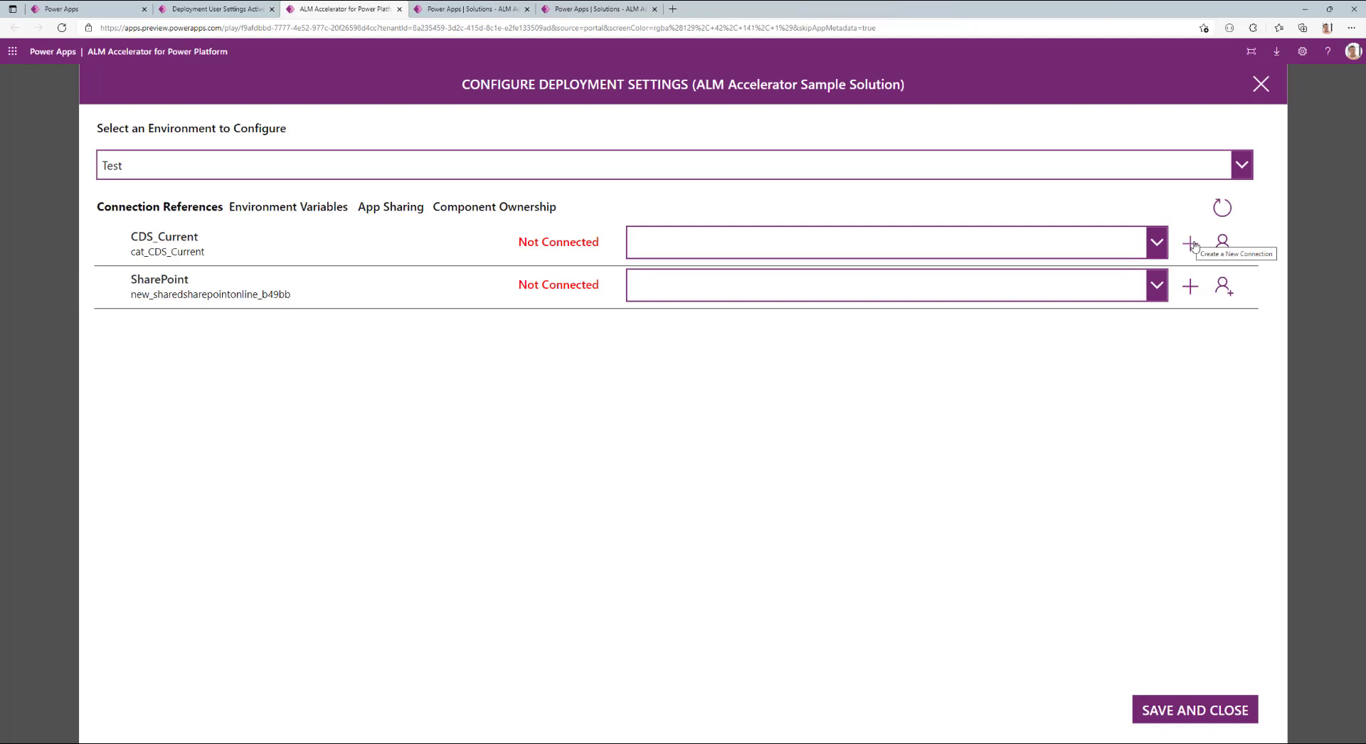
click(289, 206)
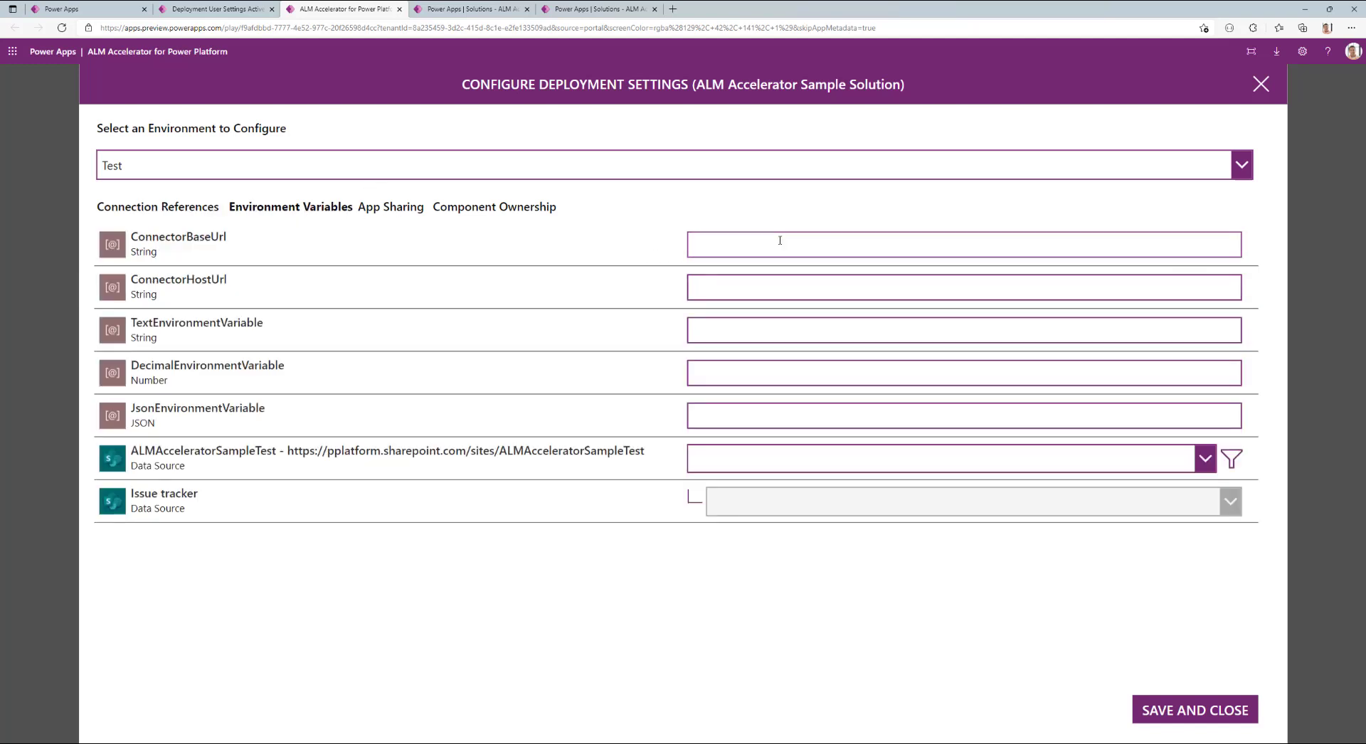
mouse_move(360, 246)
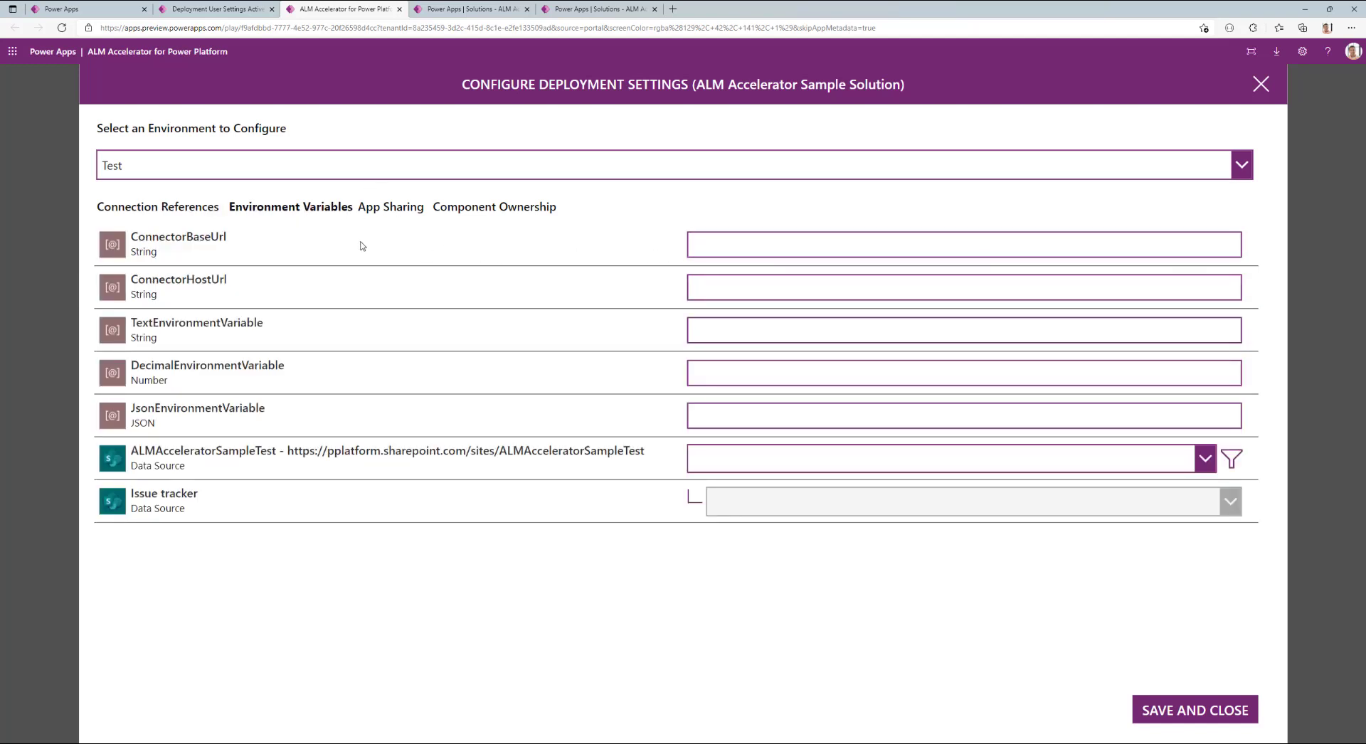
mouse_move(316, 386)
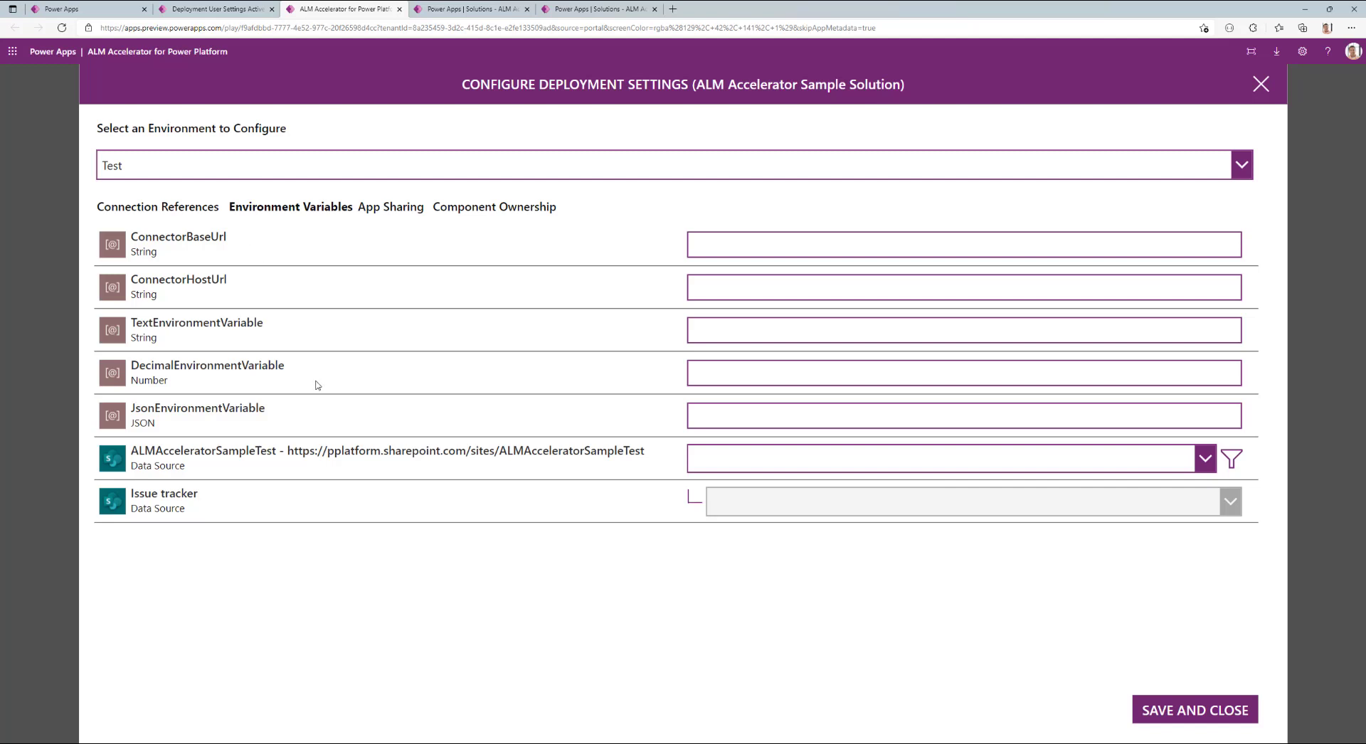
- Review app sharing and component ownership for Test, then save and close the settings
click(390, 207)
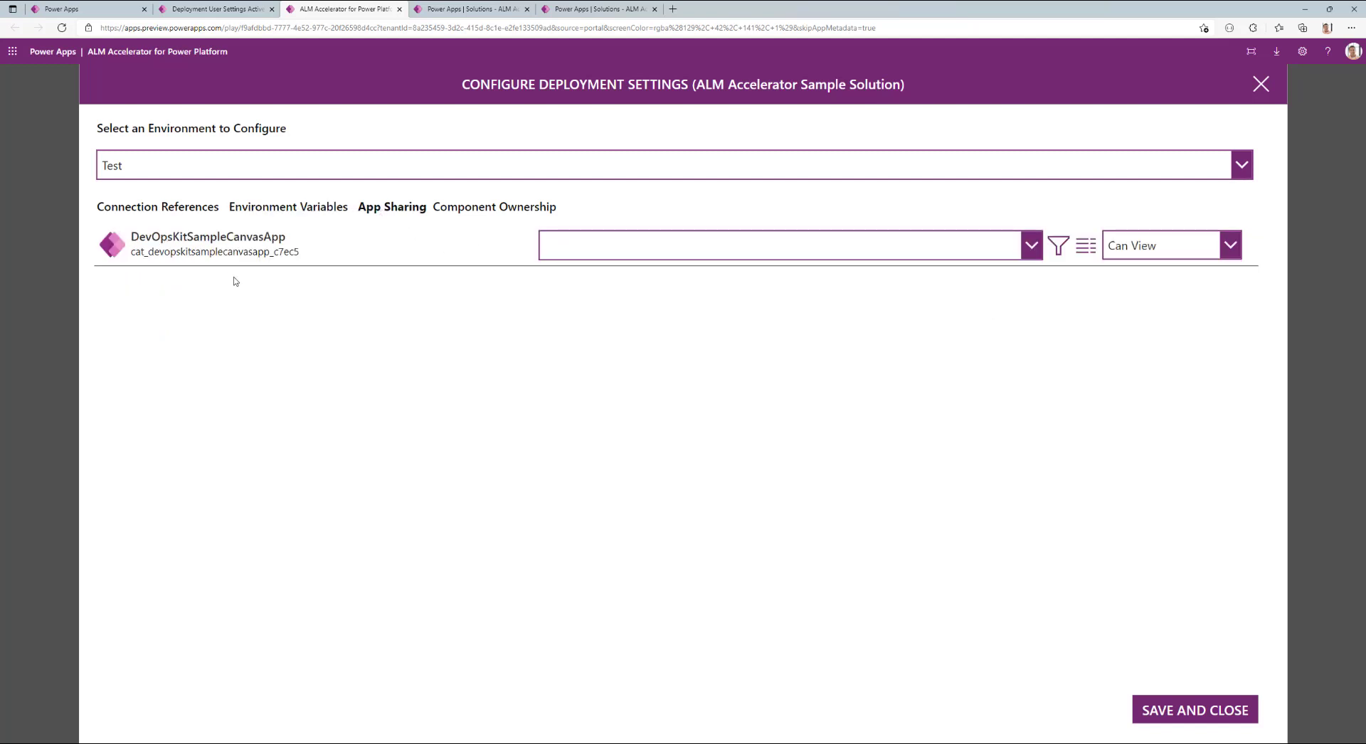
mouse_move(199, 402)
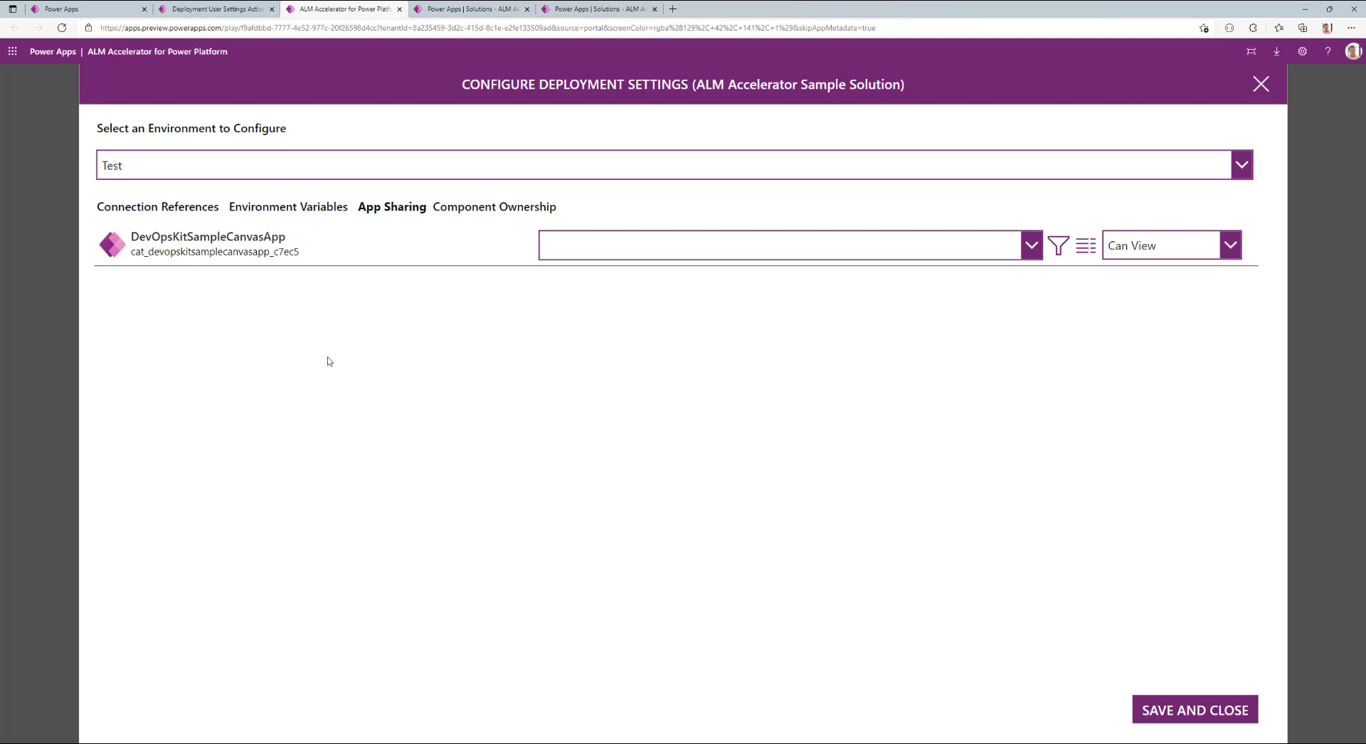
click(1229, 245)
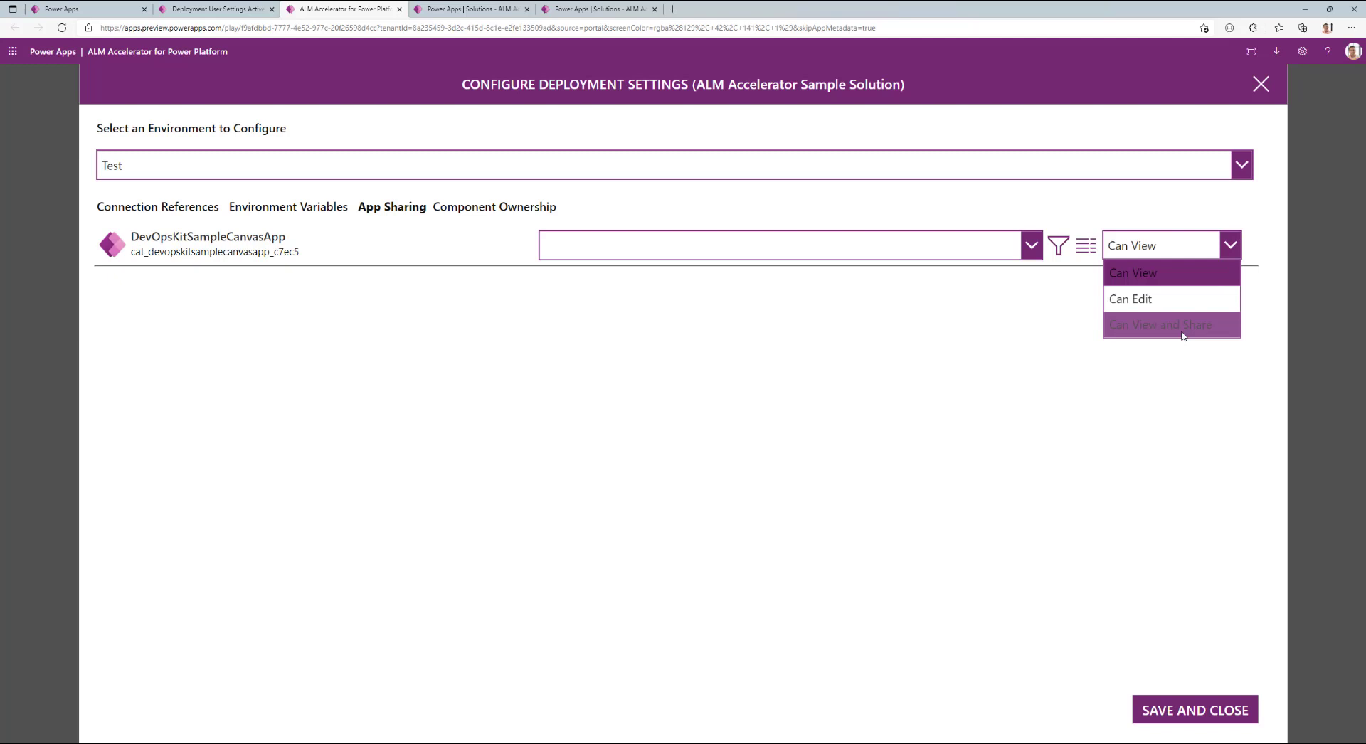
click(495, 207)
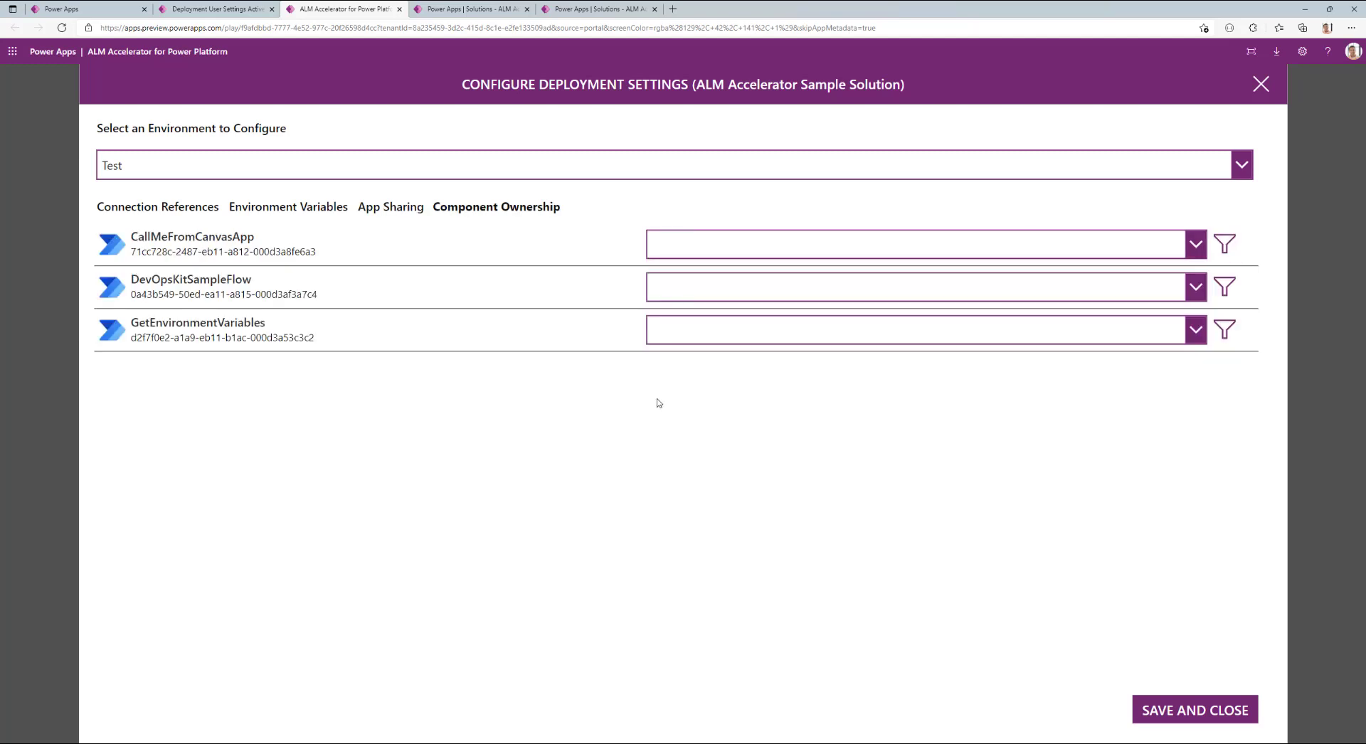
mouse_move(436, 412)
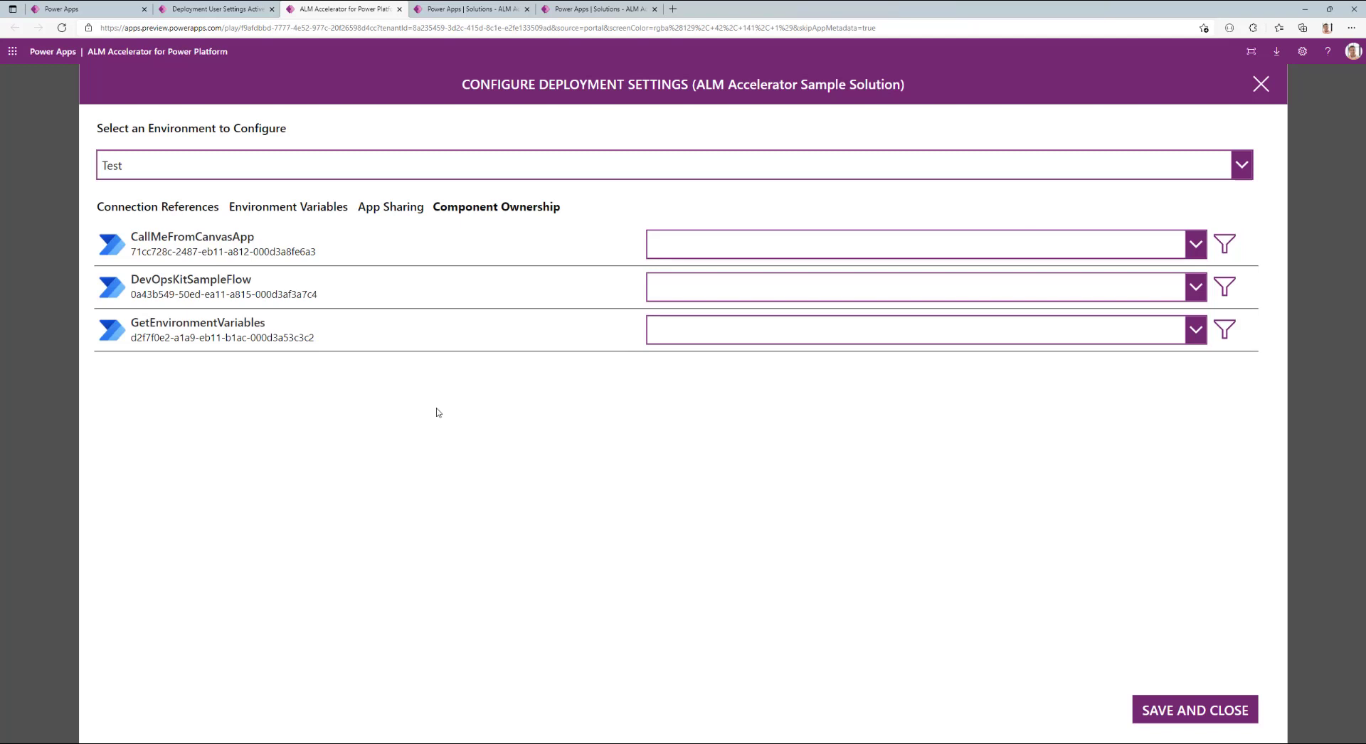
click(915, 329)
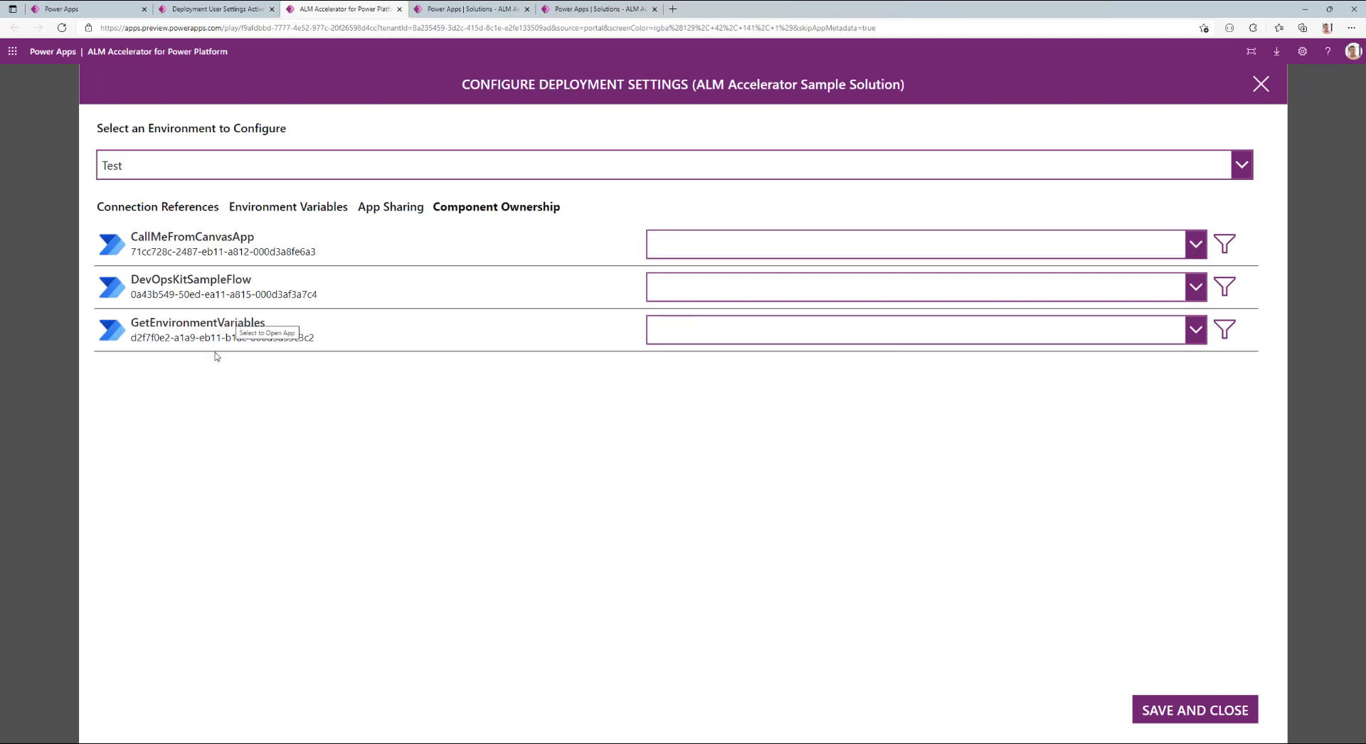
mouse_move(271, 420)
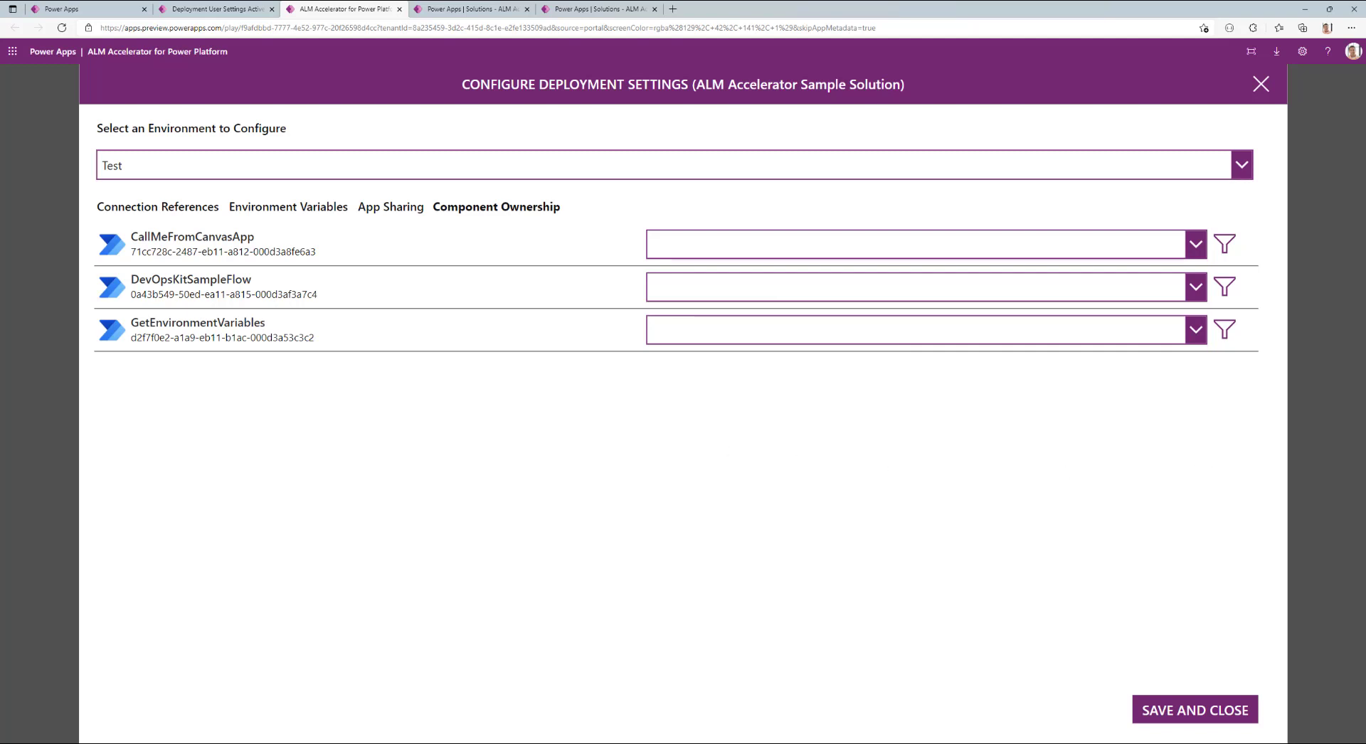
mouse_move(1194, 710)
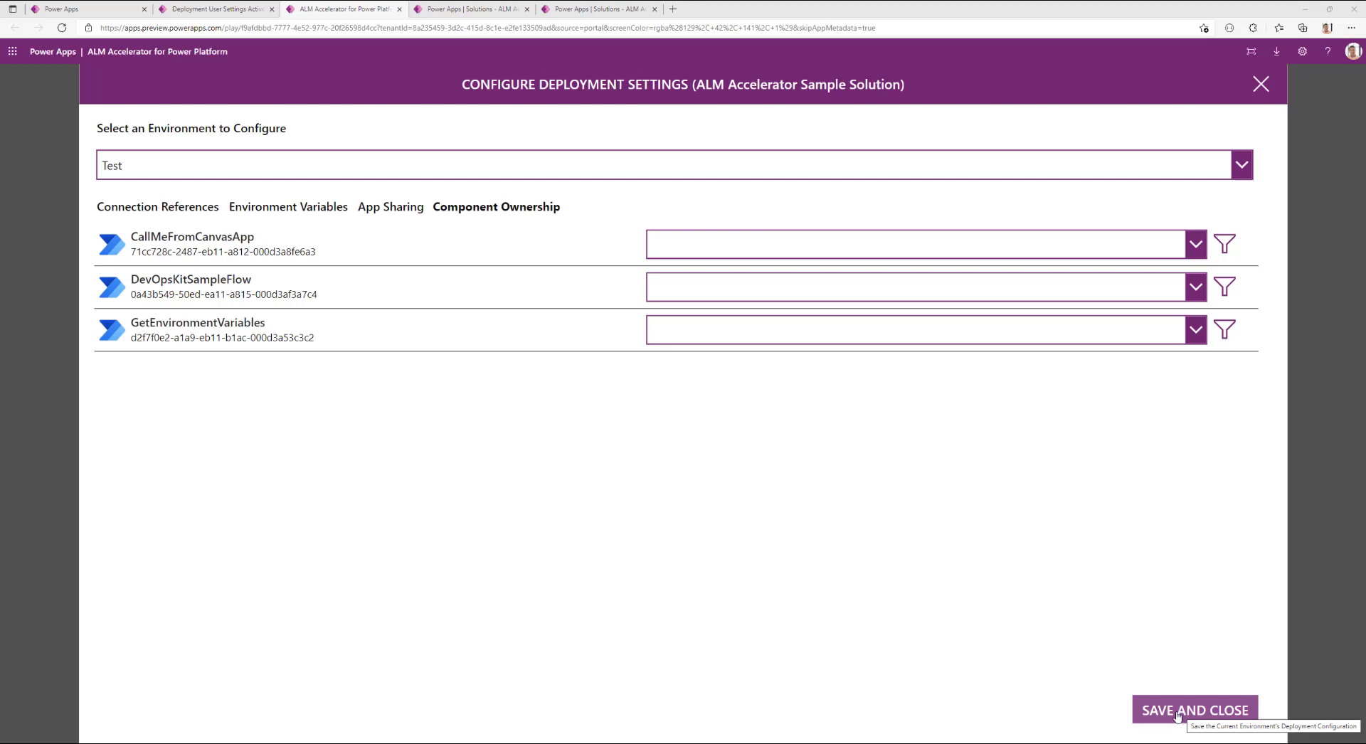
click(1194, 710)
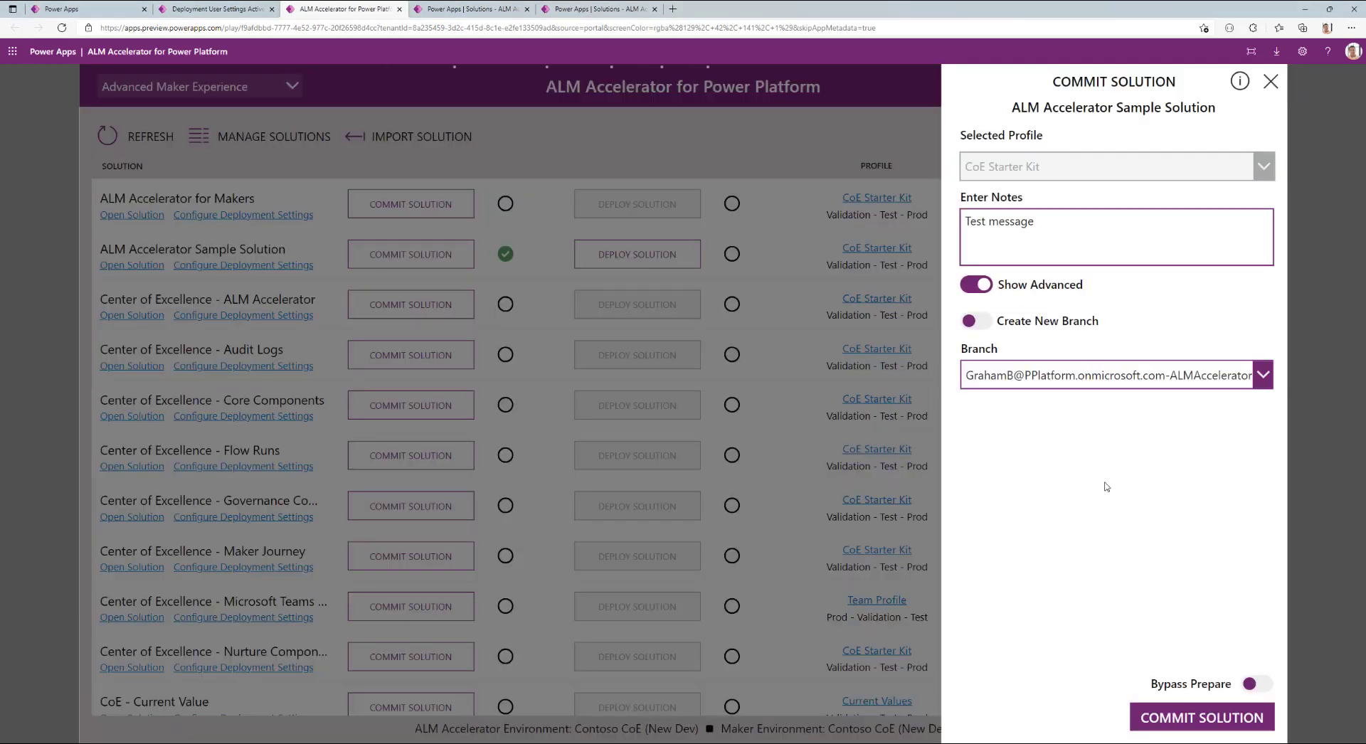
mouse_move(1121, 684)
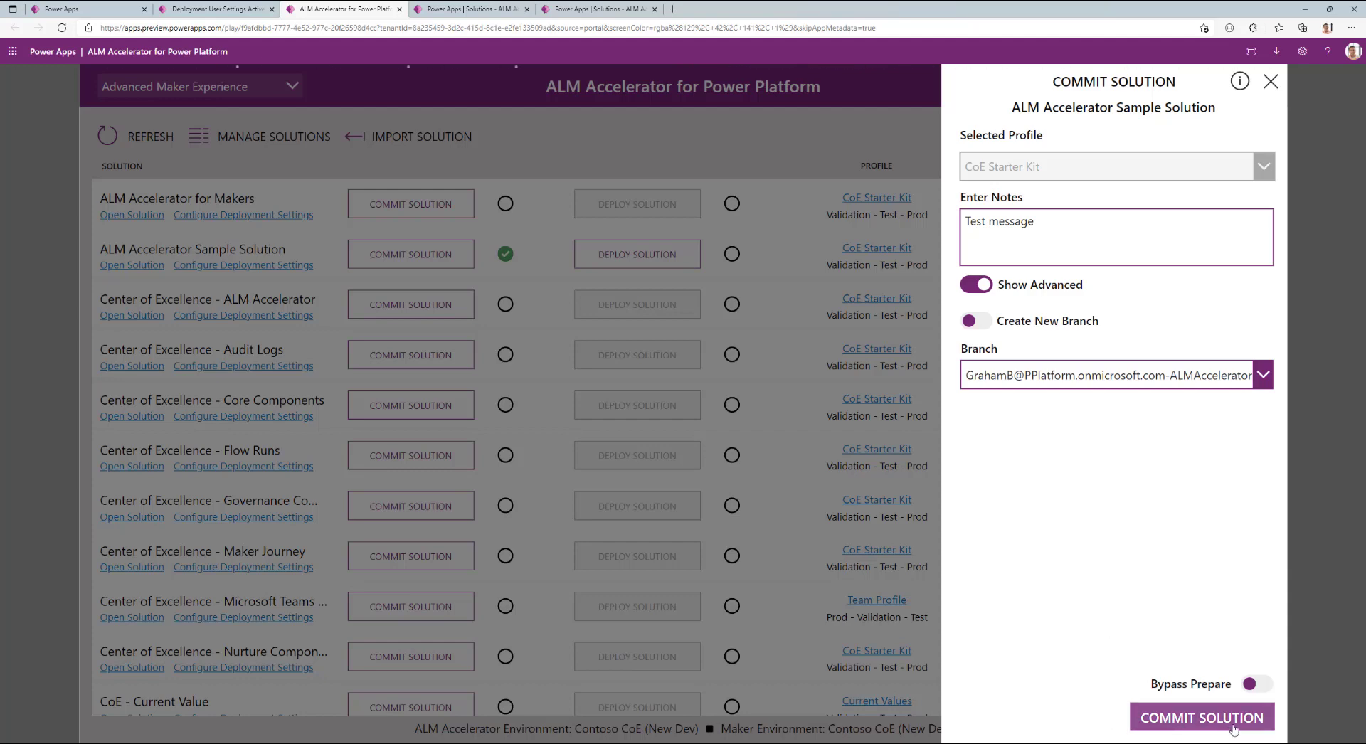
- Commit the Sample Solution with note 'Test message' to its branch
click(1201, 717)
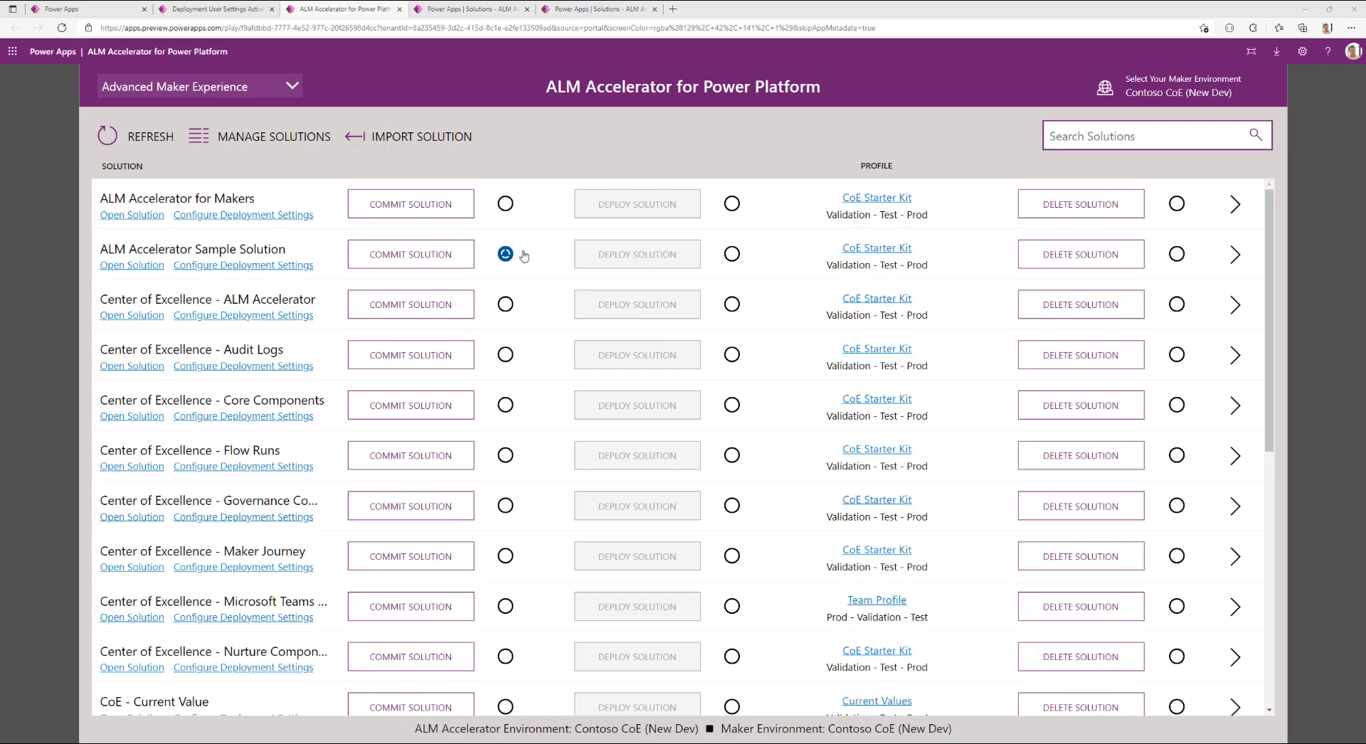
mouse_move(505, 253)
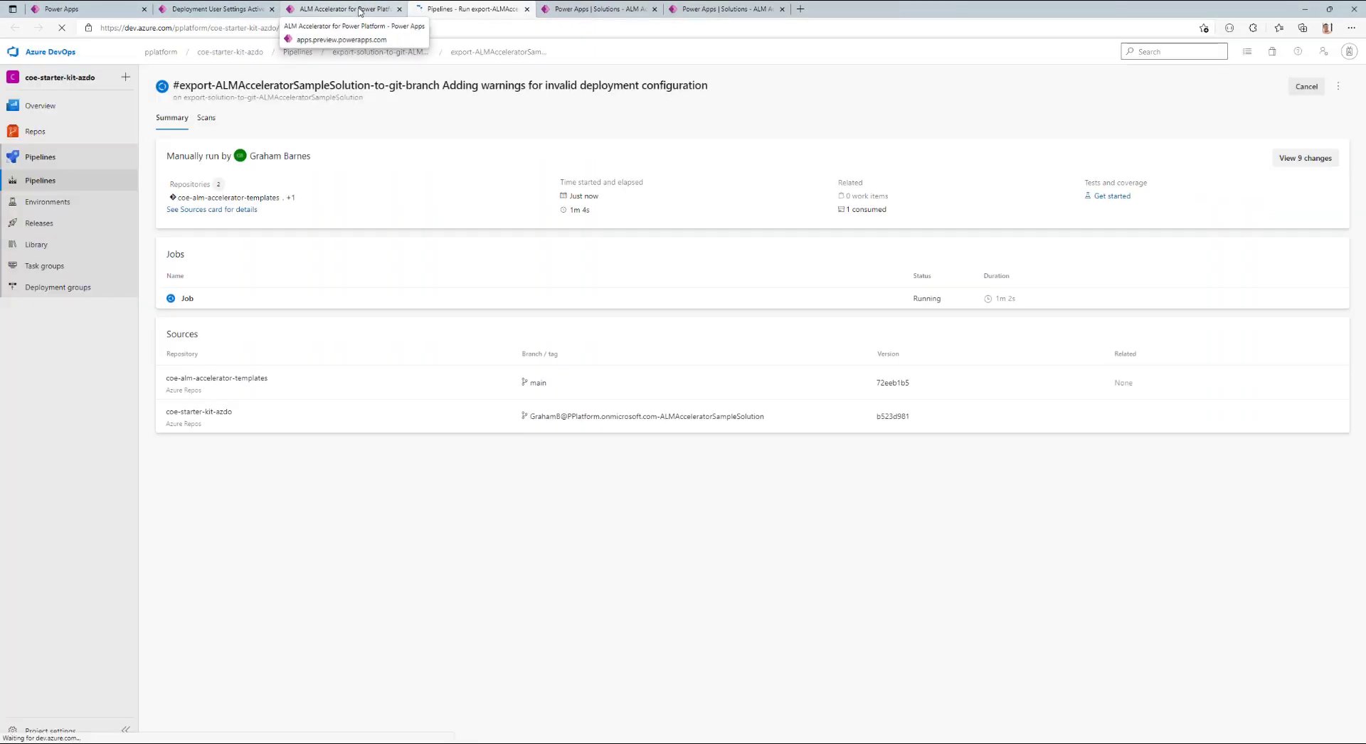
- Confirm the Azure DevOps export pipeline succeeded and return to the solution list
click(340, 8)
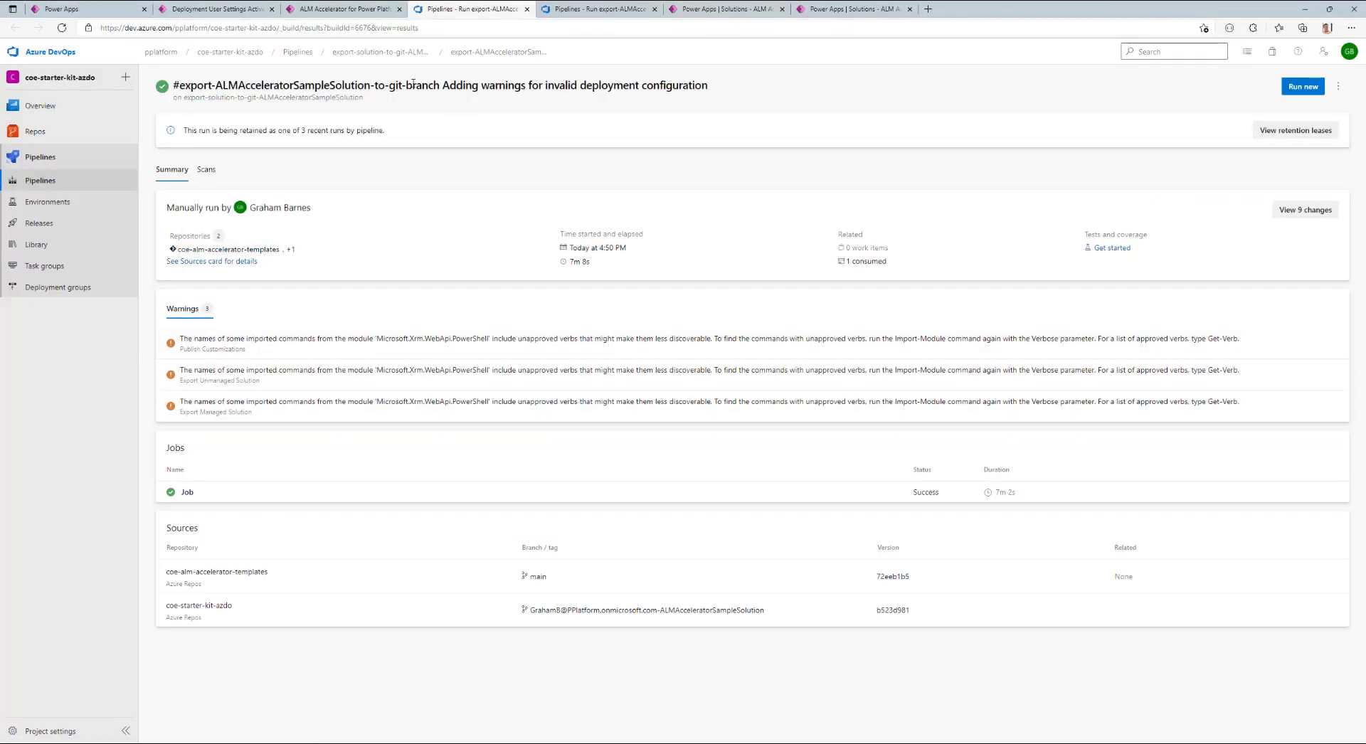
click(343, 8)
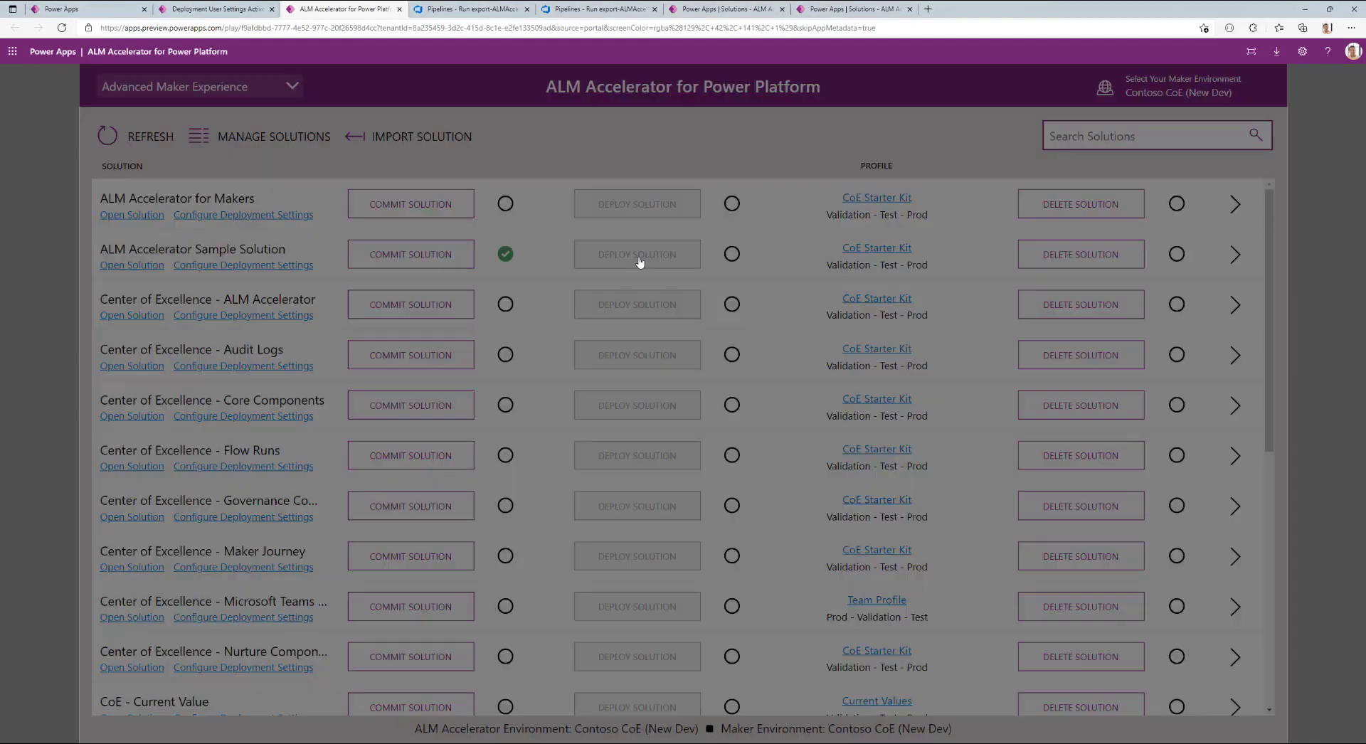
- Start a deployment titled 'Test Deployment' with notes 'Test notes', leaving target Validation
click(637, 253)
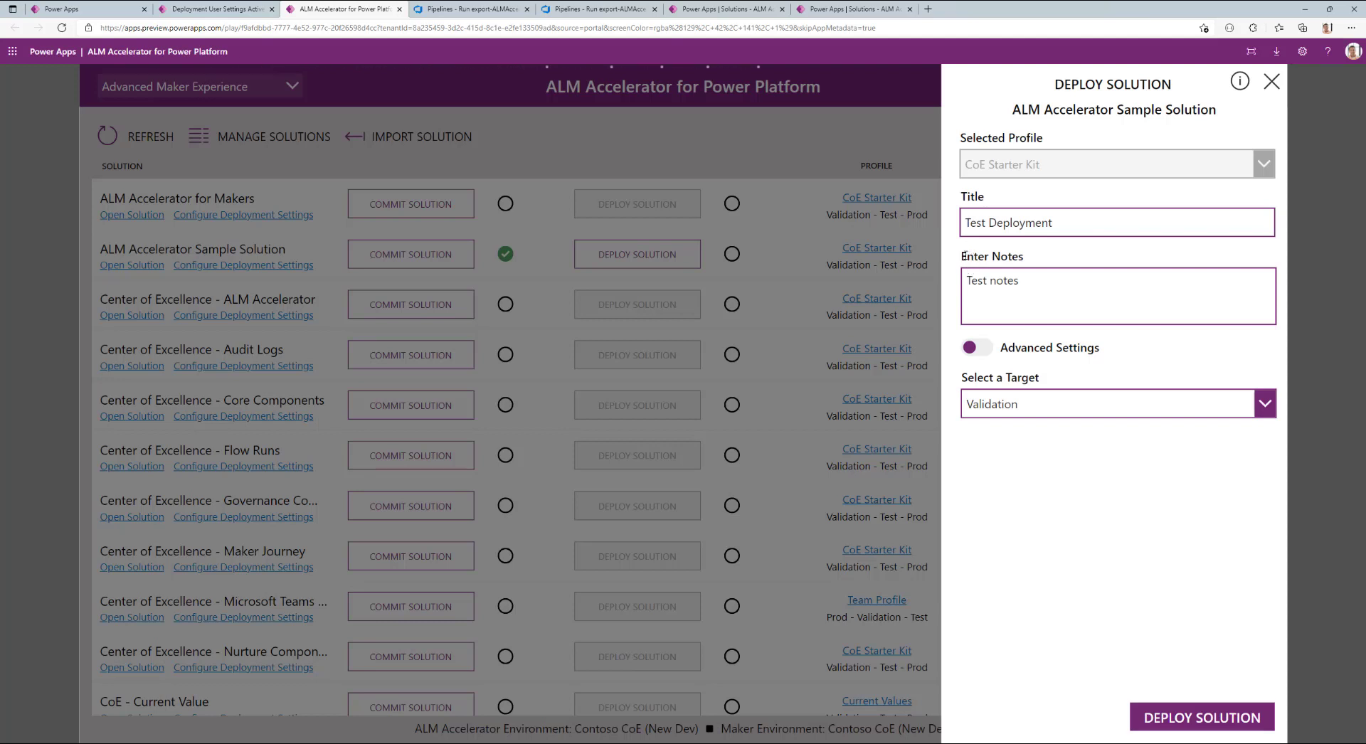
click(1264, 404)
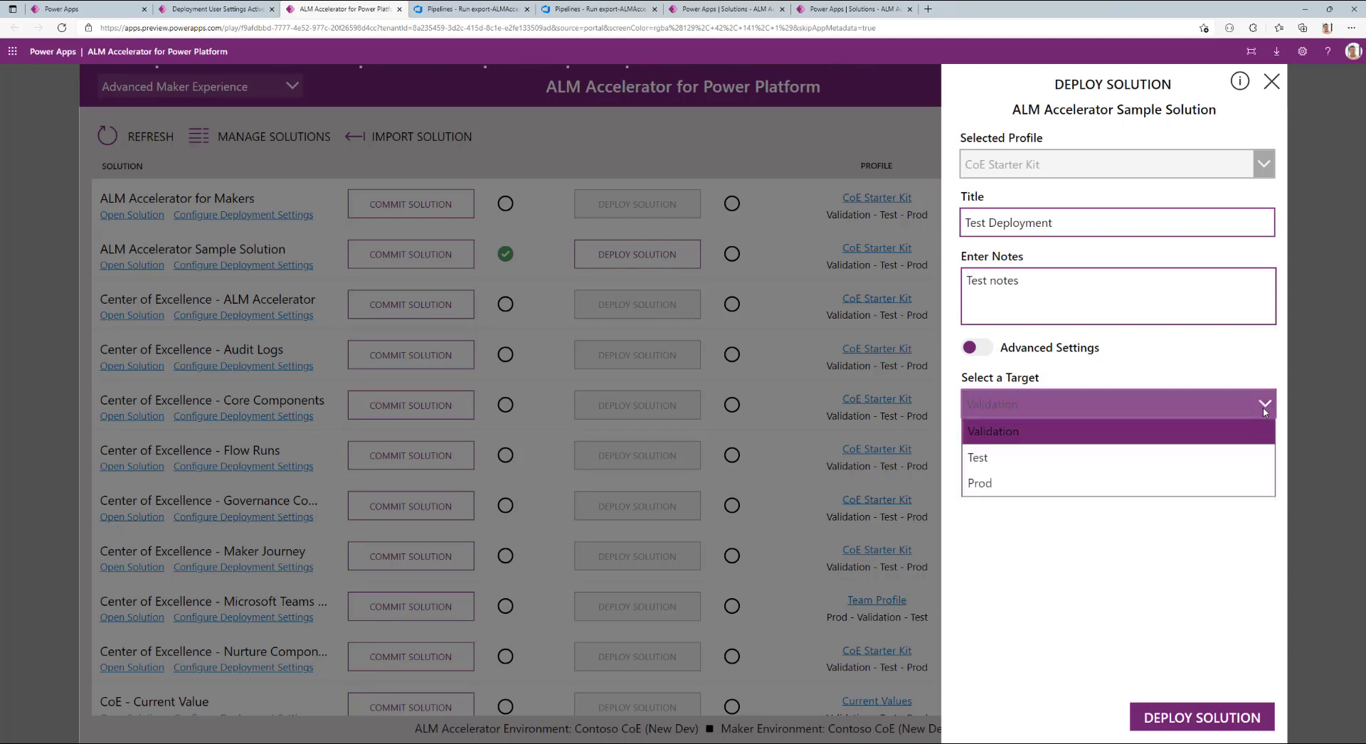
click(993, 431)
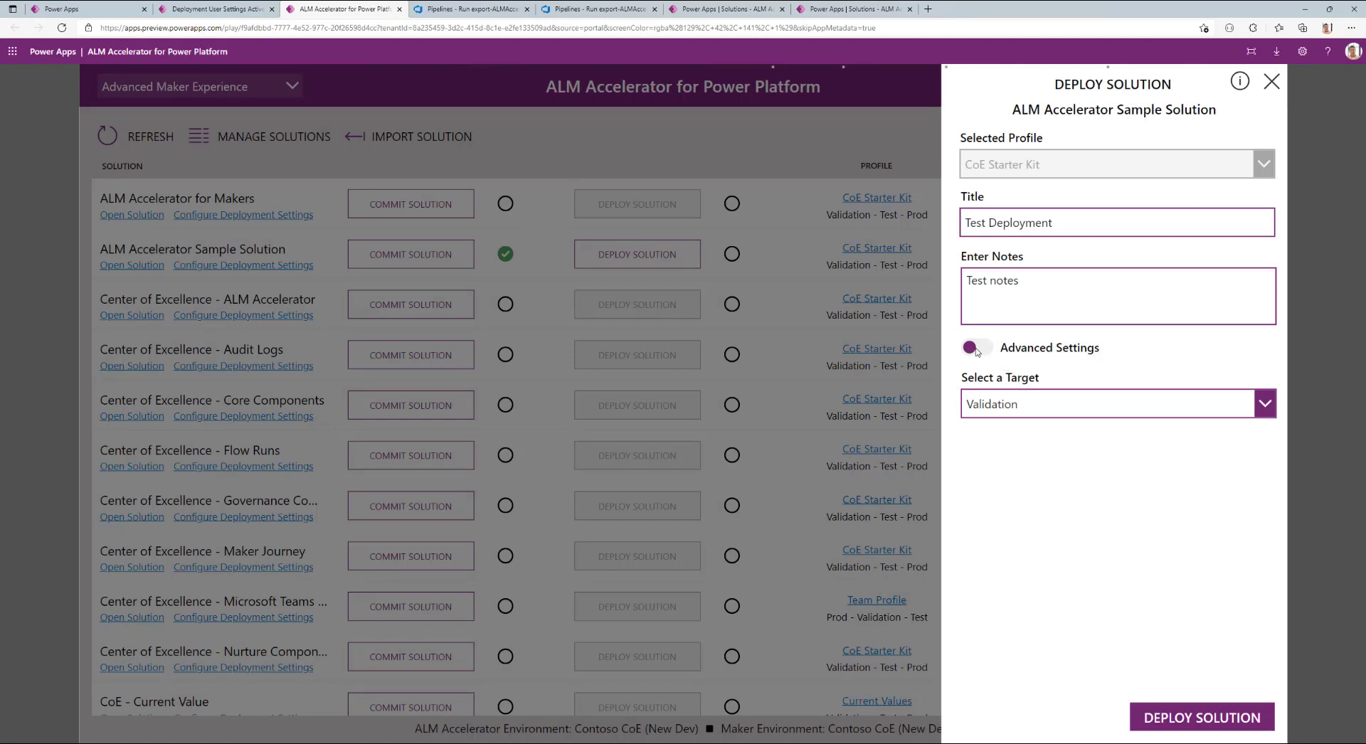
- Reveal the advanced source and target branch options for the deployment
click(976, 347)
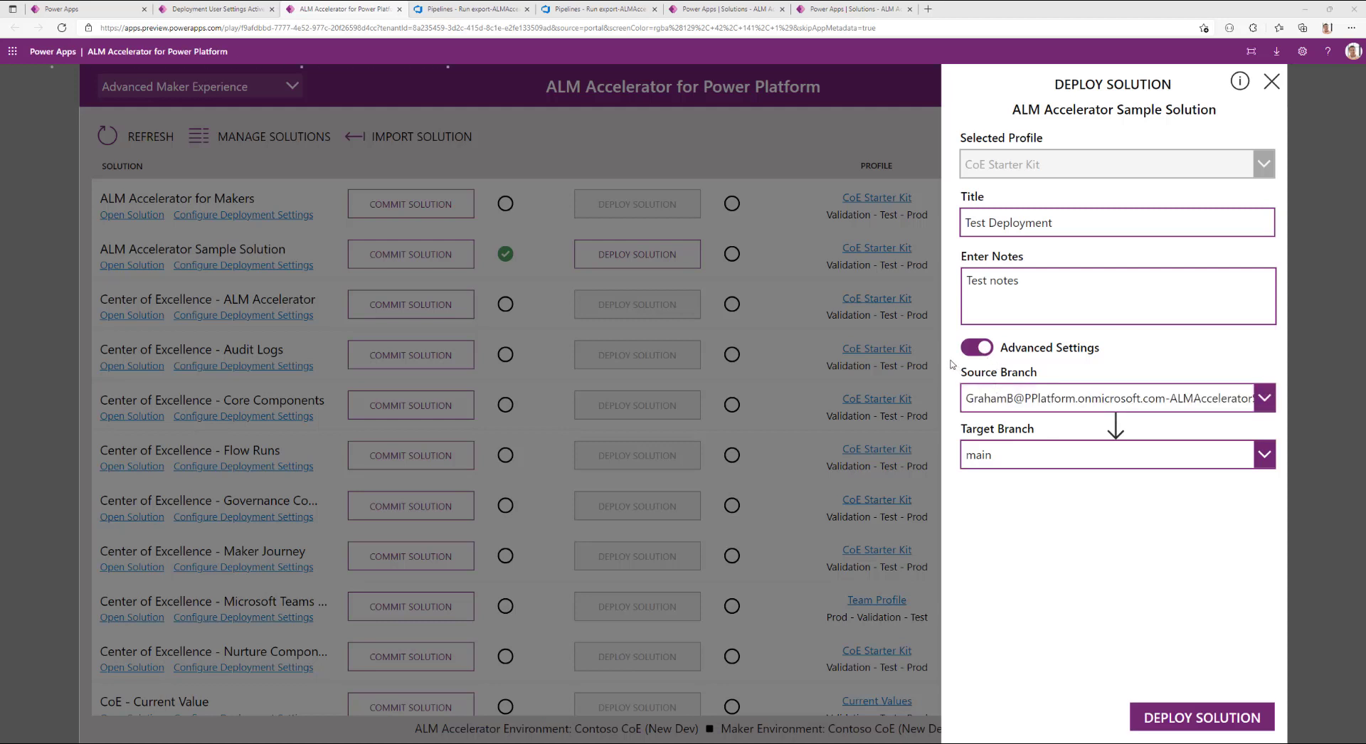
mouse_move(1287, 480)
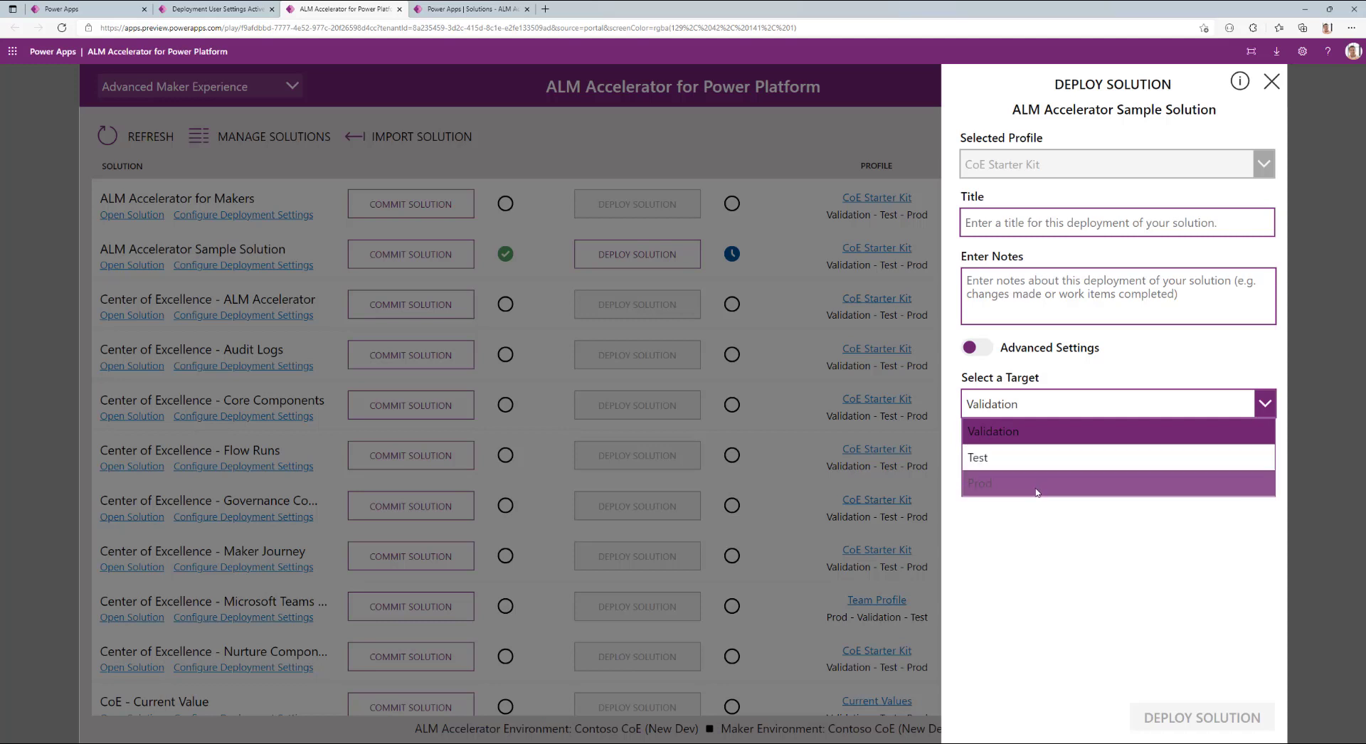
mouse_move(1124, 582)
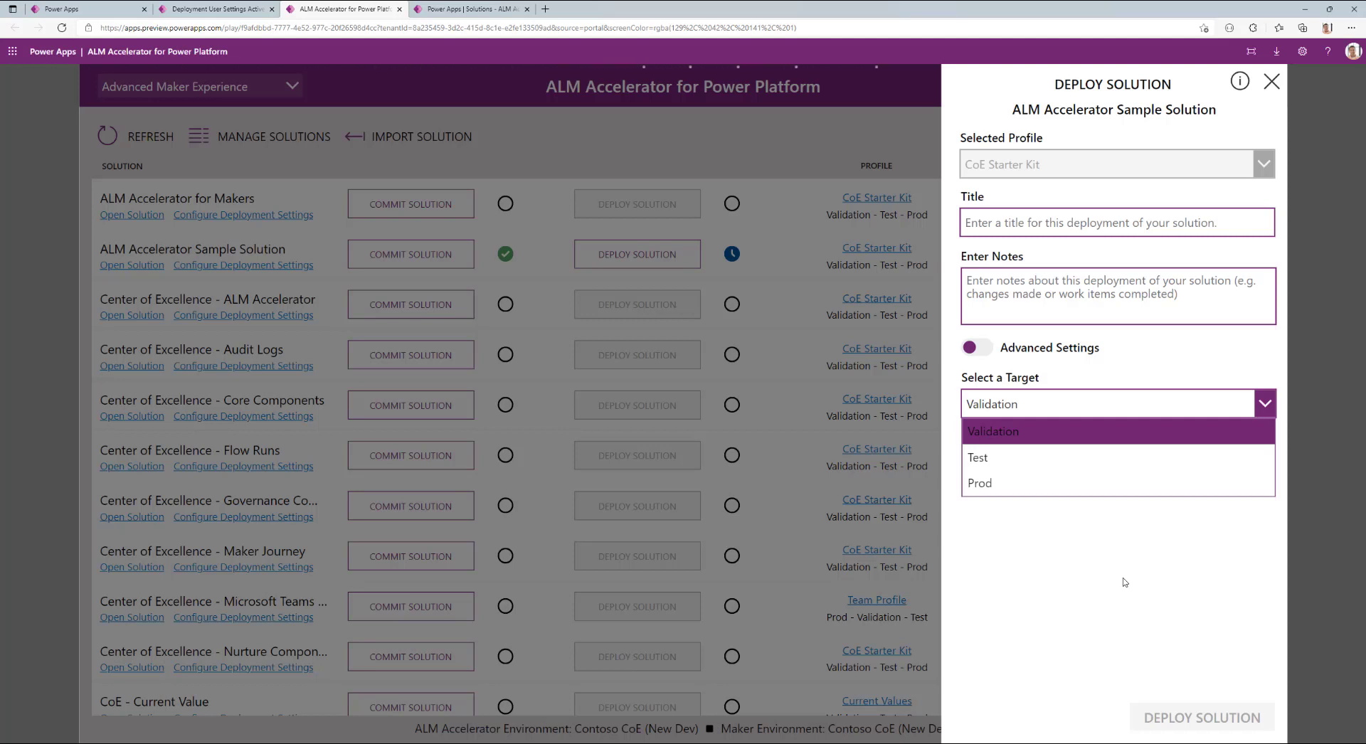
- Set Test as the deployment target for the Sample Solution
click(978, 458)
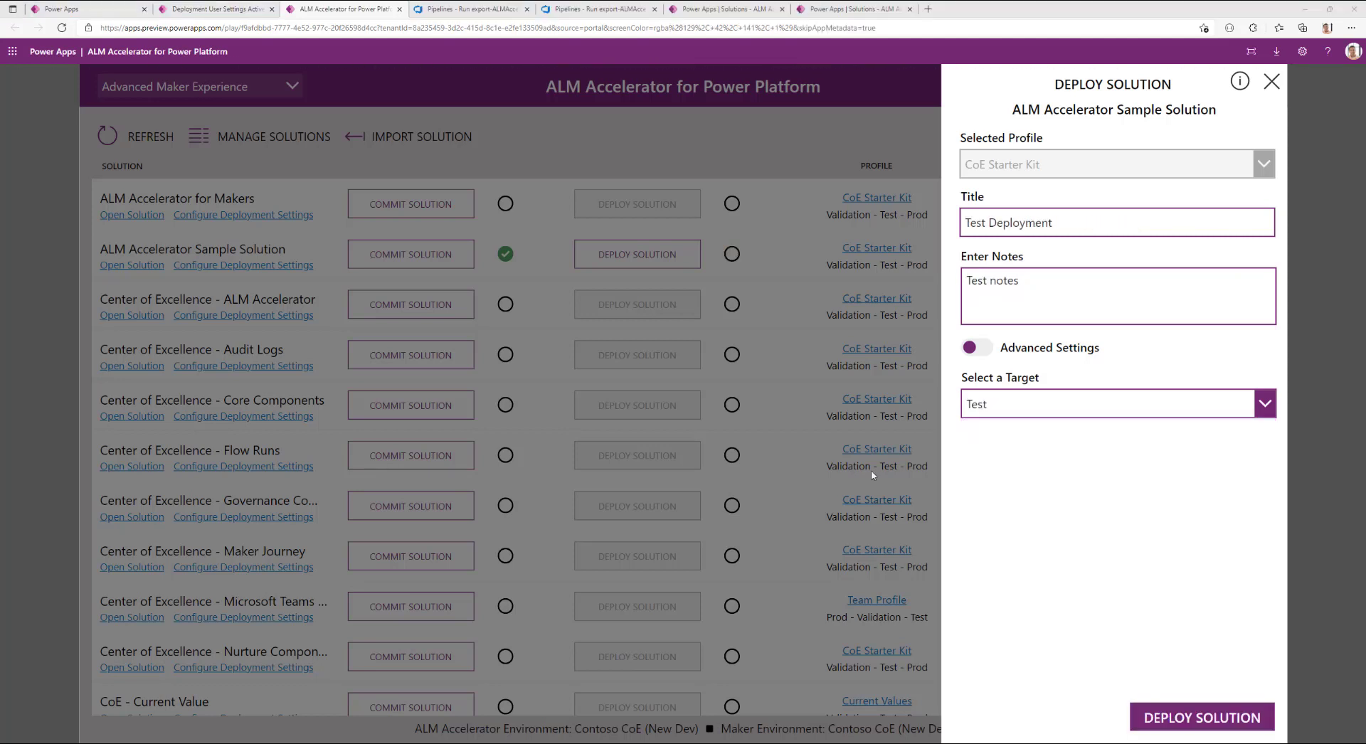
click(1108, 402)
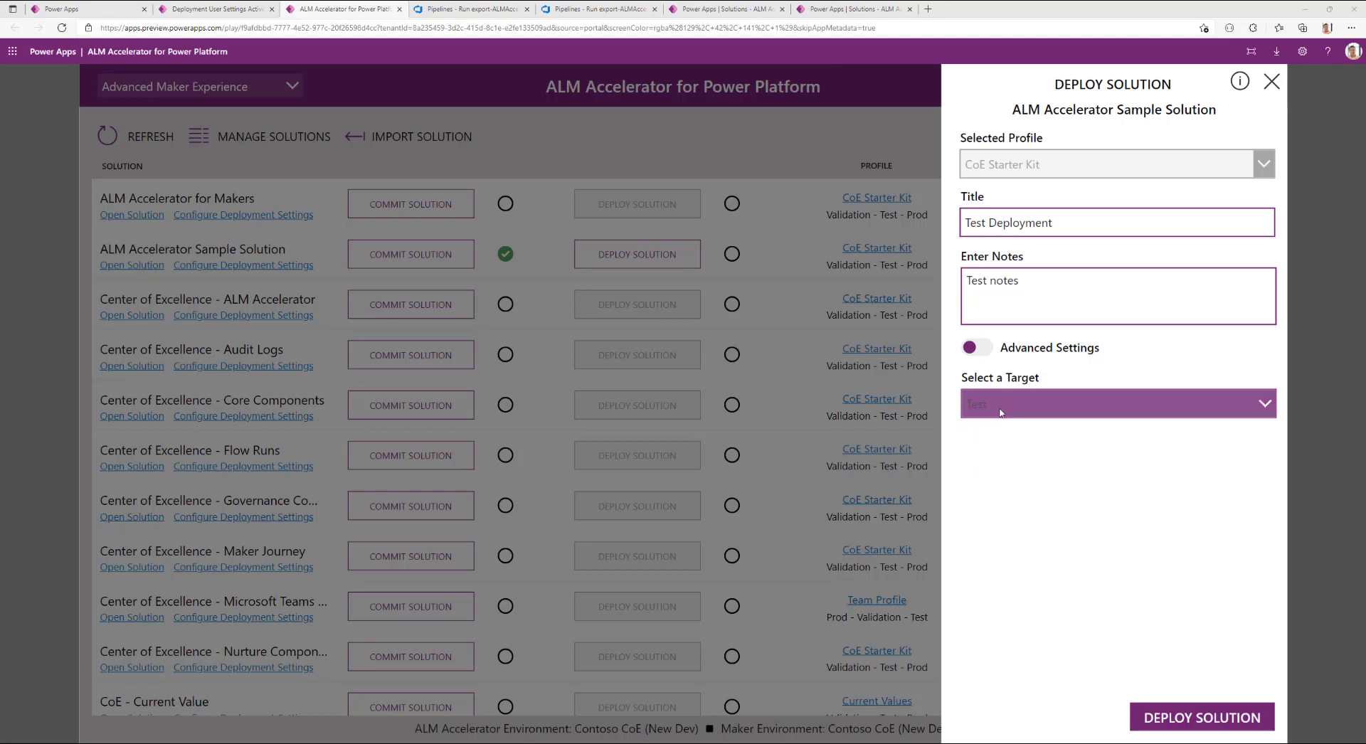
click(1119, 403)
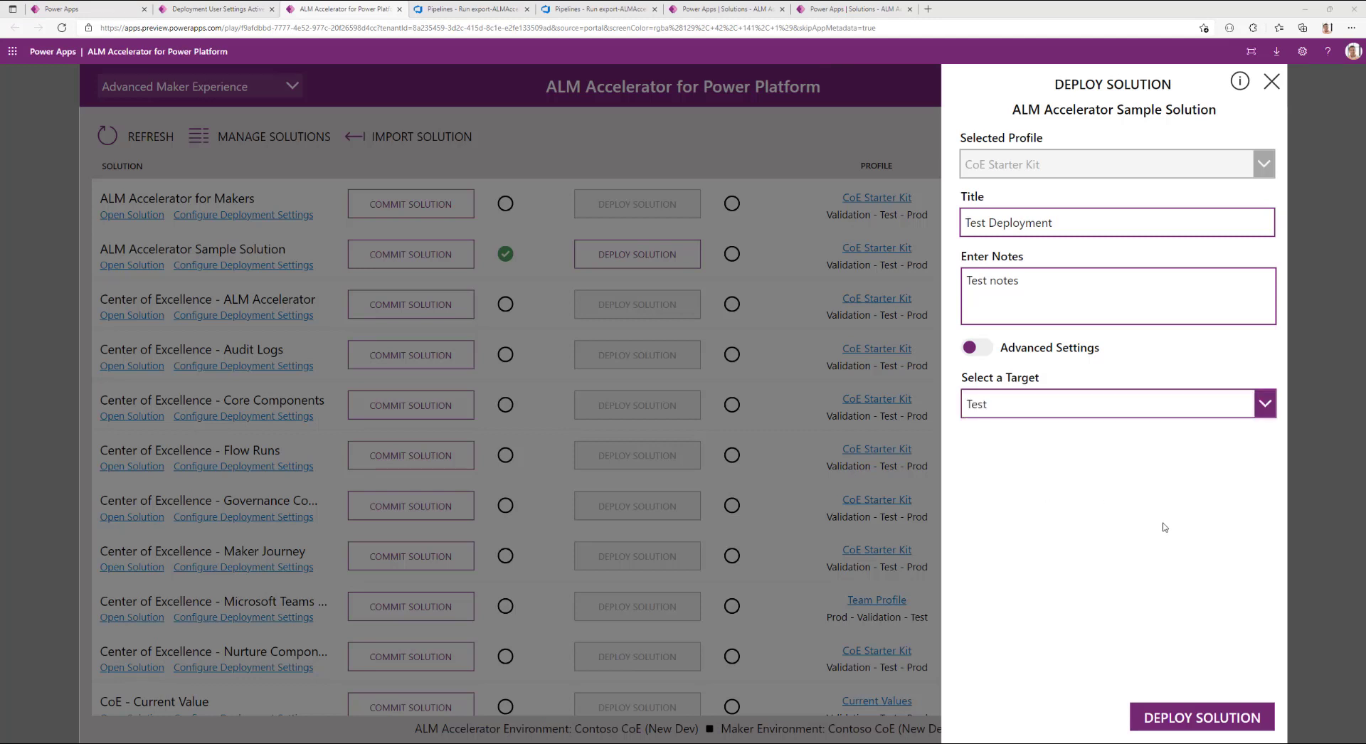
mouse_move(1202, 689)
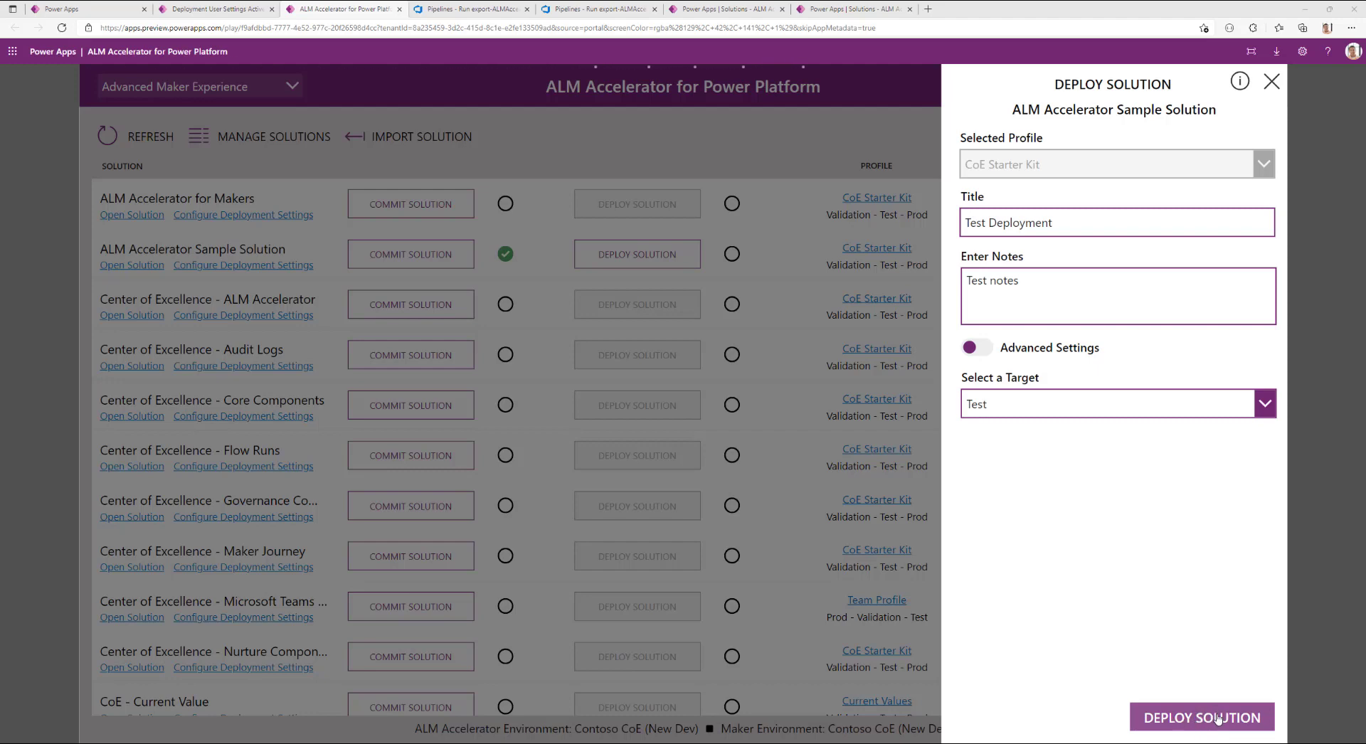
- Submit the Sample Solution deployment to Test so its status shows in progress
click(1201, 717)
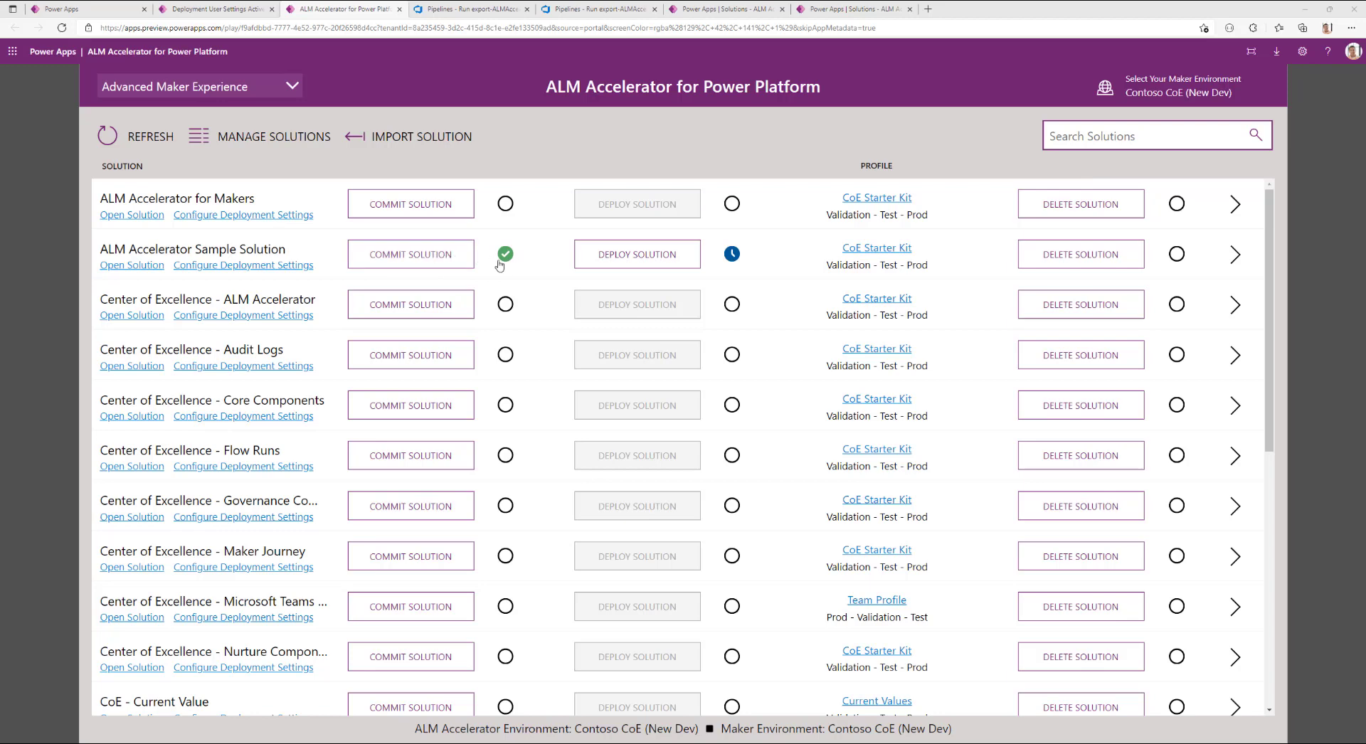
mouse_move(724, 245)
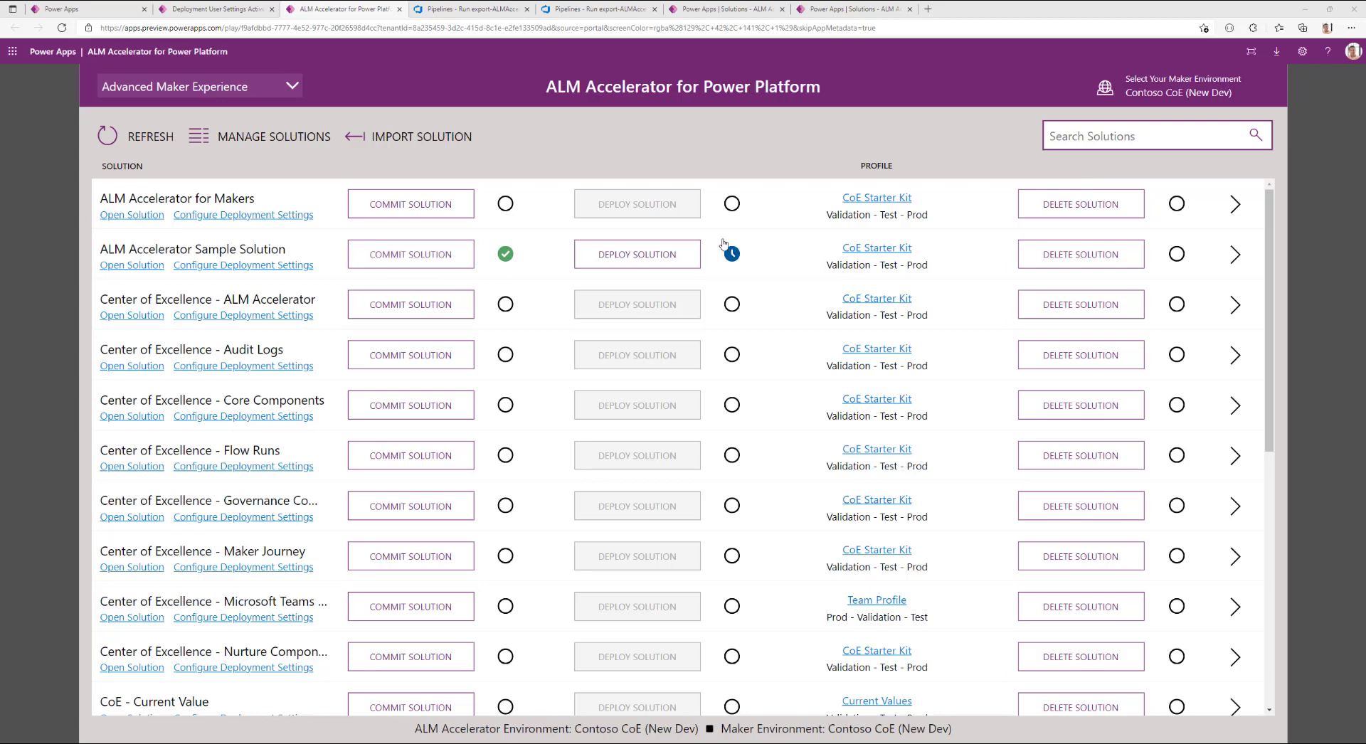
mouse_move(760, 280)
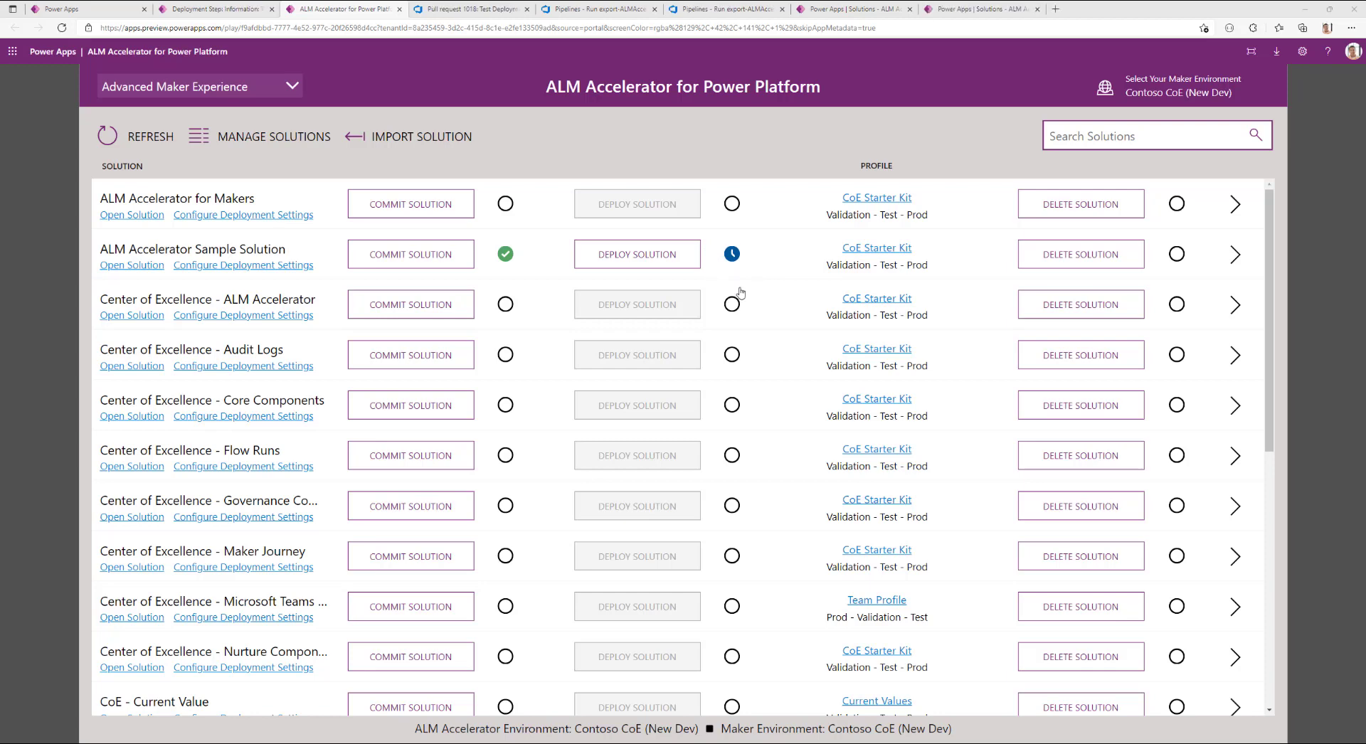
mouse_move(744, 261)
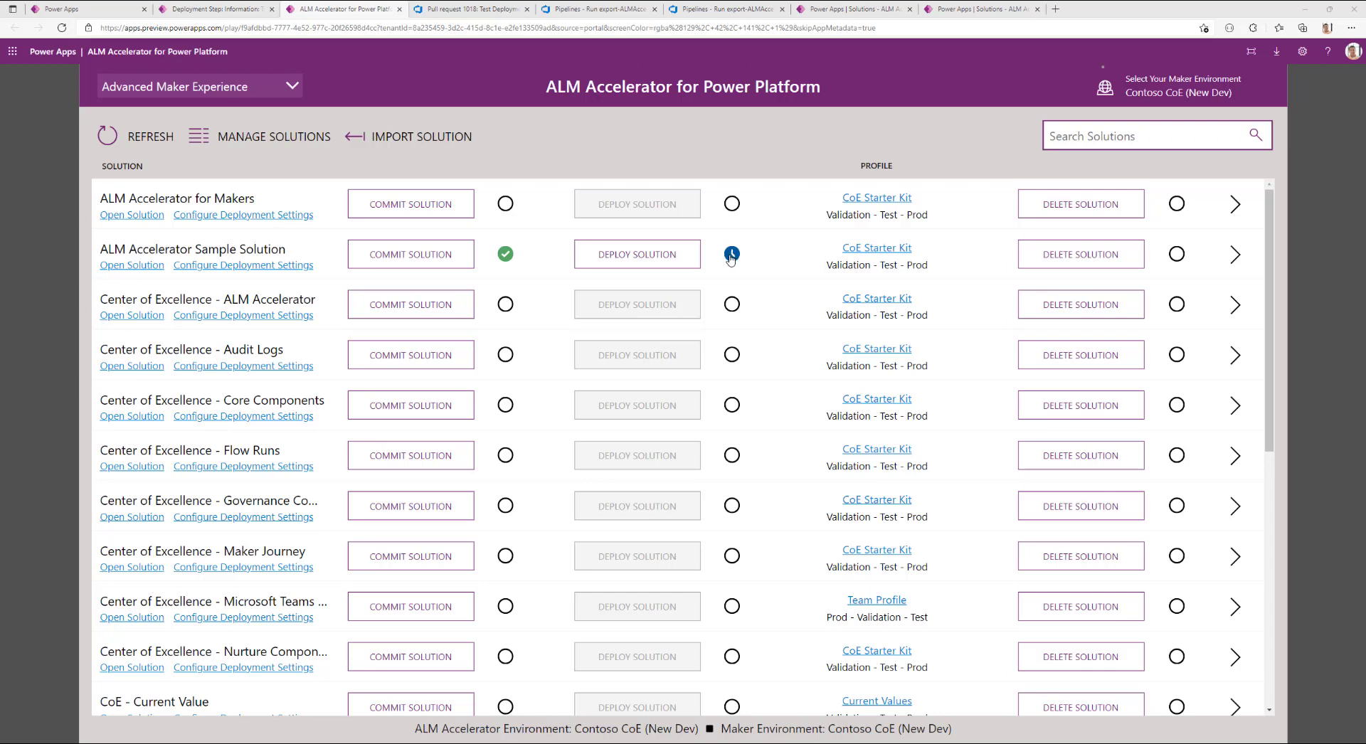
- View pull request 1018 'Test Deployment' into main with its two merge conflicts
click(471, 8)
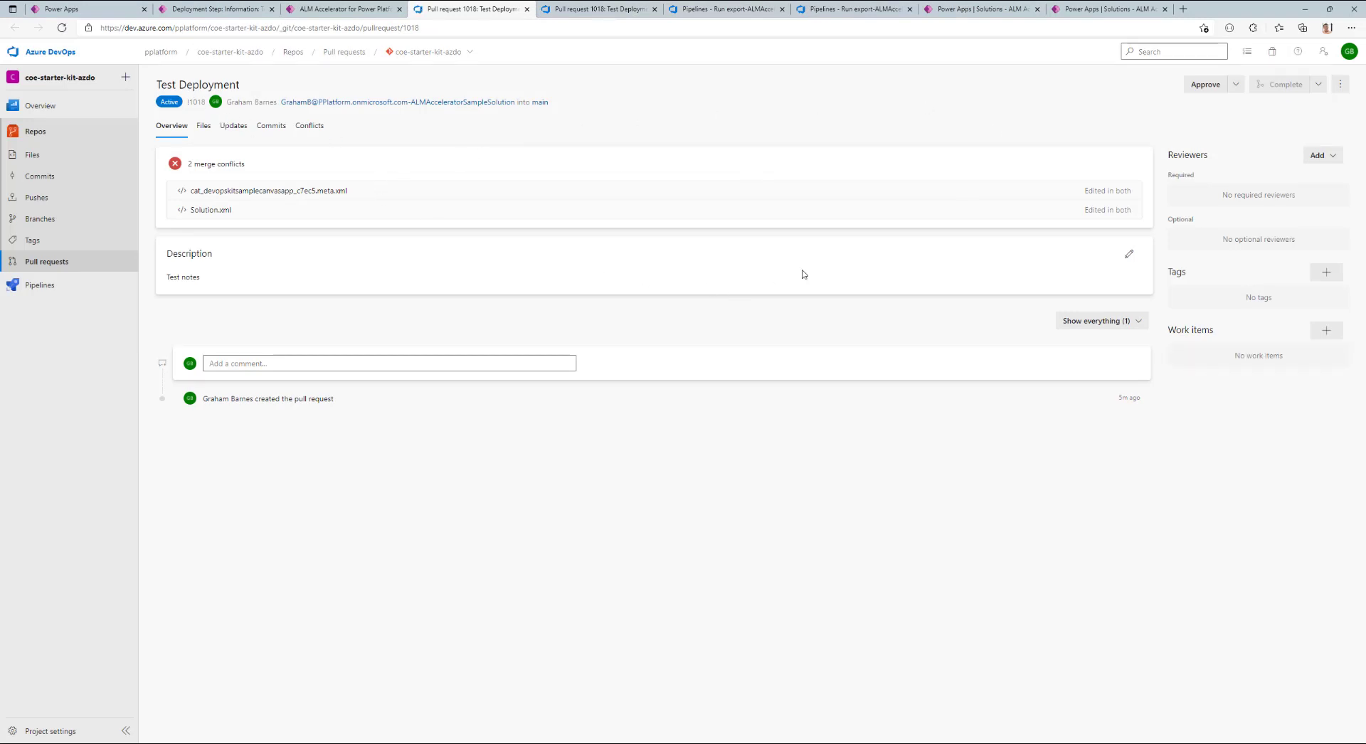
mouse_move(818, 231)
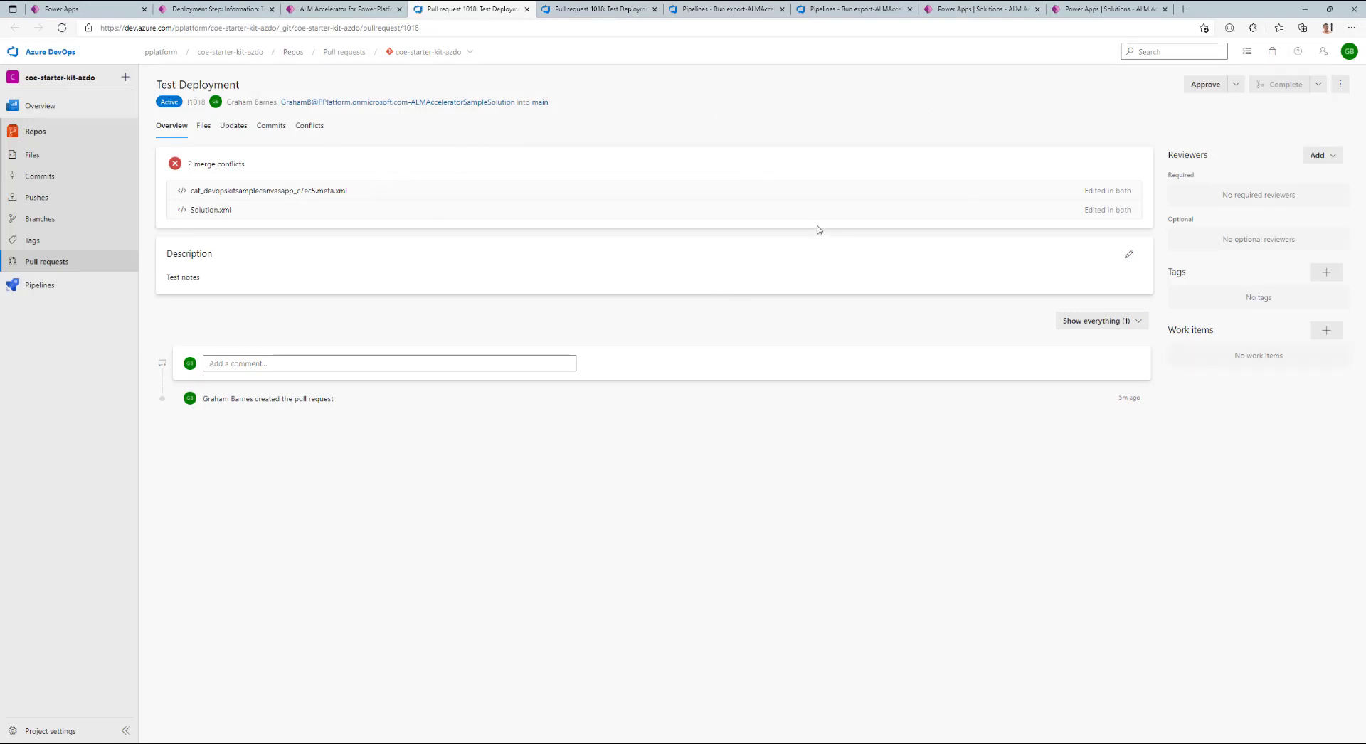
mouse_move(1212, 185)
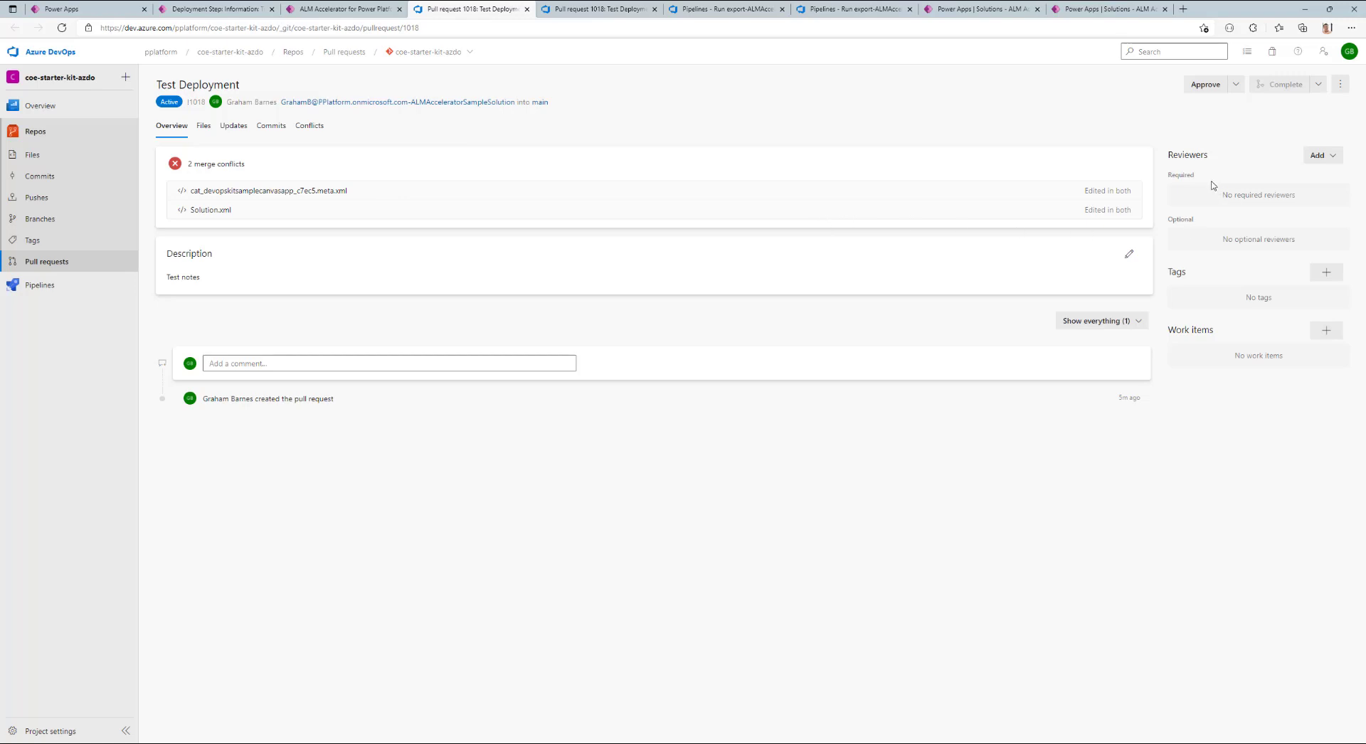
mouse_move(1107, 359)
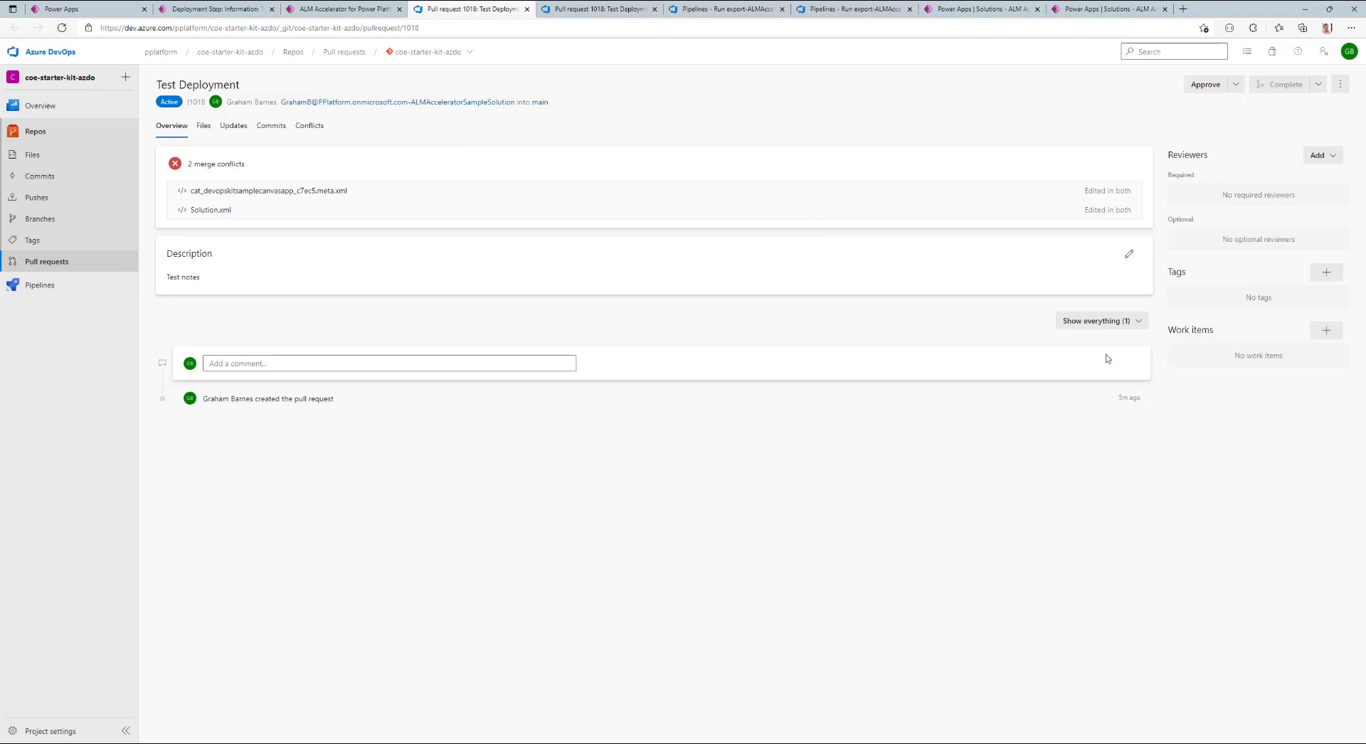
mouse_move(1107, 358)
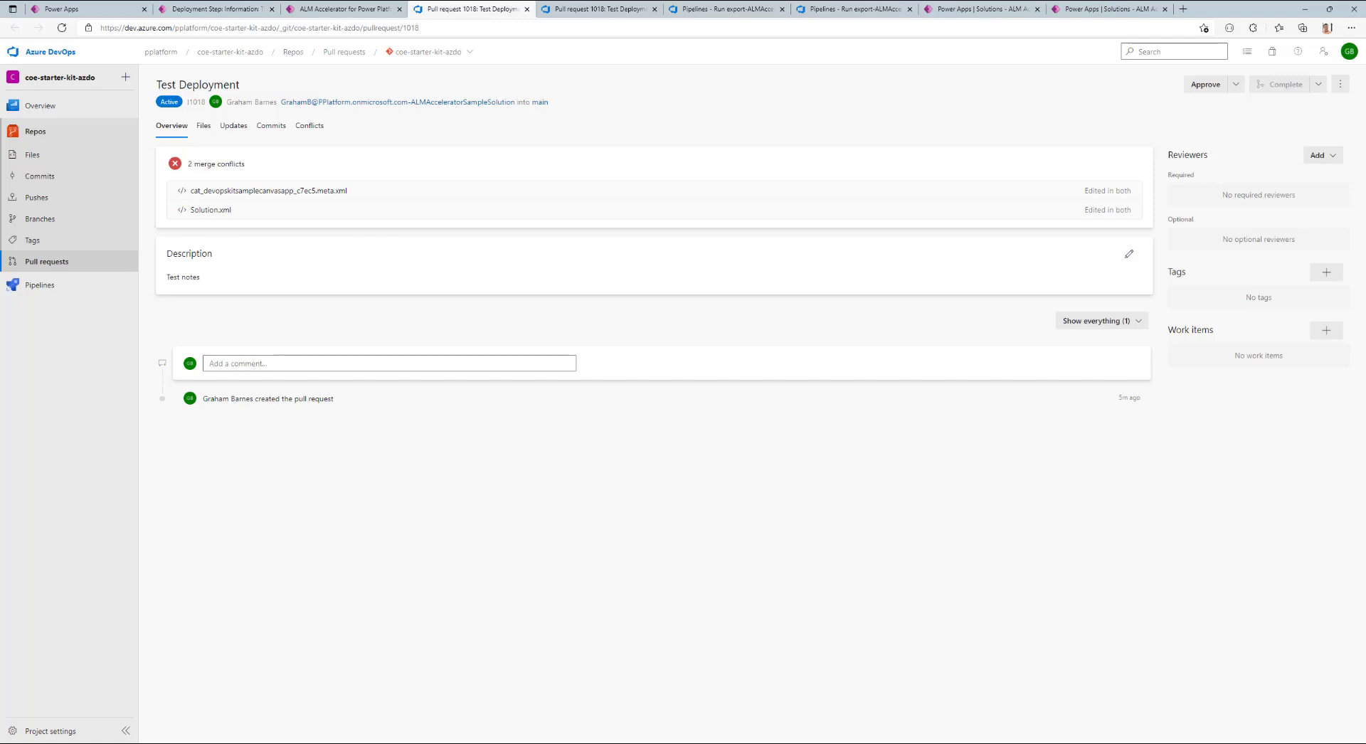
- Return to the ALM Accelerator solutions list where the Test deployment still shows in progress
click(341, 9)
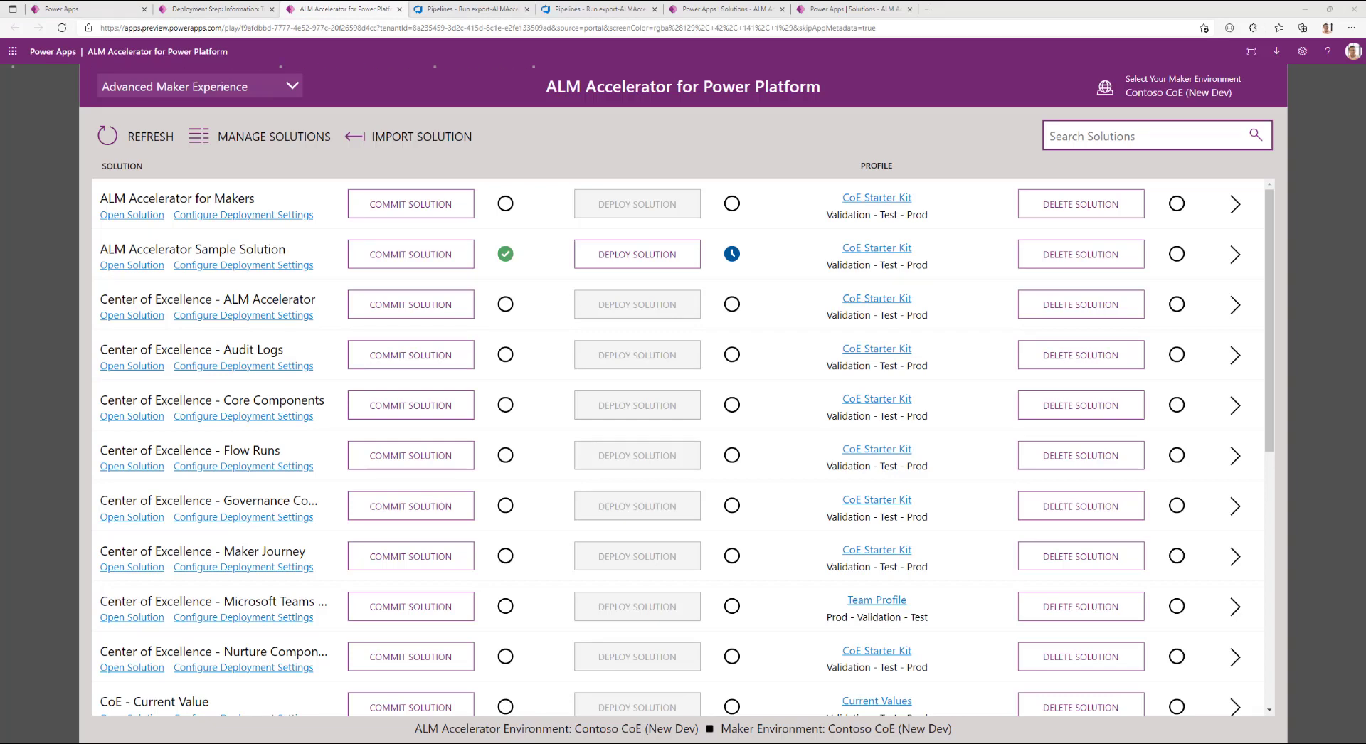
mouse_move(447, 145)
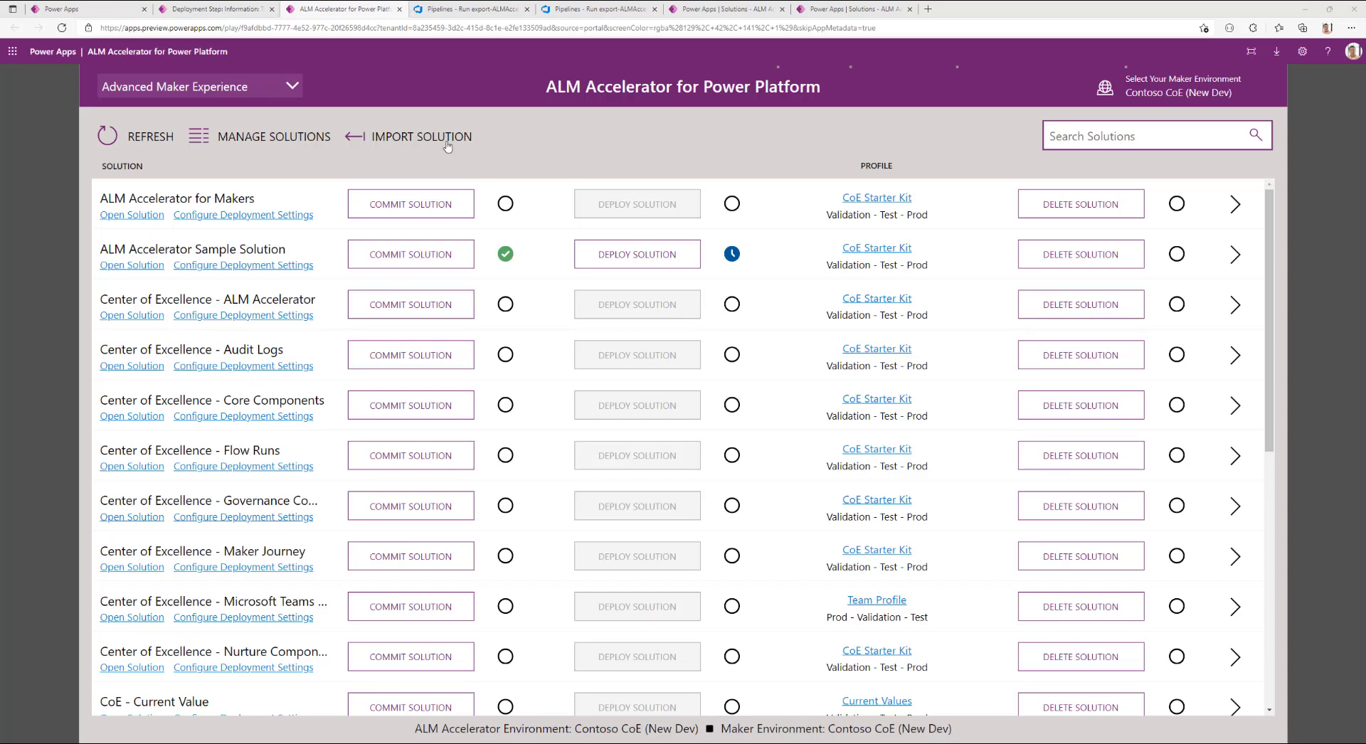
mouse_move(638, 254)
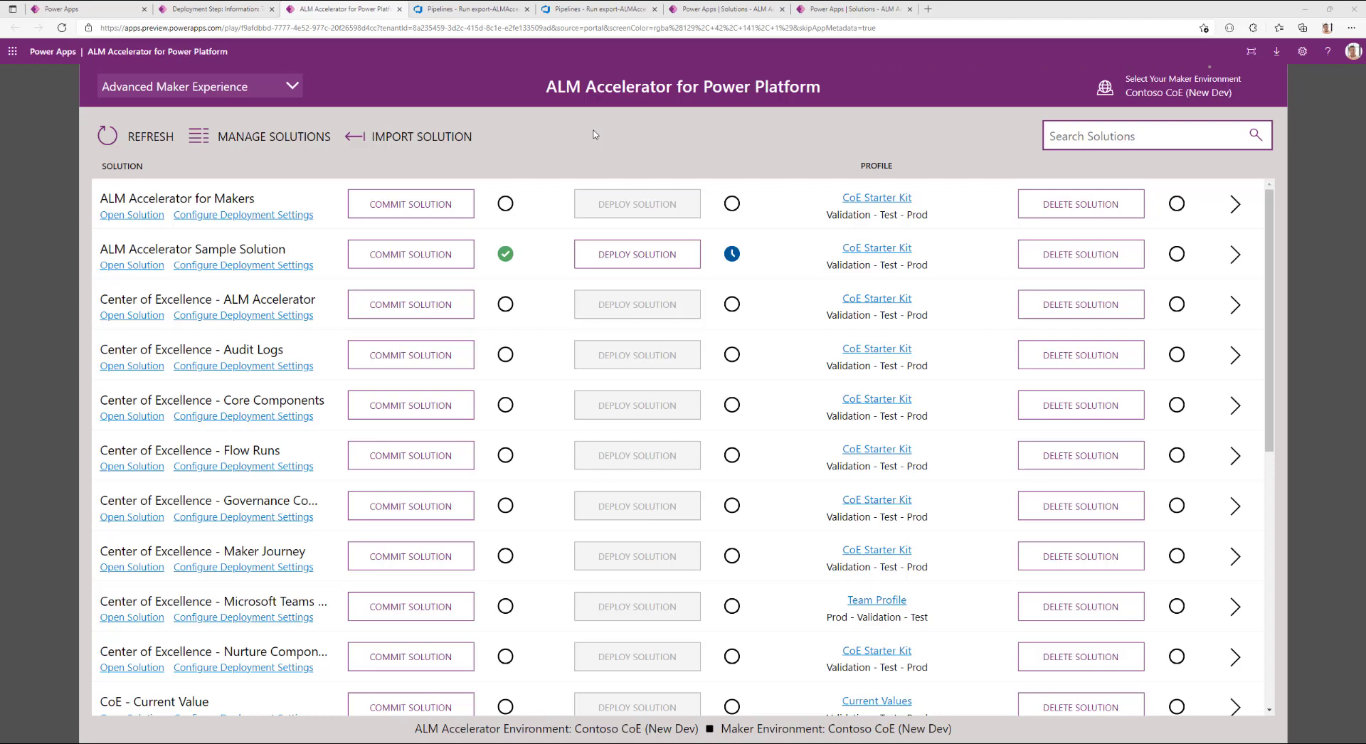
mouse_move(1019, 237)
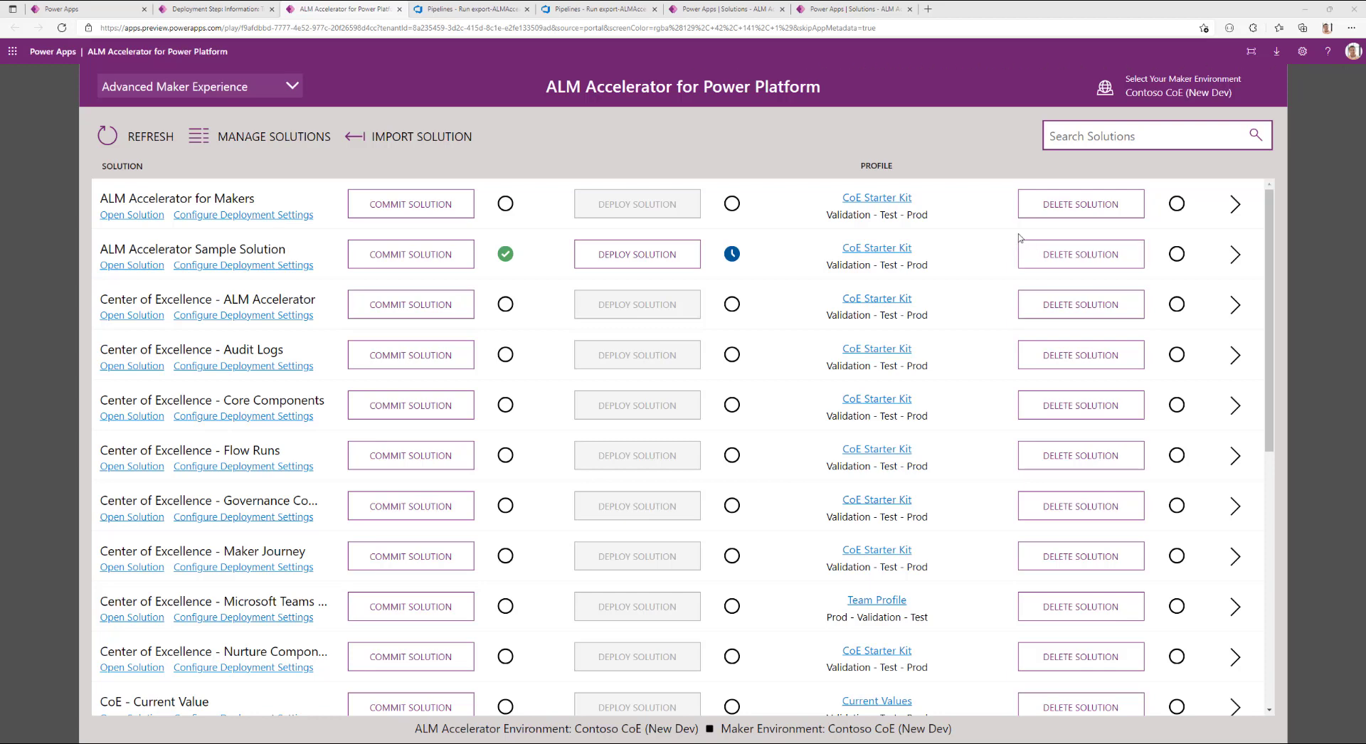
mouse_move(1005, 233)
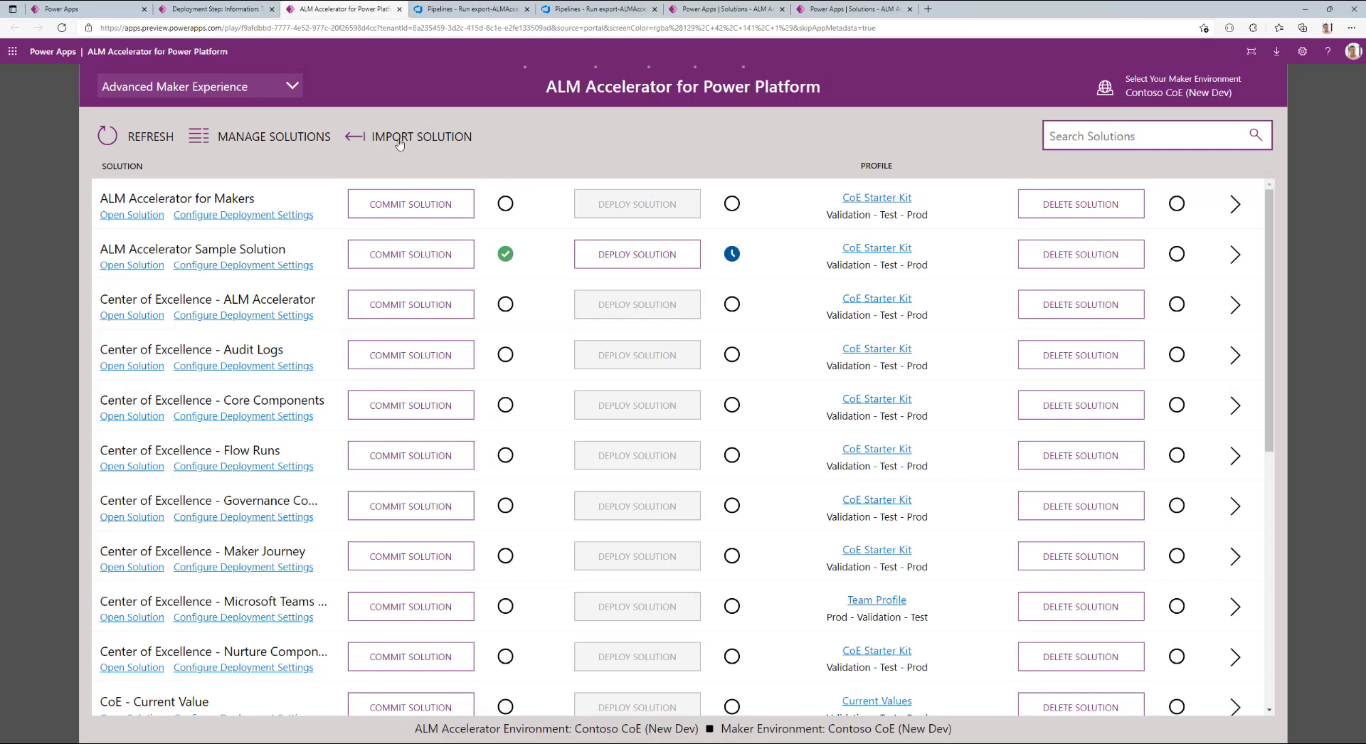
- Review the Import Solution panel pre-filled with CoE Starter Kit and folder ALMAcceleratorForAdvancedMakers, focusing the empty Configuration field
click(421, 137)
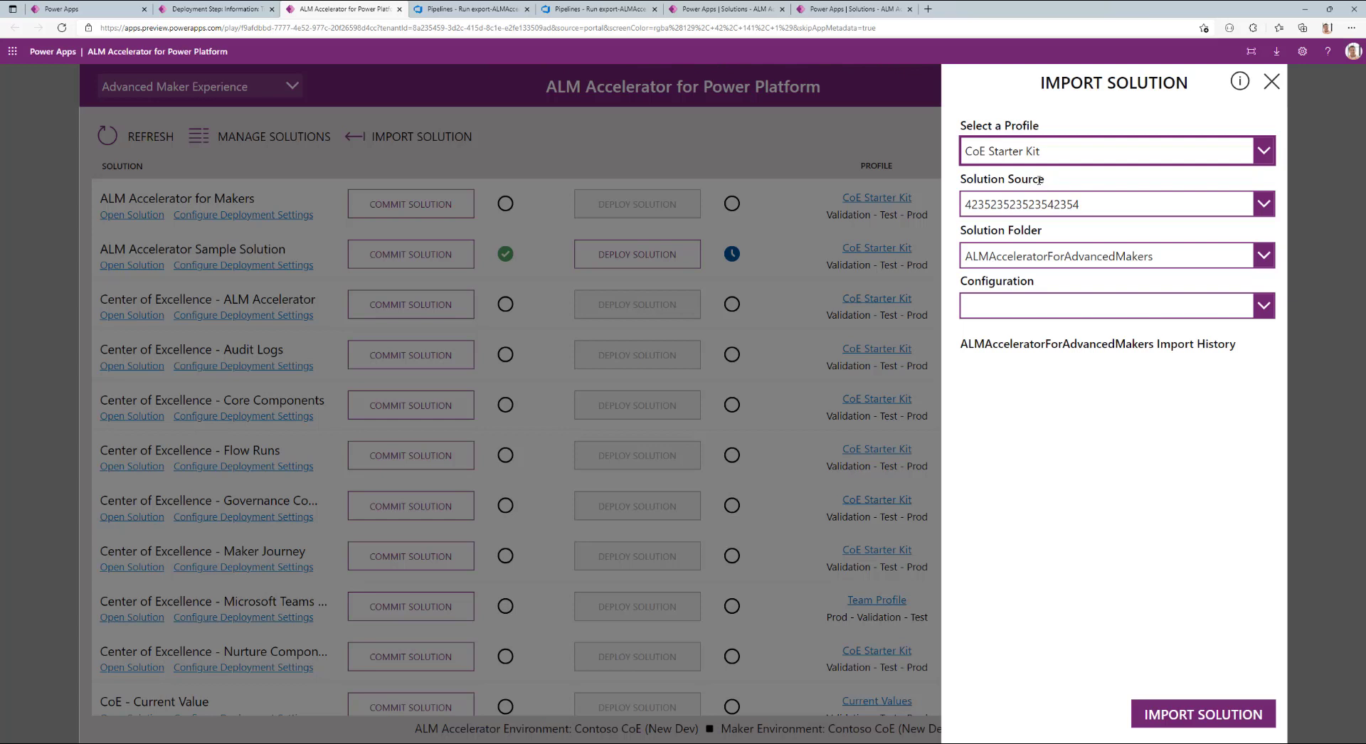
double_click(979, 229)
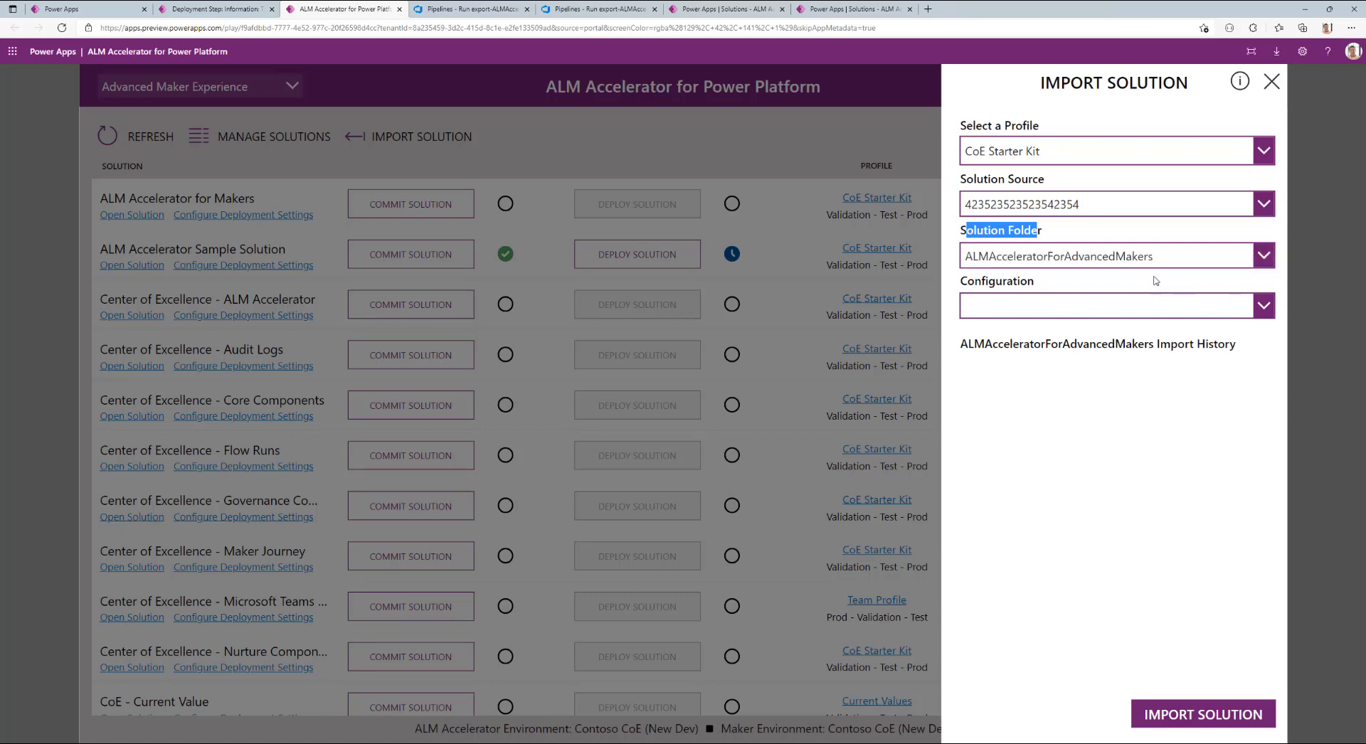
click(1262, 304)
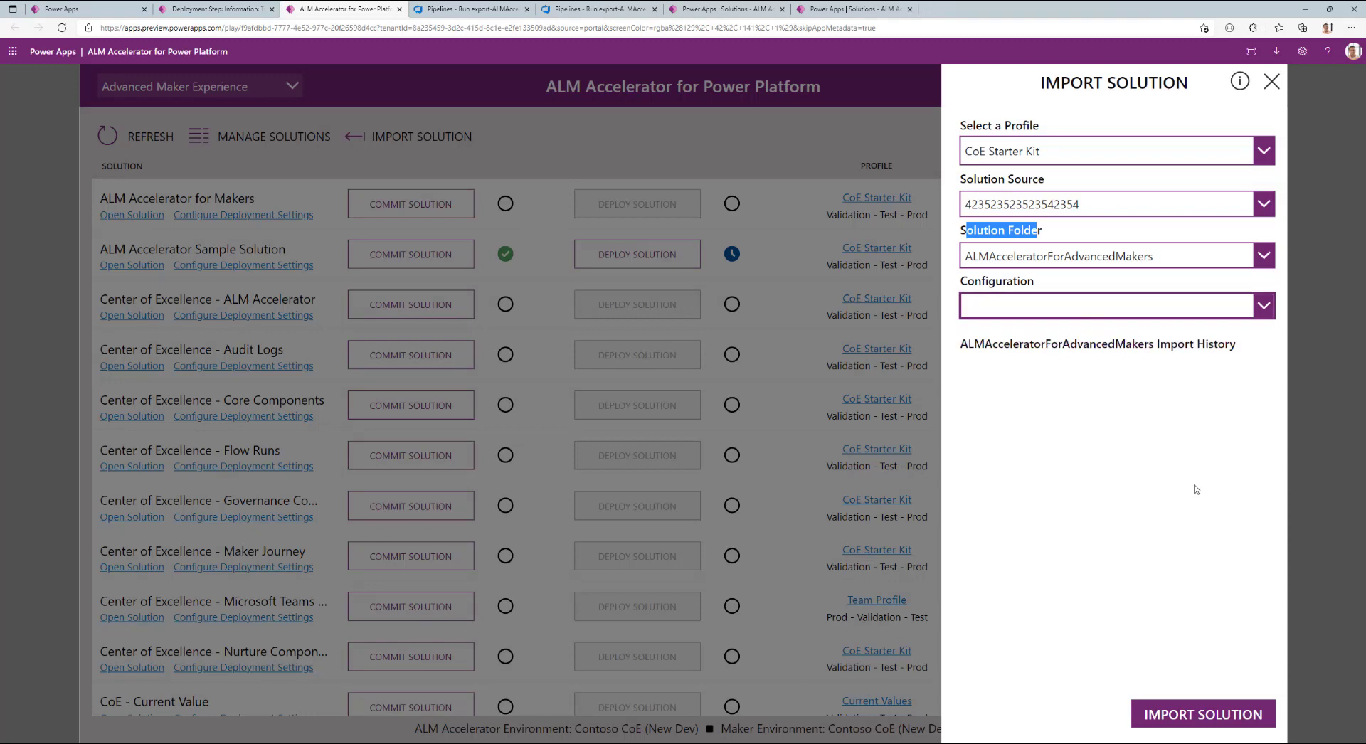
mouse_move(1088, 435)
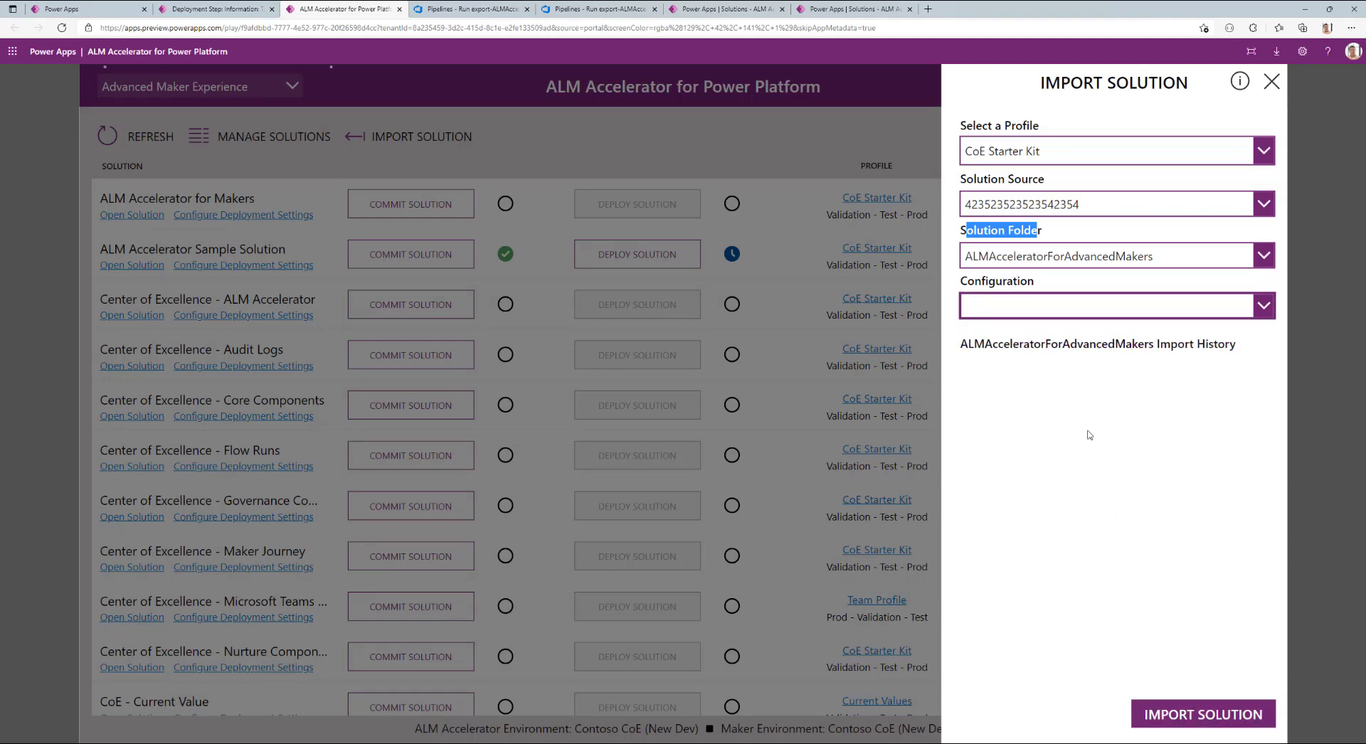
mouse_move(792, 298)
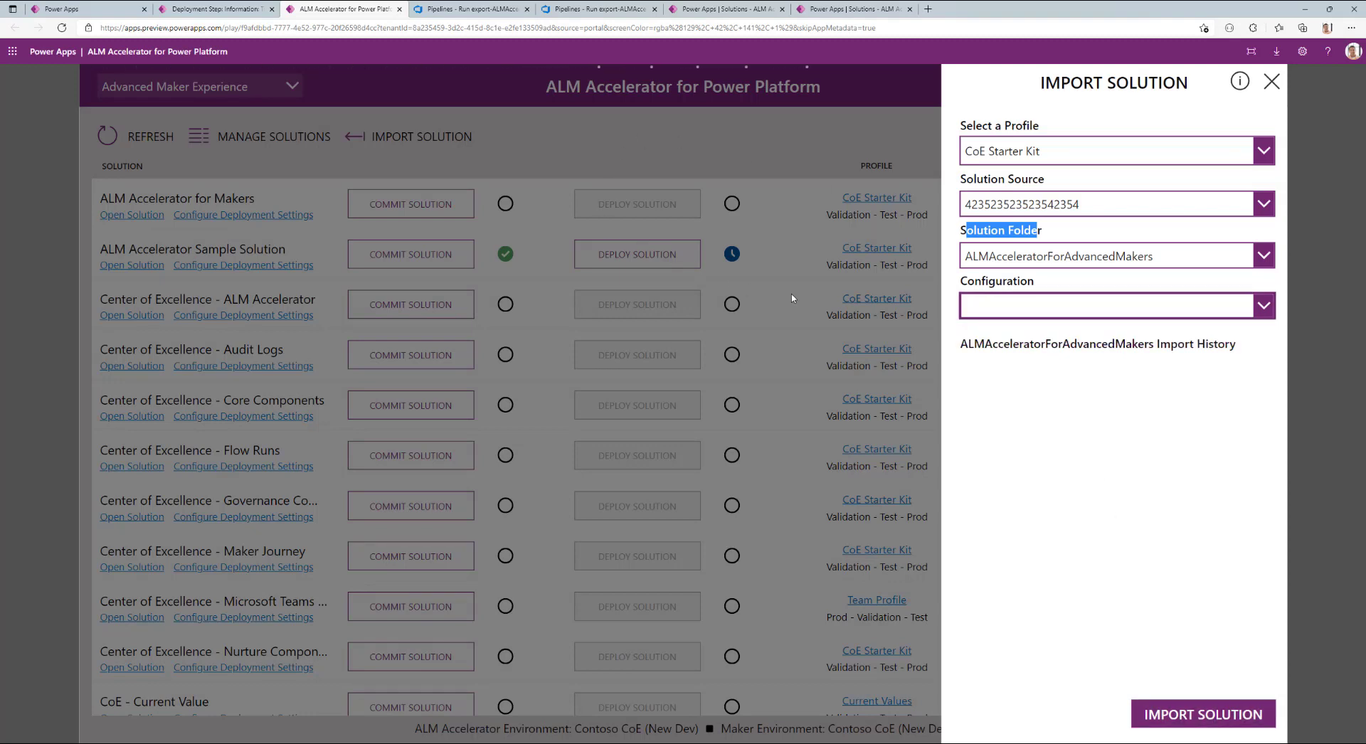
mouse_move(846, 285)
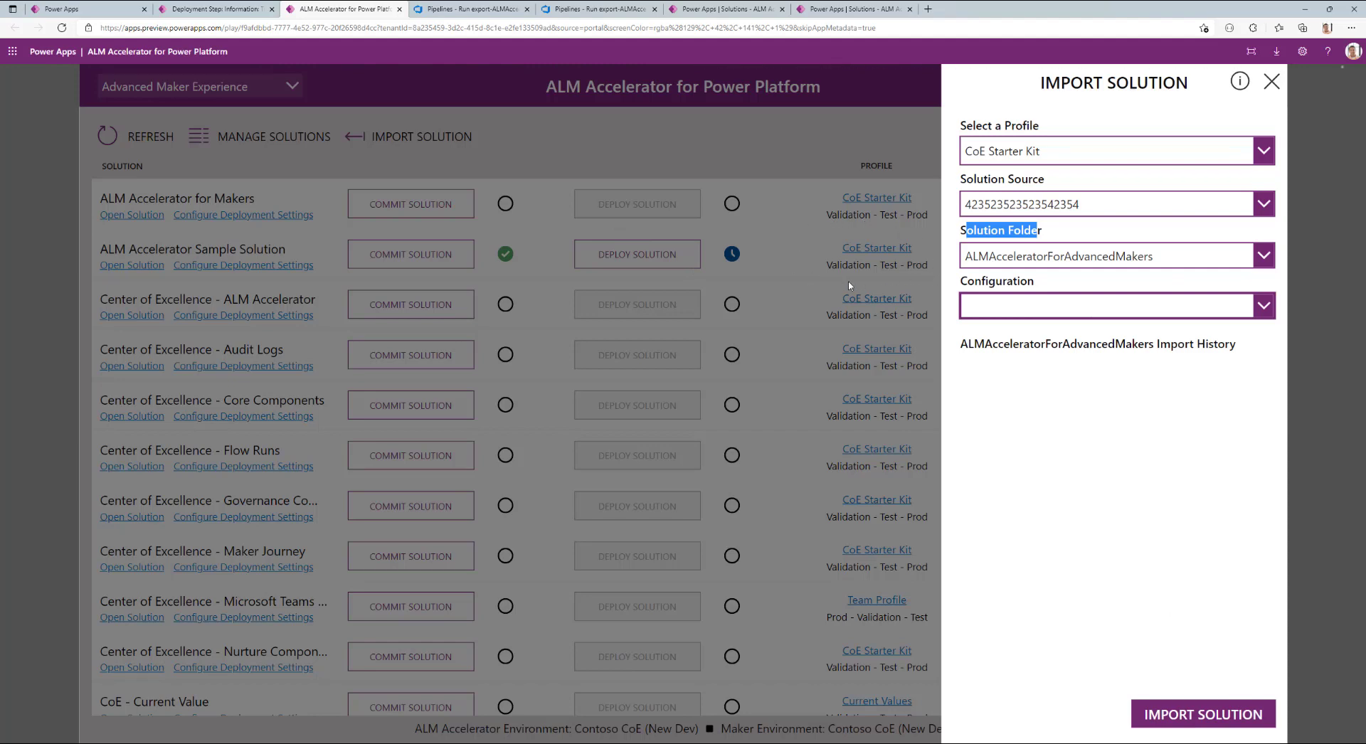
- Dismiss the Import Solution panel to return to the solutions list
click(1271, 81)
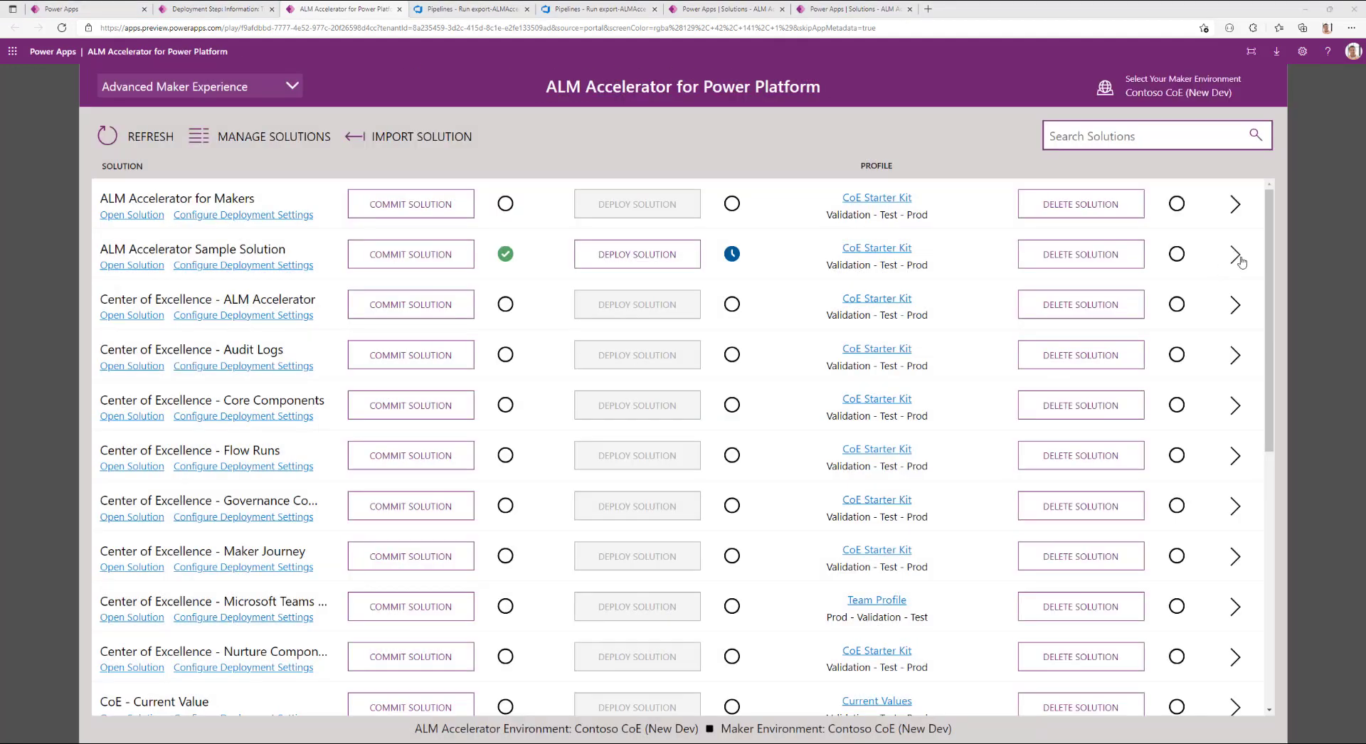
mouse_move(1235, 253)
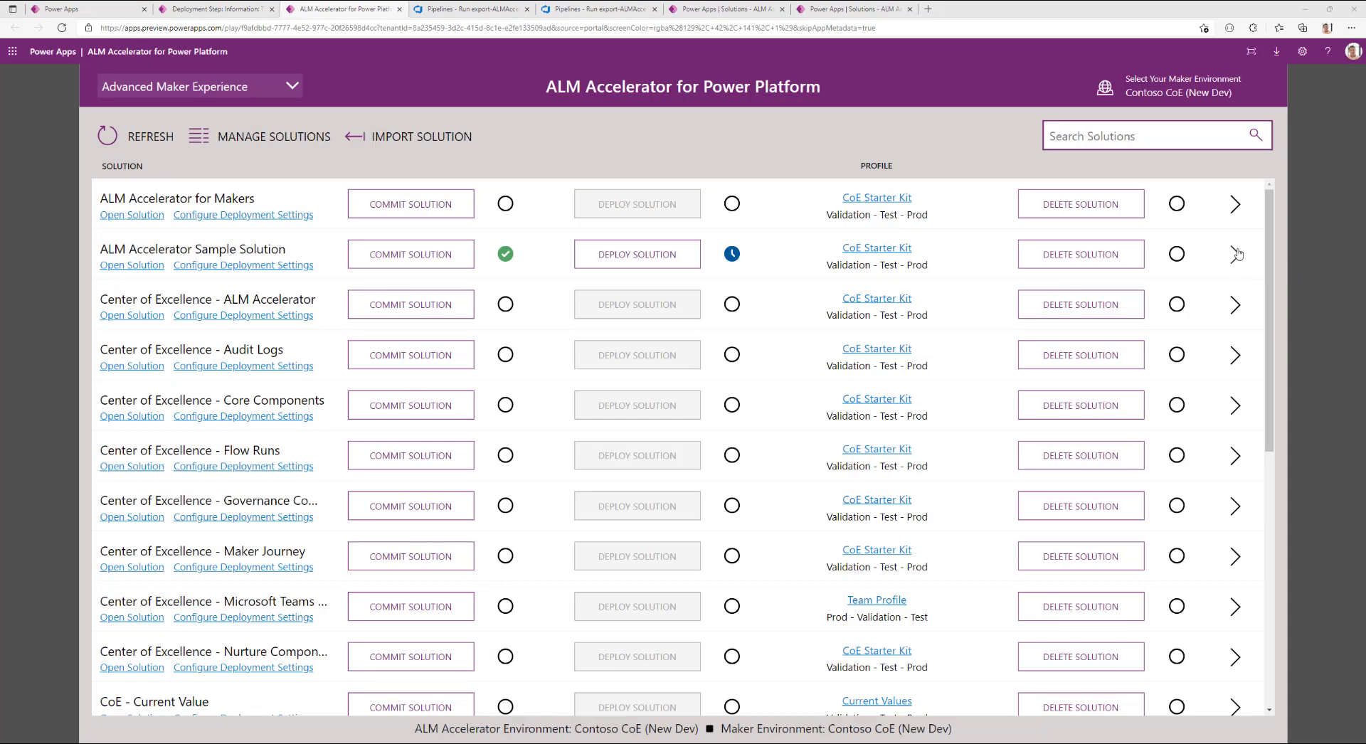
- View the ALM Accelerator Sample Solution's request history listing its commit and deploy requests
click(1235, 254)
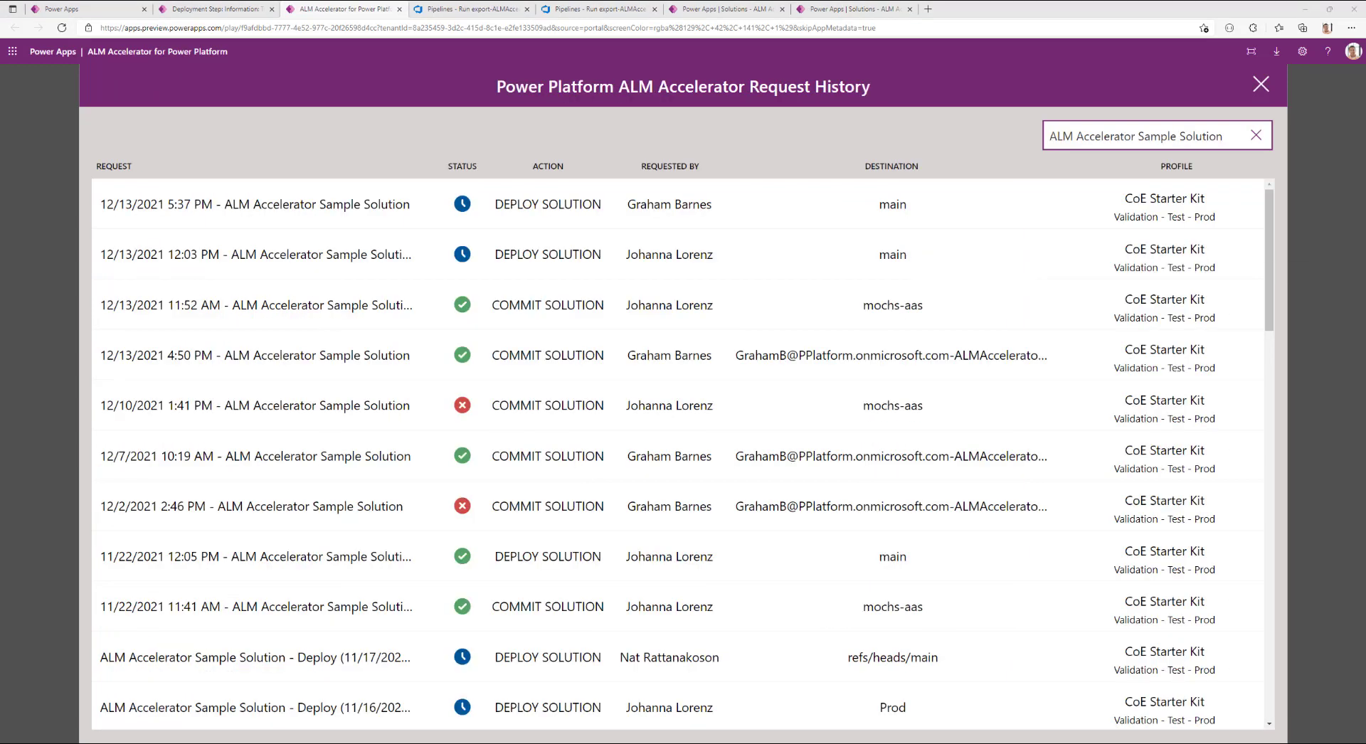
mouse_move(669, 204)
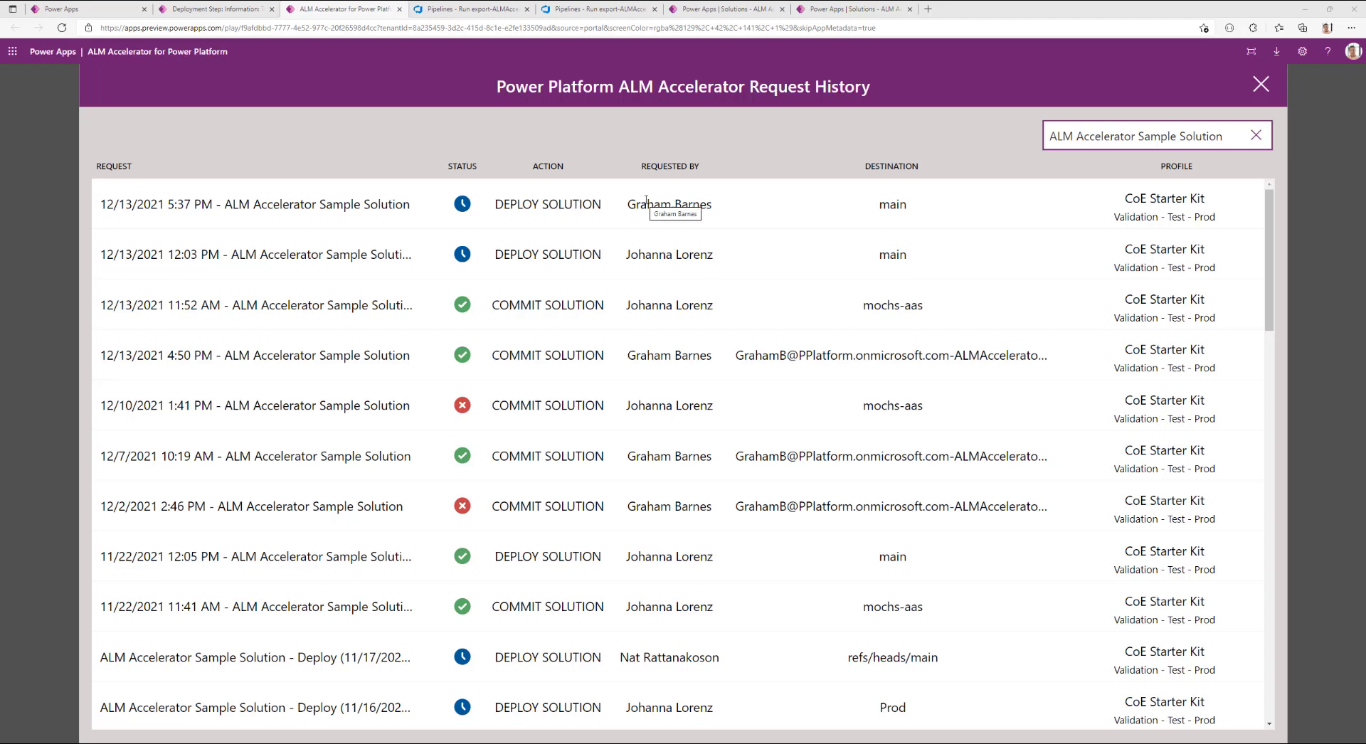
mouse_move(508, 231)
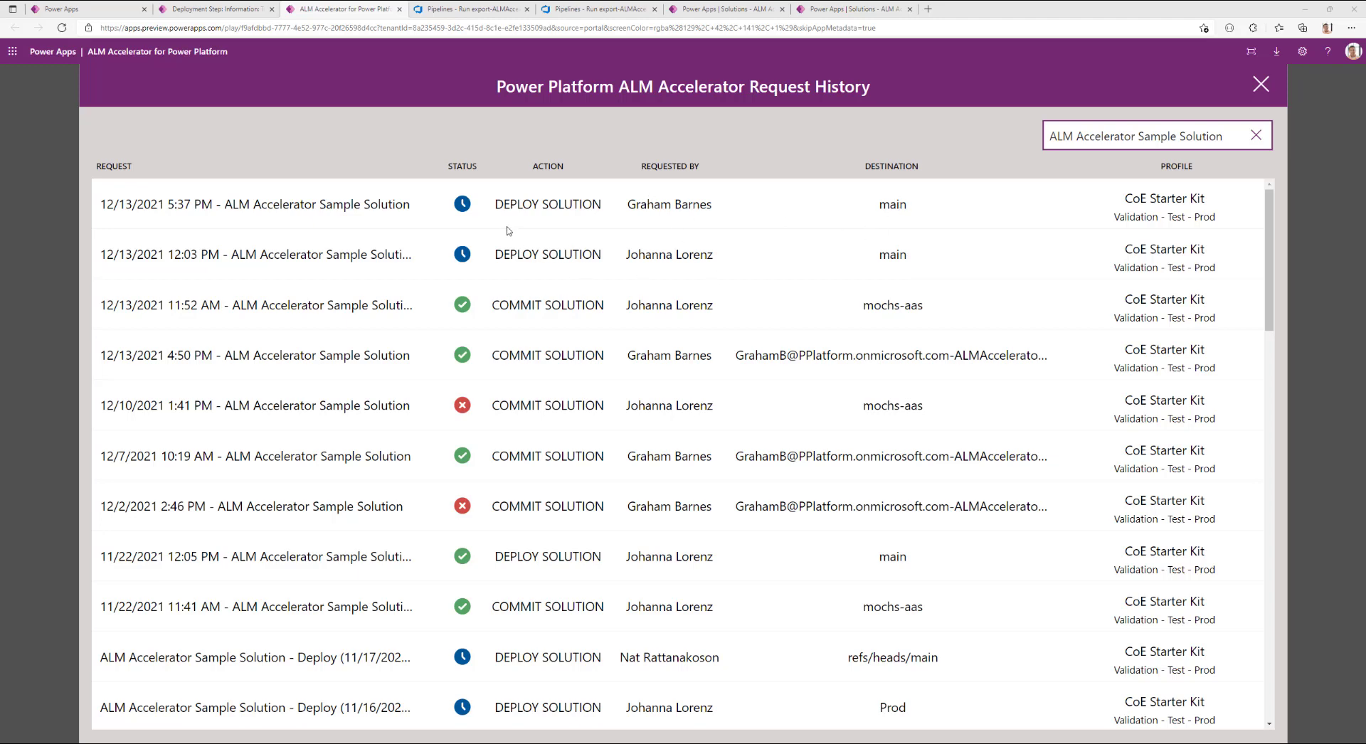
mouse_move(462, 304)
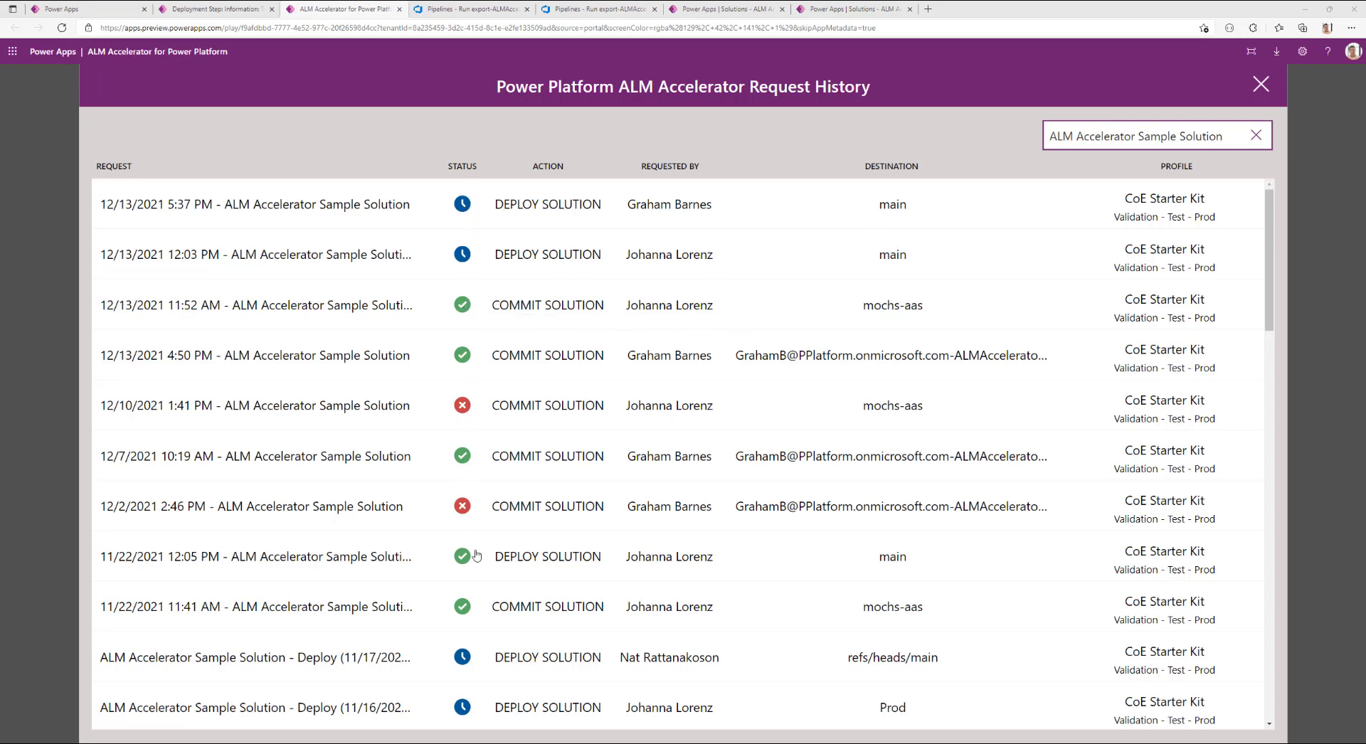
mouse_move(467, 520)
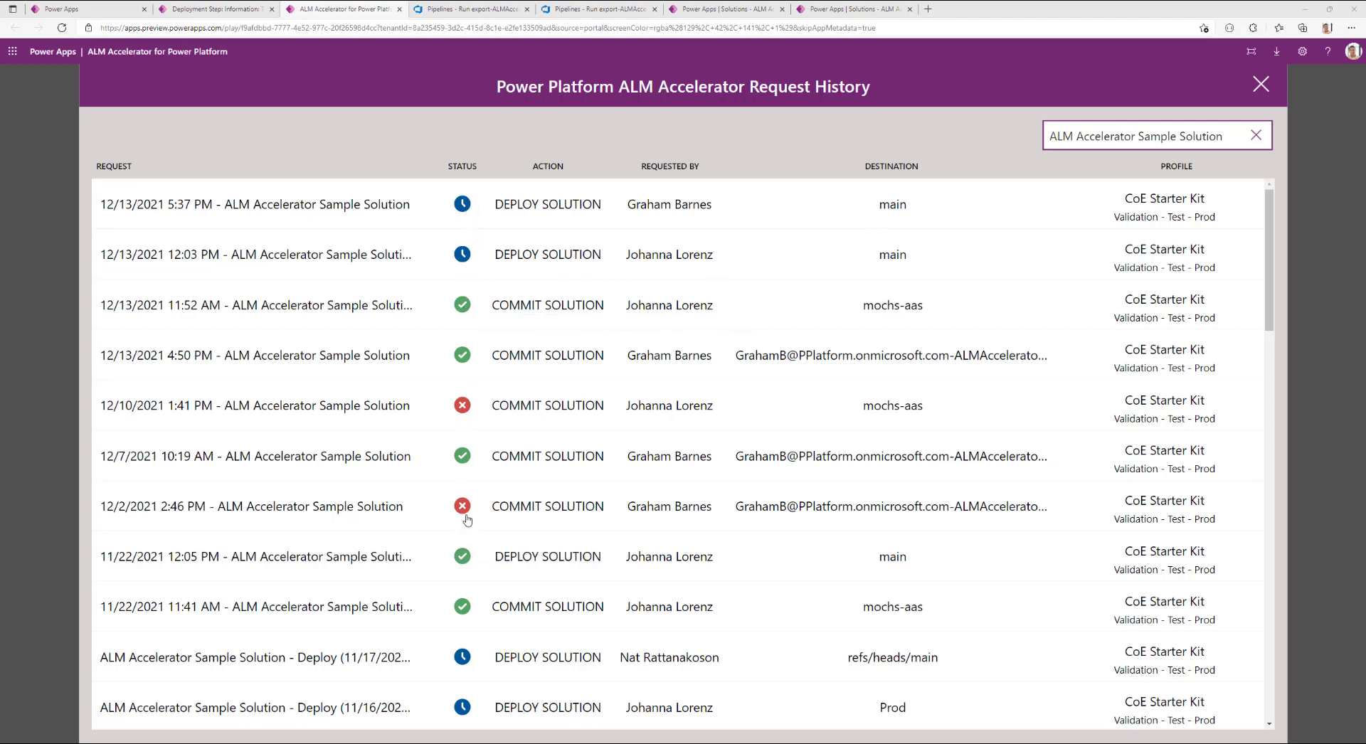
mouse_move(467, 210)
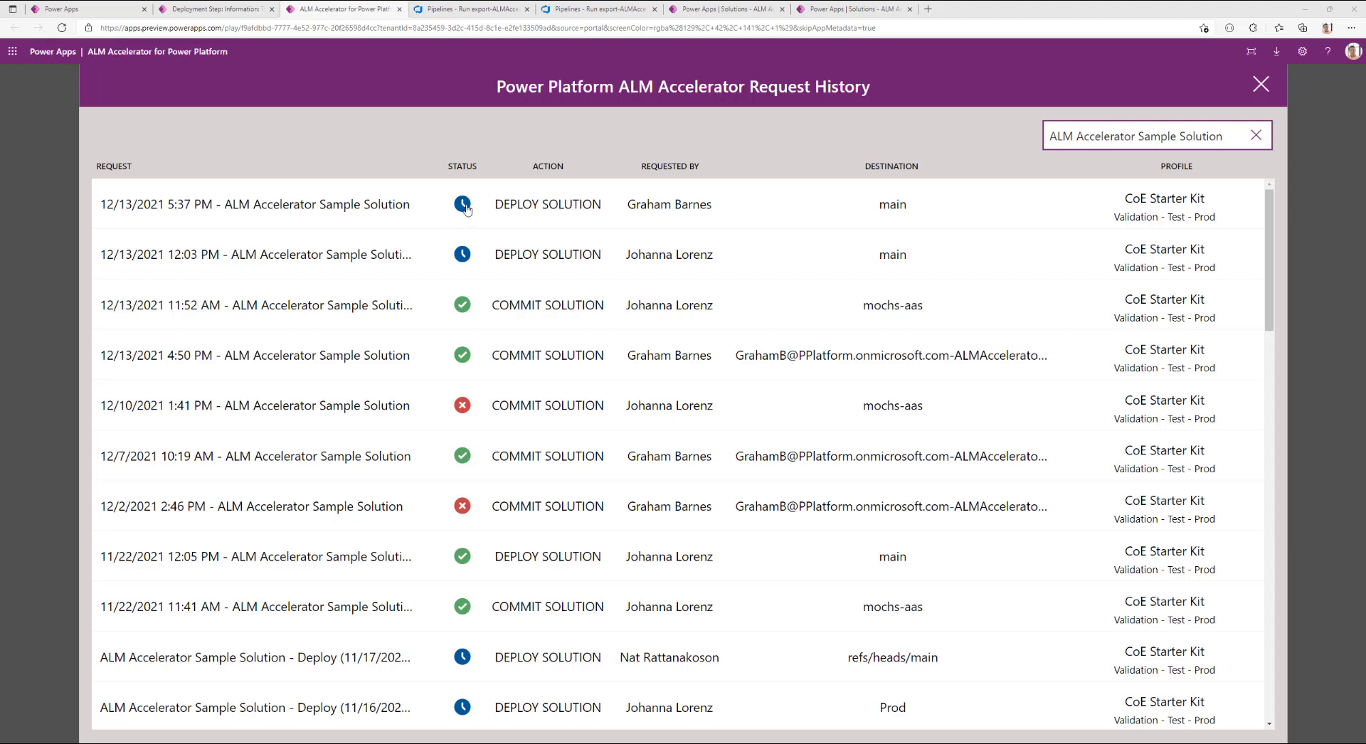
mouse_move(465, 209)
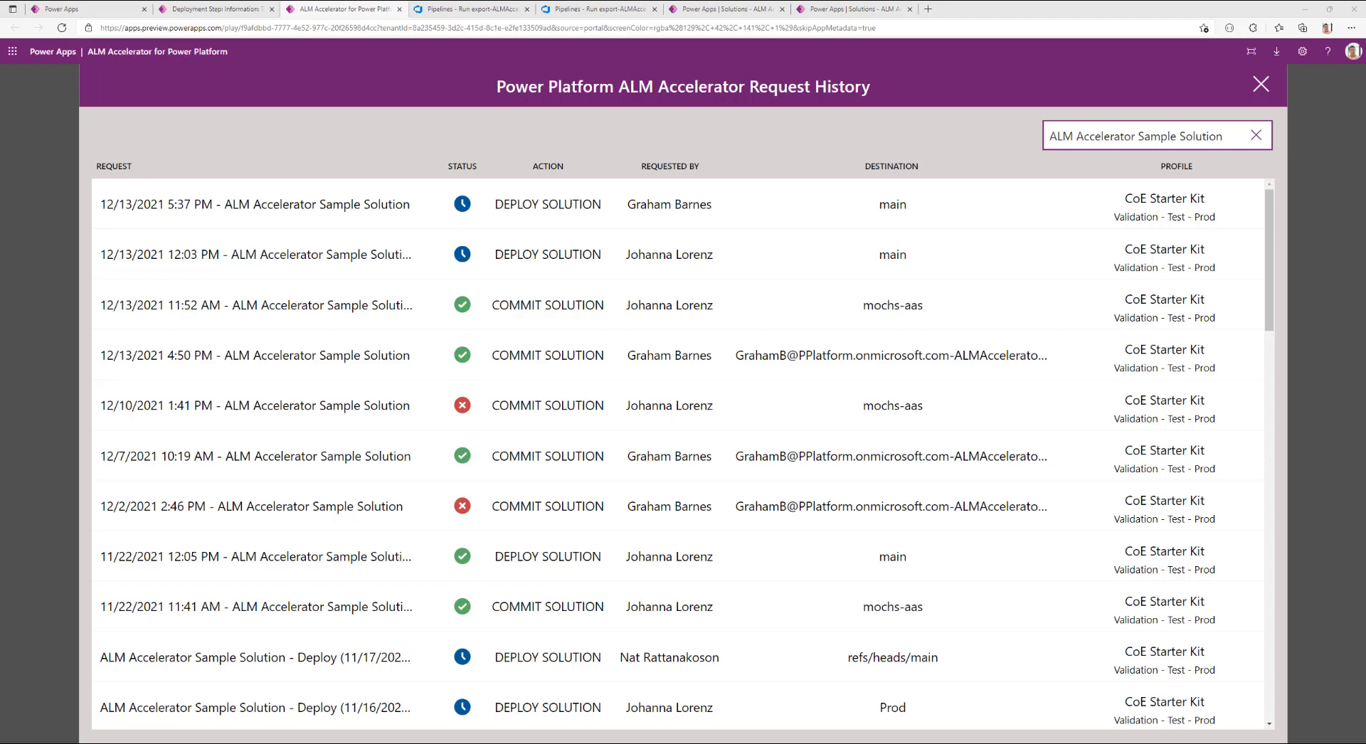
- Dismiss the request history, returning to the solutions list with the deployment still pending
click(1259, 84)
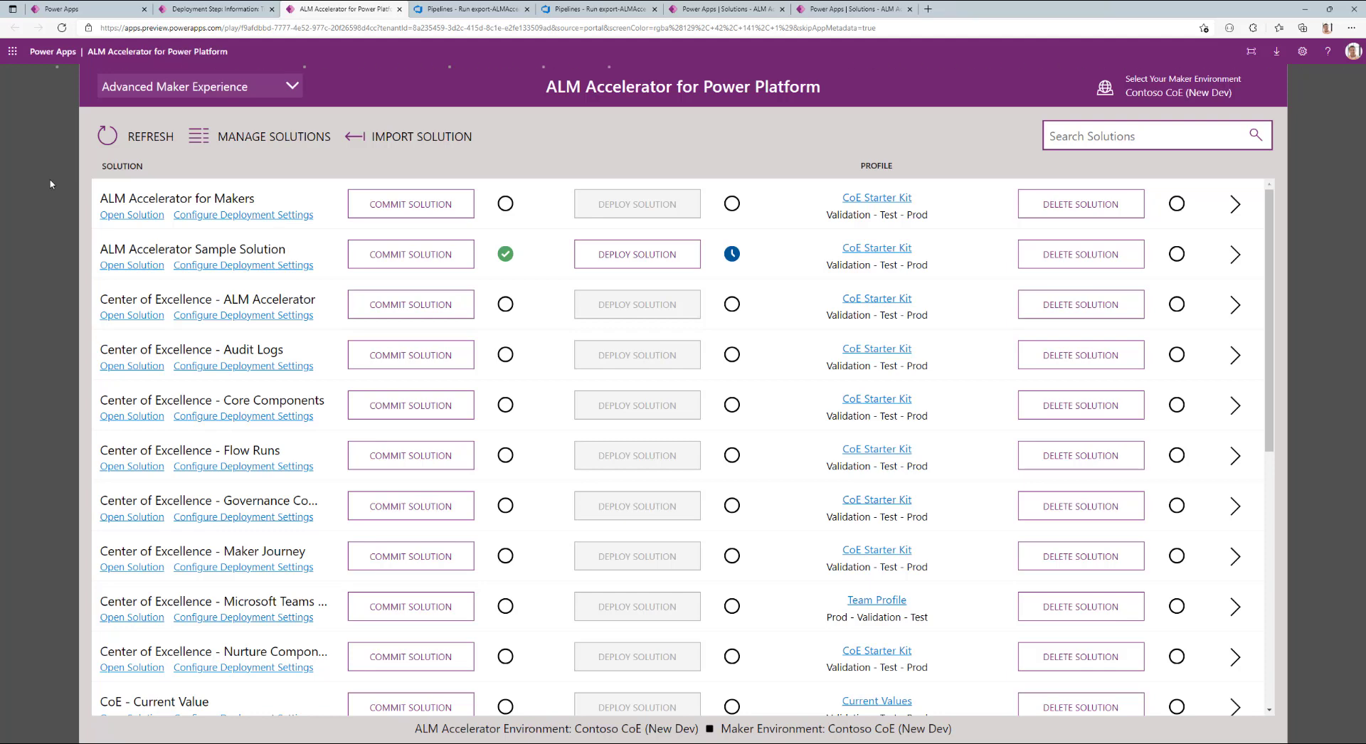
mouse_move(1013, 132)
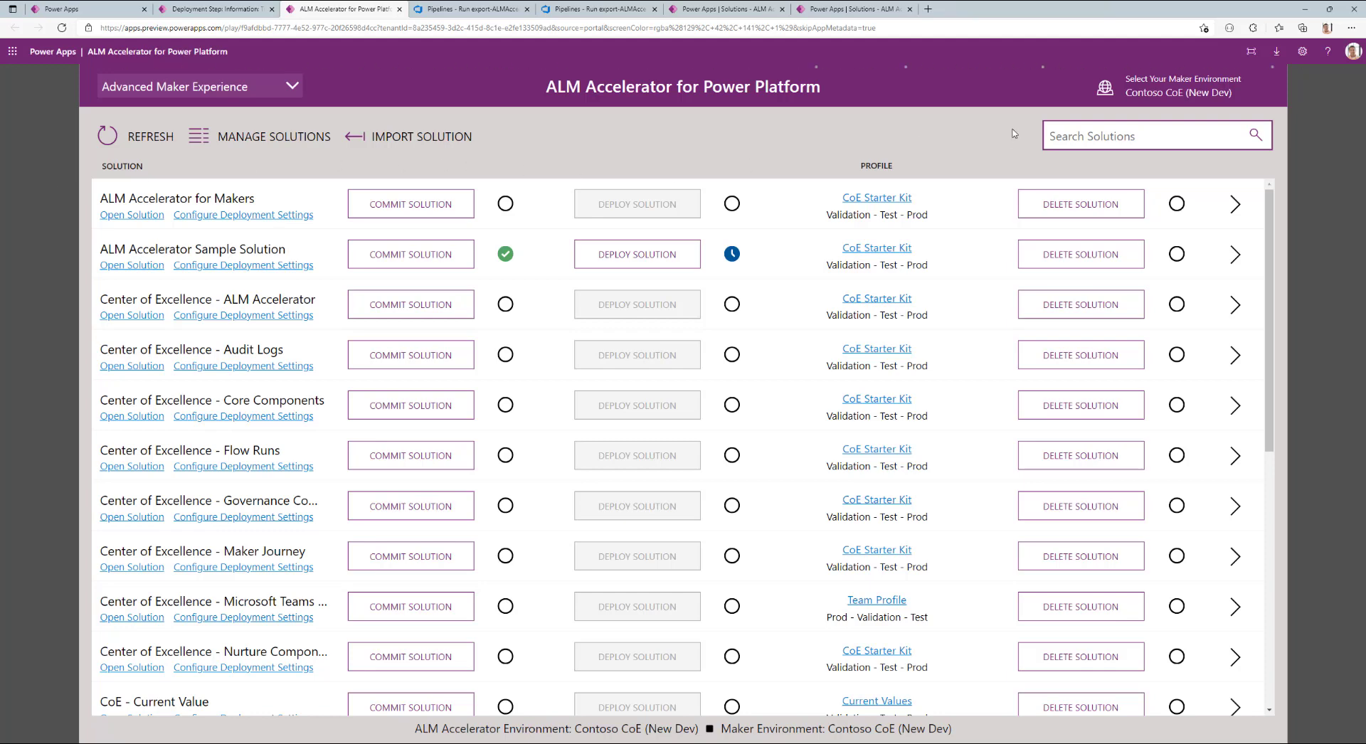
mouse_move(967, 161)
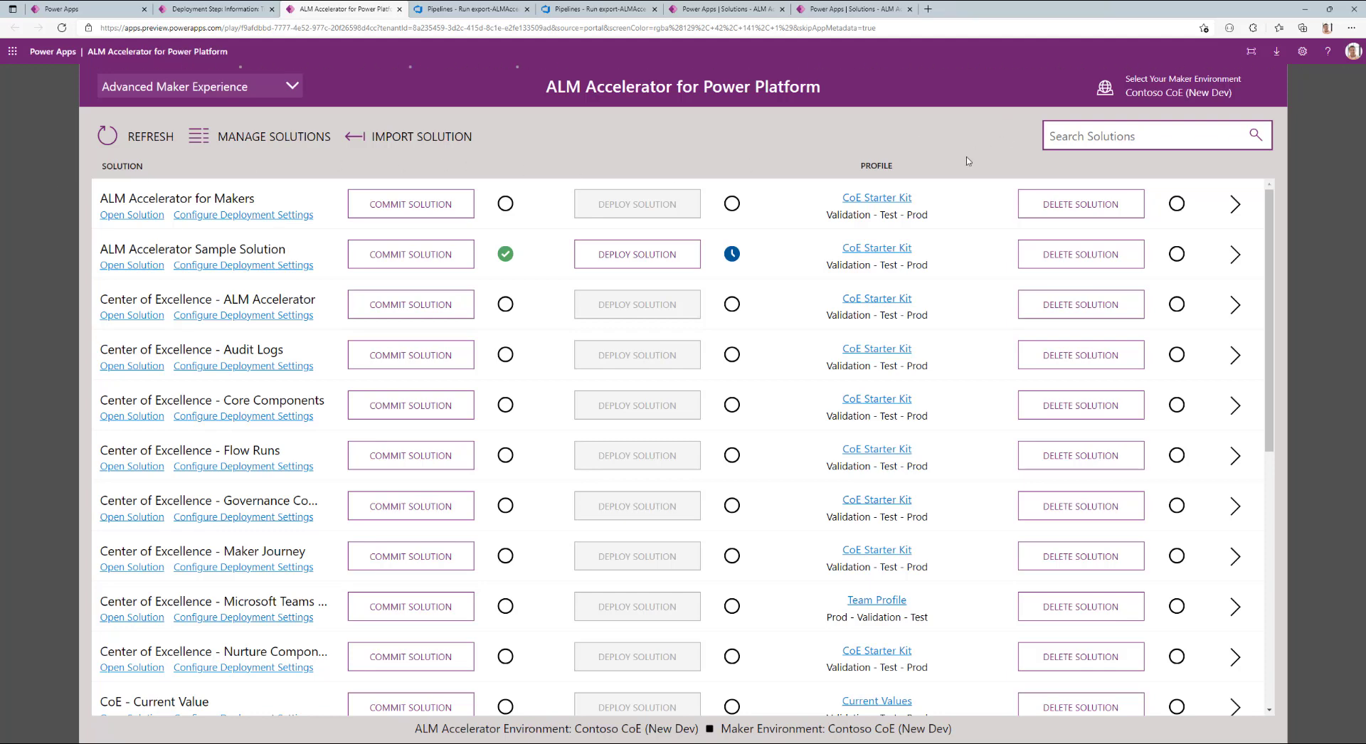